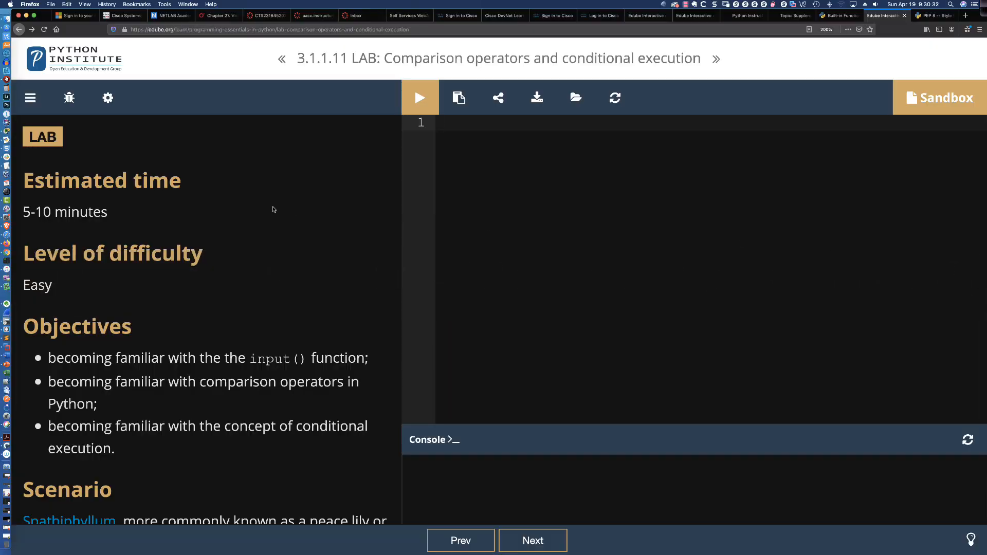
# Scroll down the Edube page to the lab's code editor
pyautogui.scroll(-3)
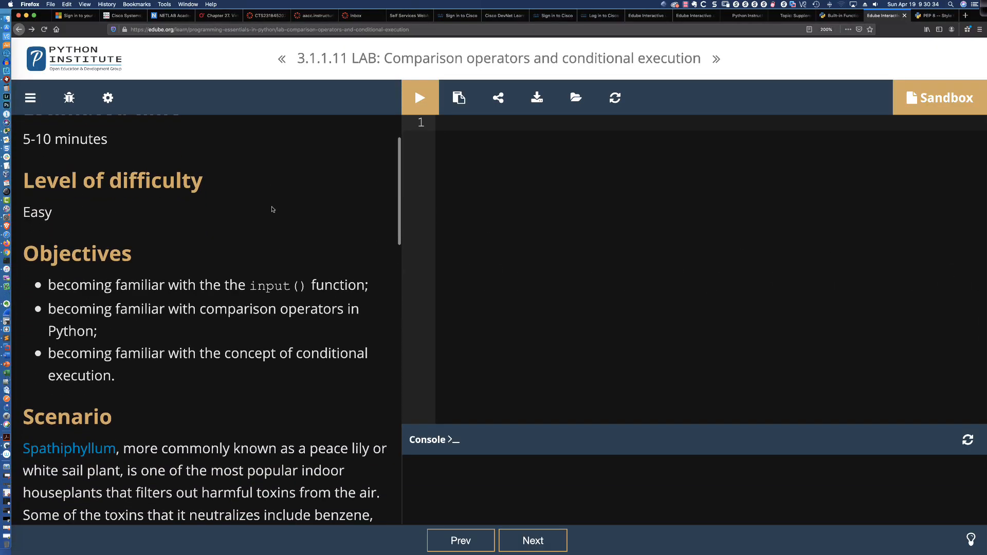
pyautogui.scroll(-3)
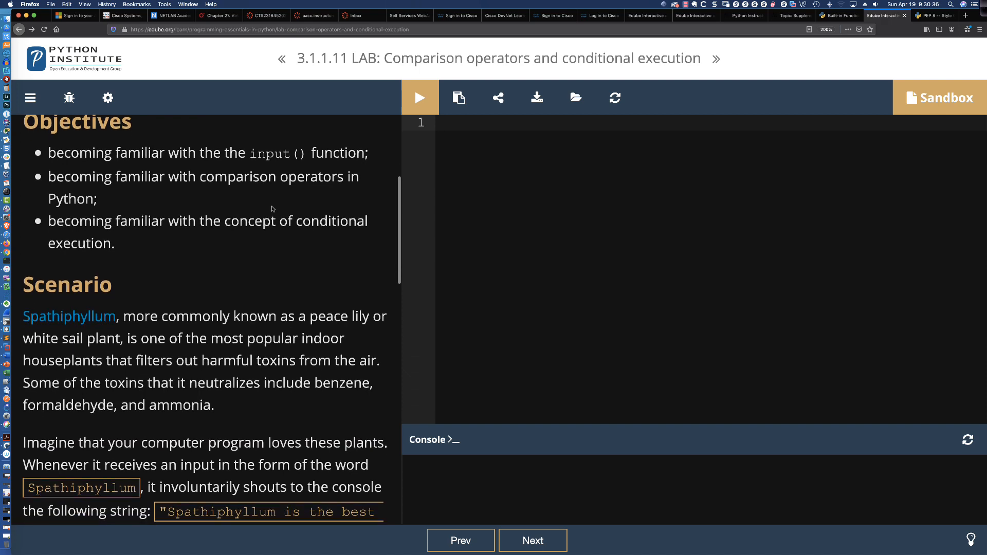
pyautogui.scroll(-3)
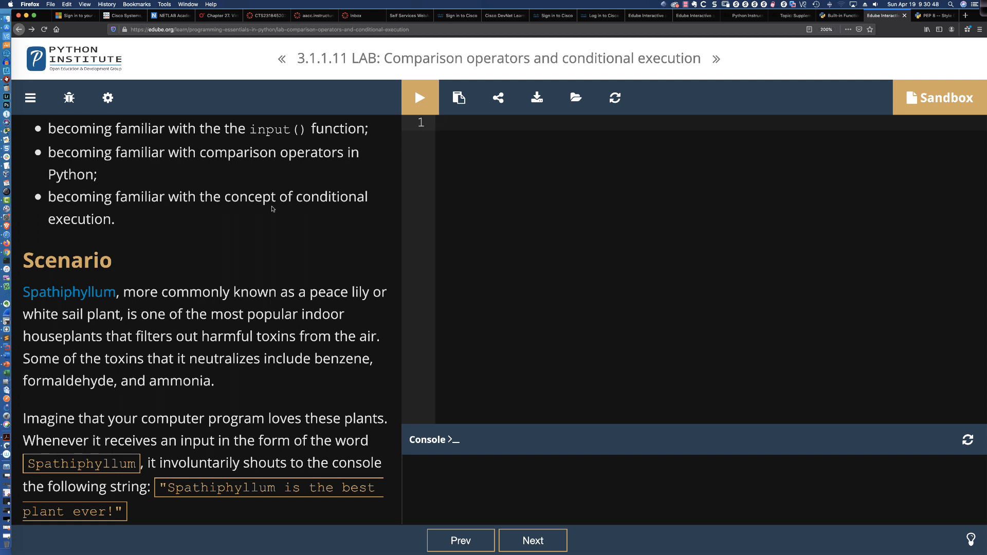
pyautogui.scroll(-3)
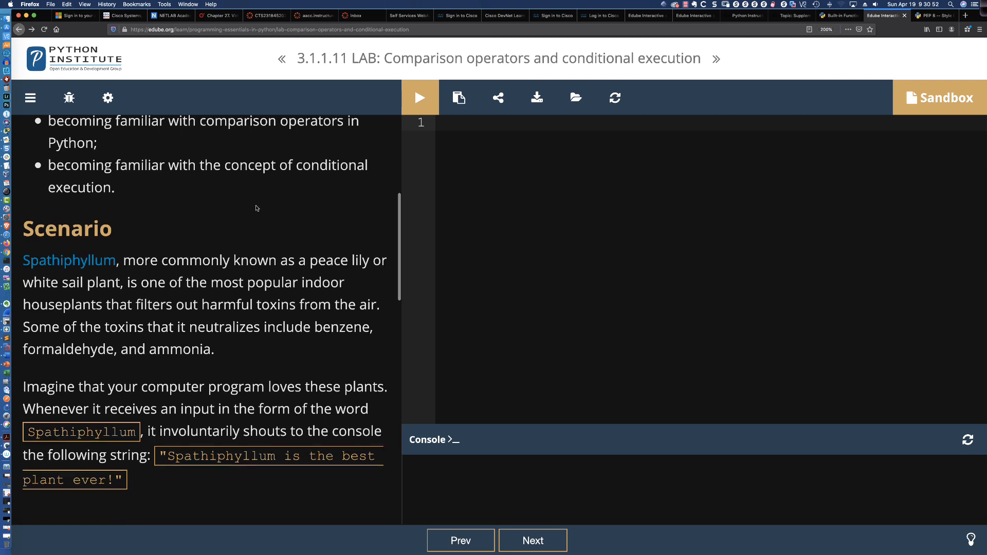
pyautogui.scroll(-3)
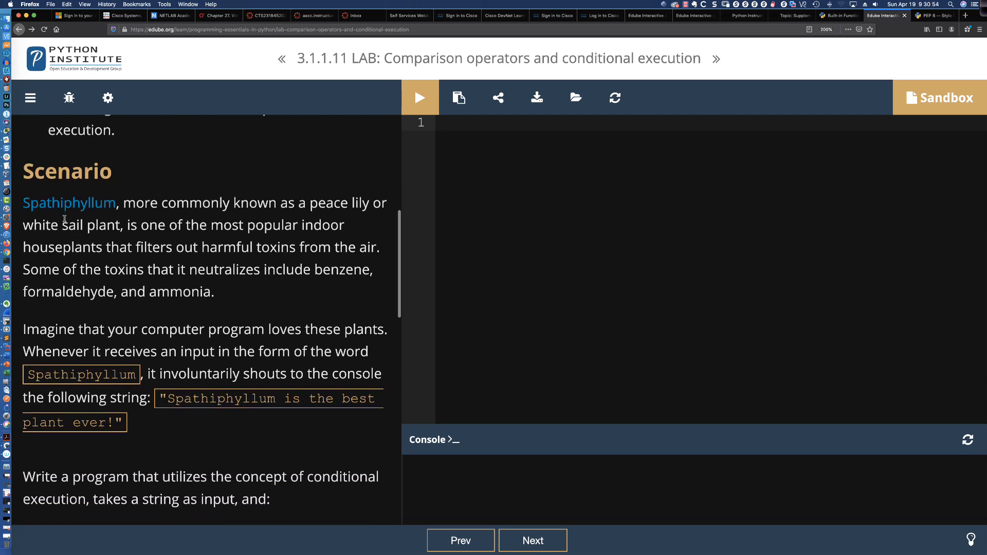
pyautogui.moveTo(45, 215)
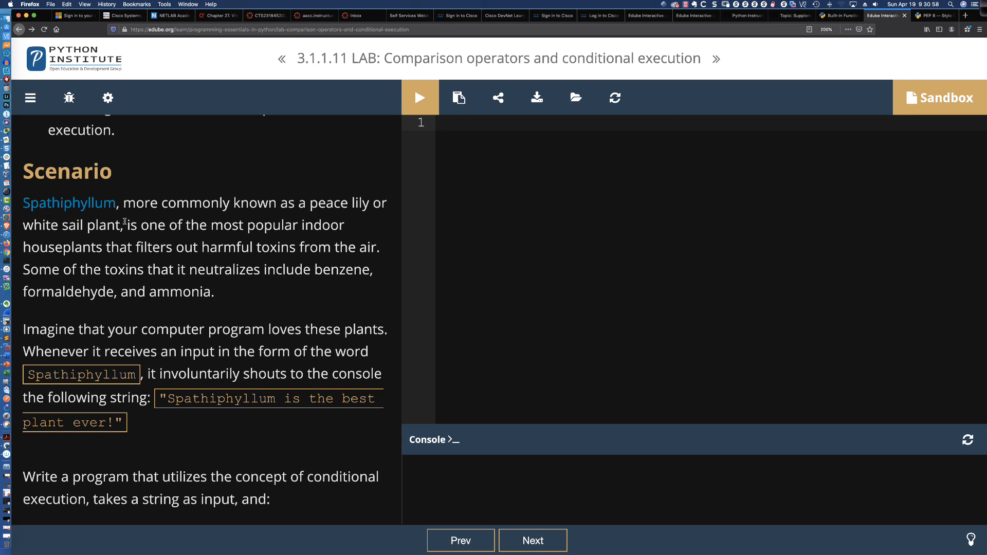
pyautogui.click(69, 202)
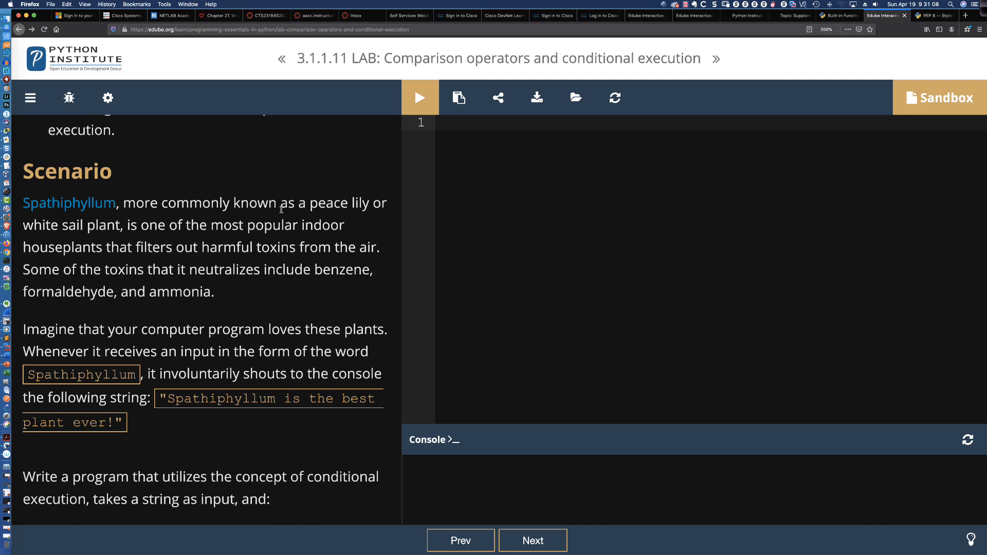
pyautogui.scroll(-3)
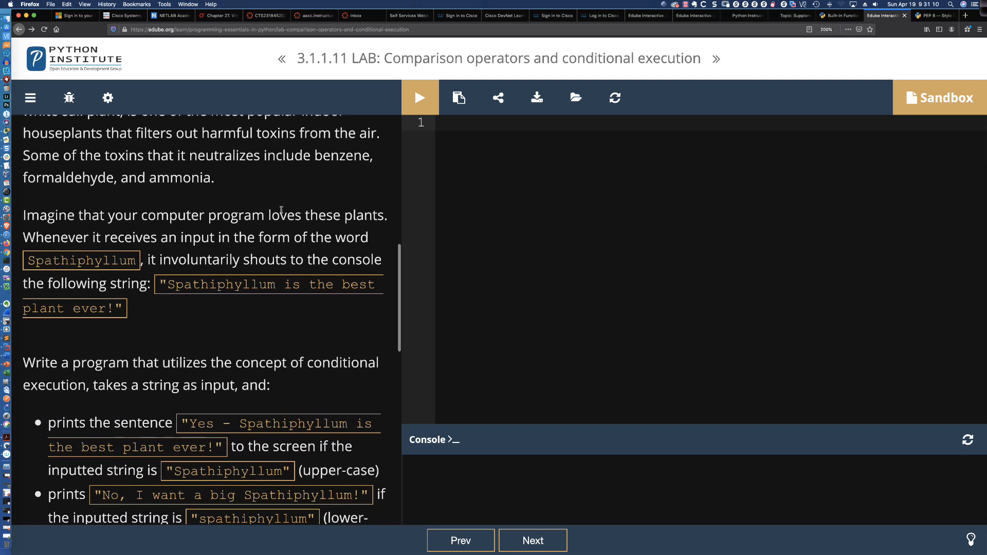
pyautogui.scroll(-3)
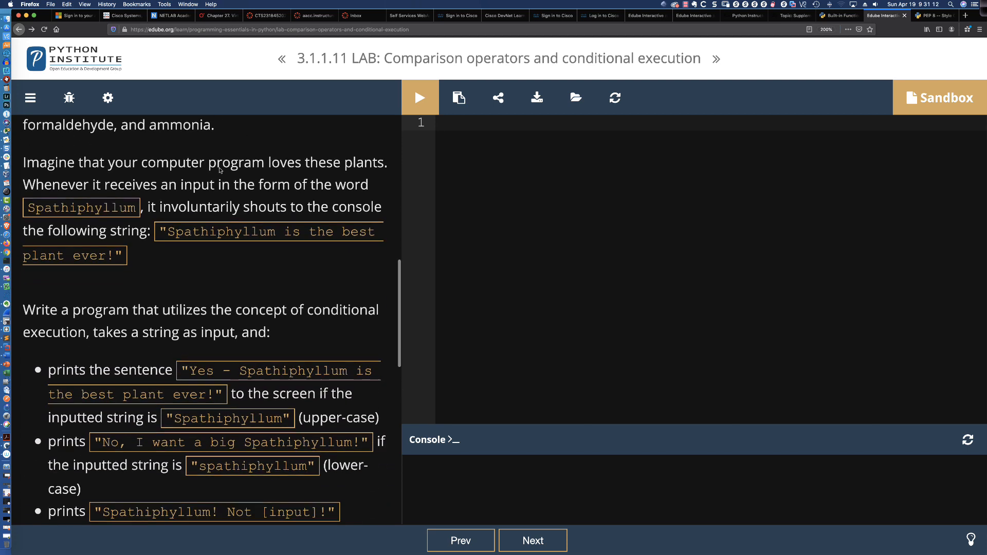
pyautogui.scroll(-3)
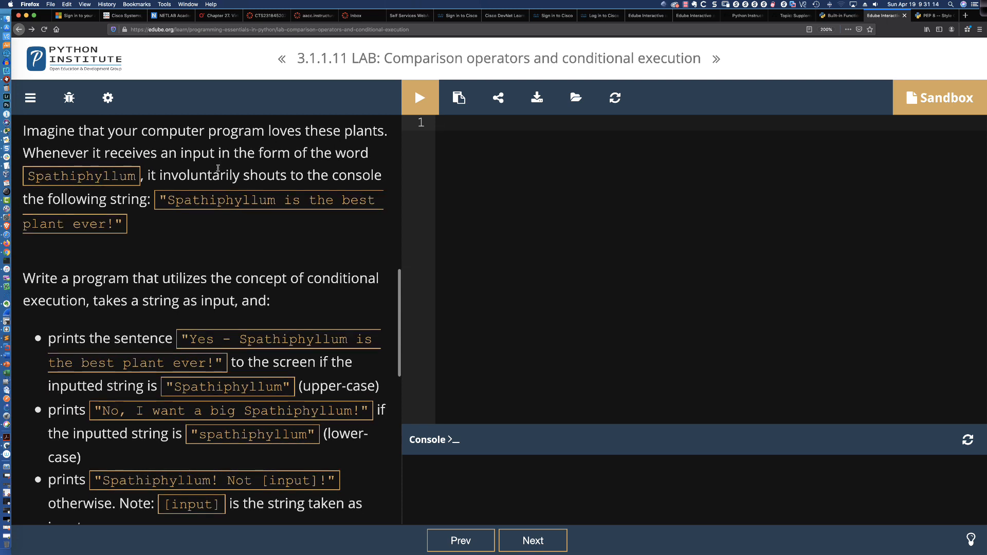
pyautogui.scroll(-3)
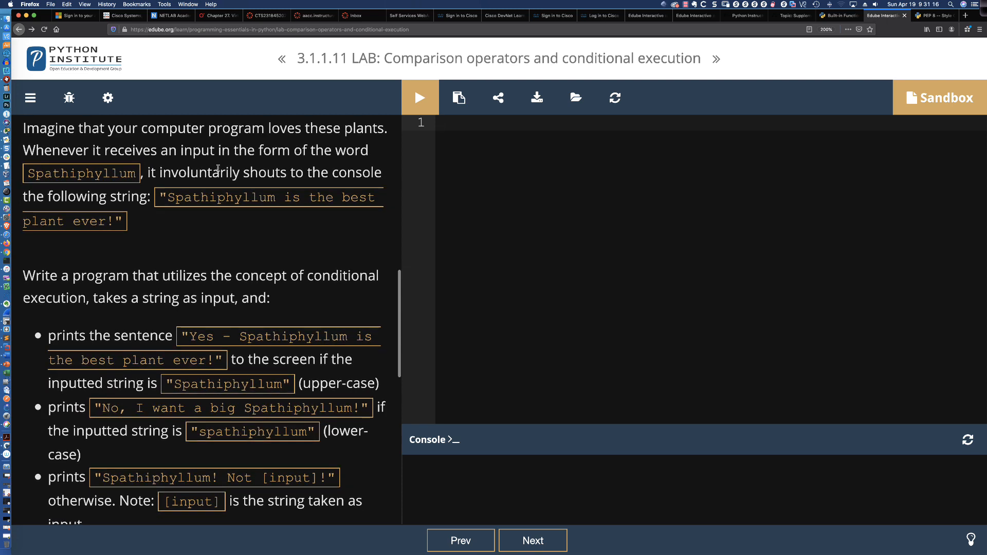
pyautogui.scroll(-3)
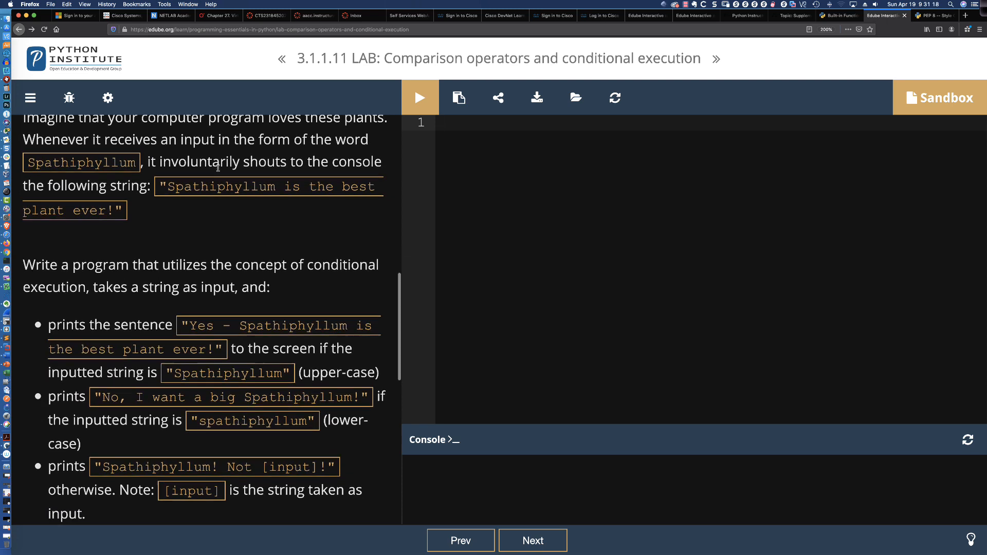
pyautogui.scroll(-3)
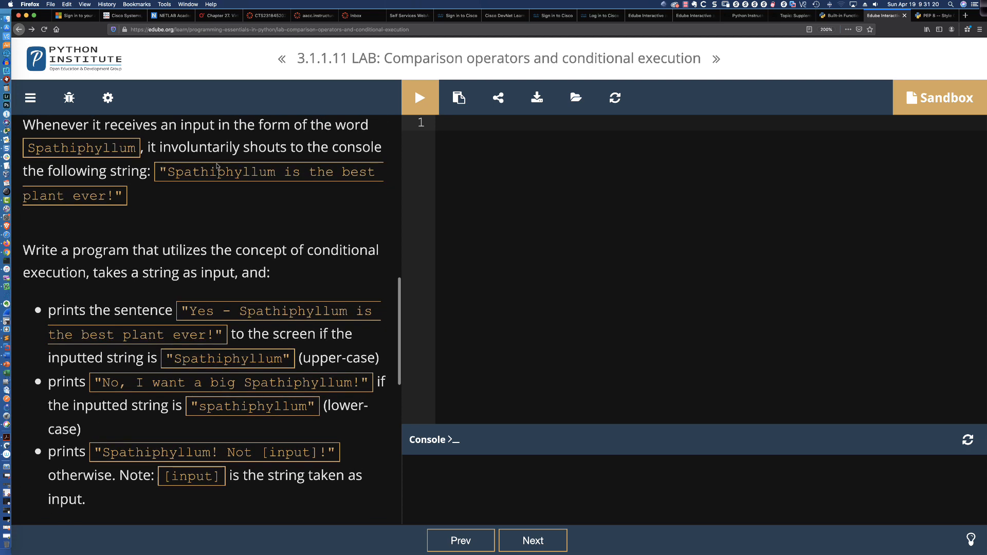
pyautogui.moveTo(54, 160)
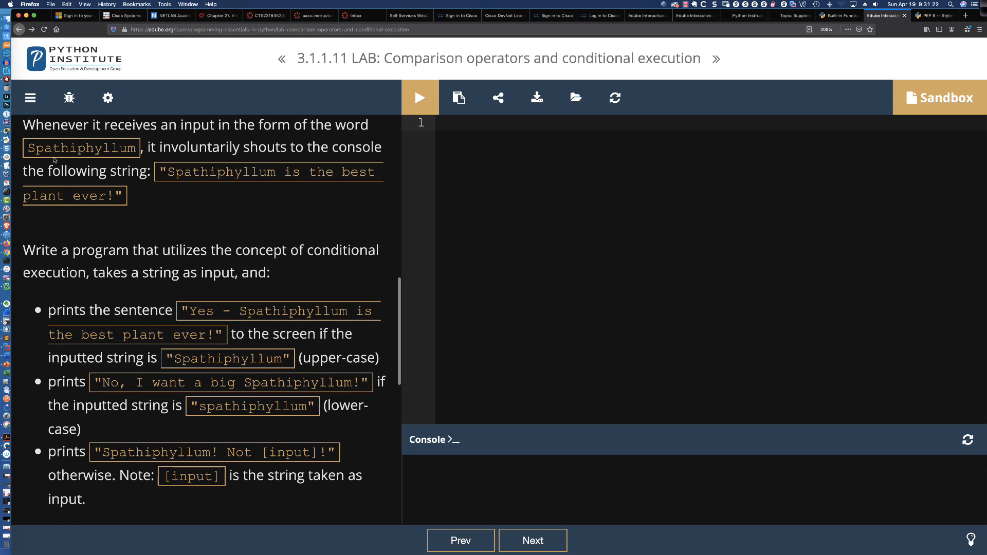
pyautogui.moveTo(272, 158)
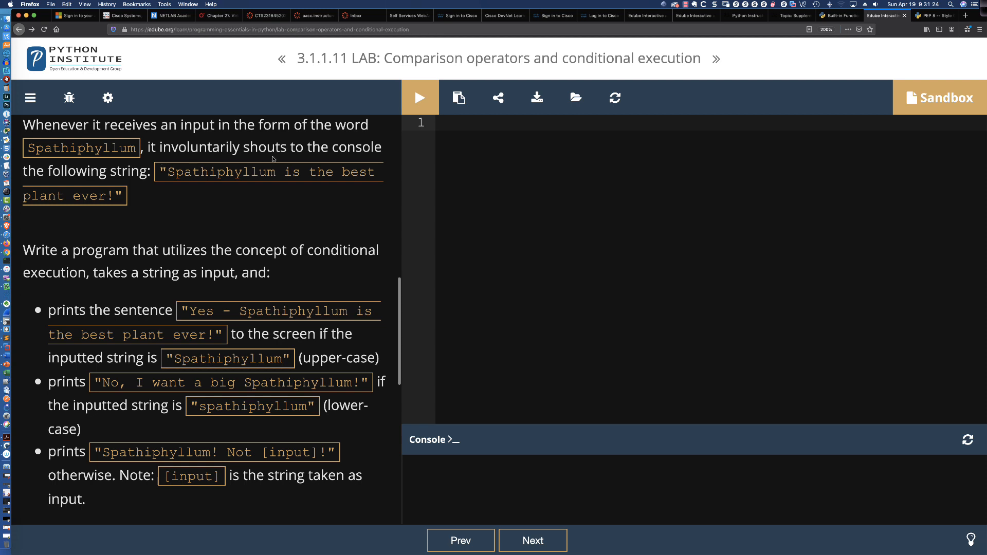
pyautogui.moveTo(159, 188)
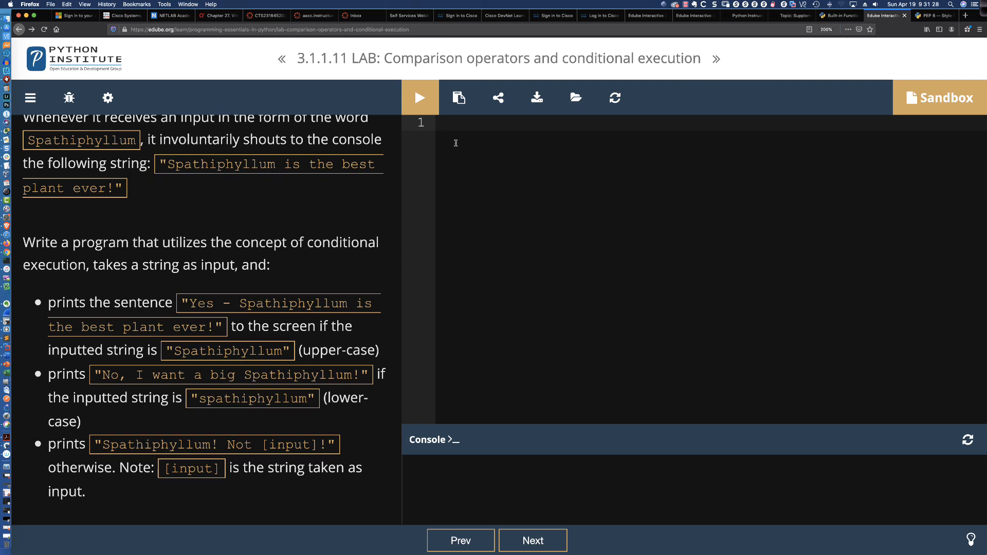
# Add a '## lab 3.1.1.11' header comment and clear the stray word on line 5
pyautogui.write('##')
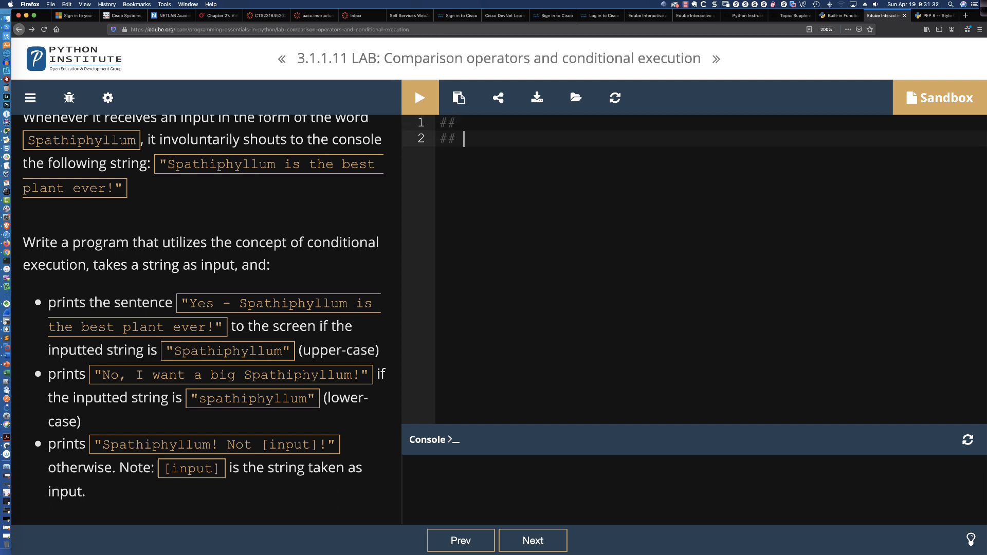
pyautogui.write('la')
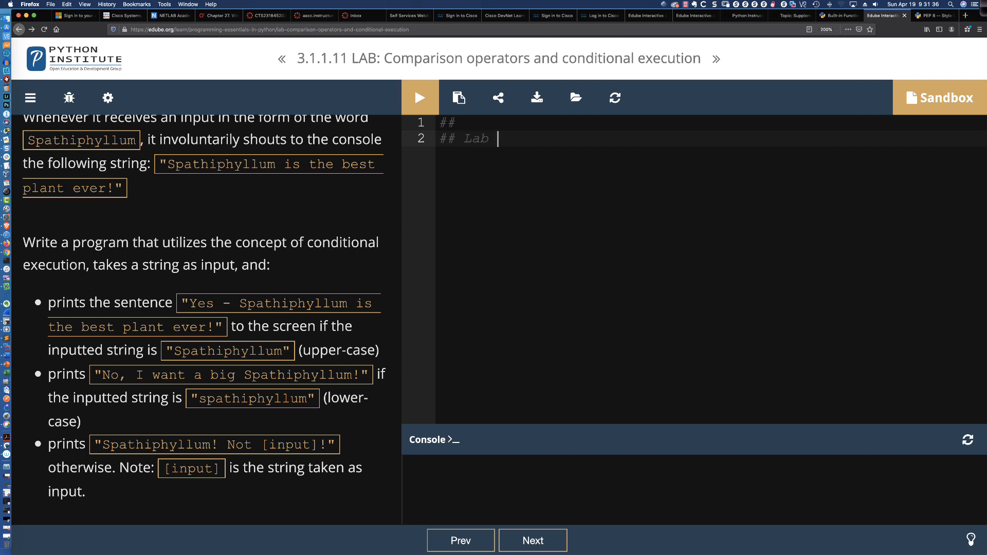
pyautogui.write('3.1.1.11')
pyautogui.write('##')
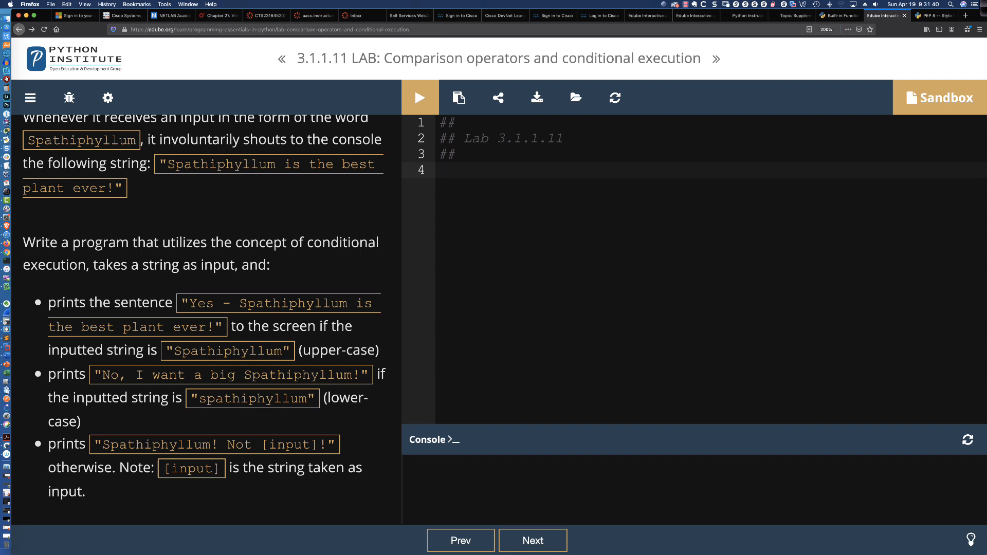
pyautogui.write('input')
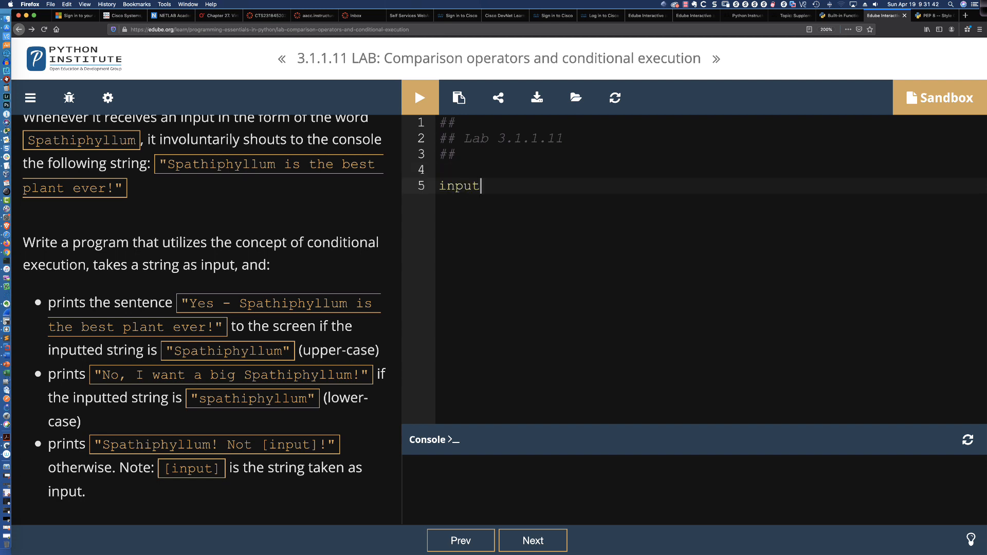
pyautogui.press('Backspace')
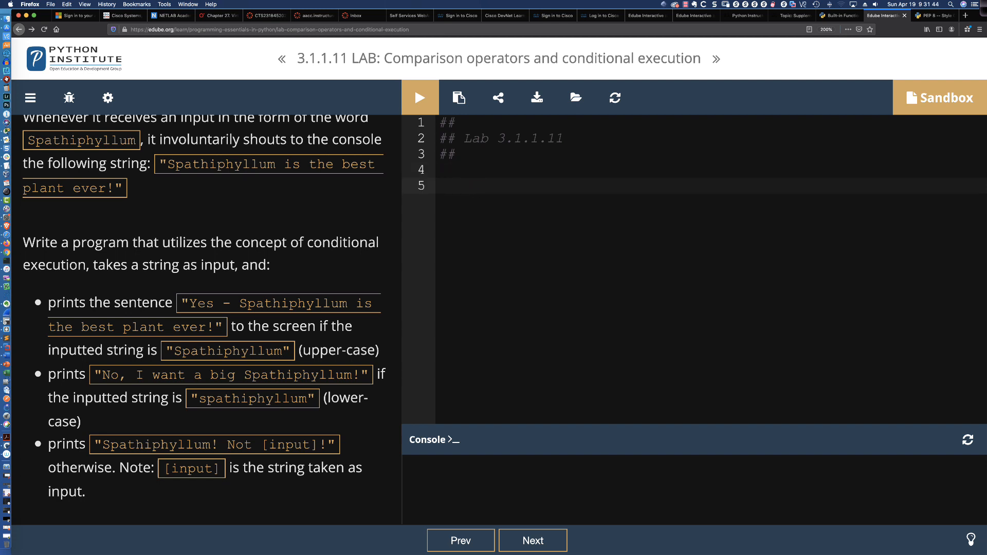
# Read the plant name via input() with a best-plant prompt, then print(plant)
pyautogui.write('flowe')
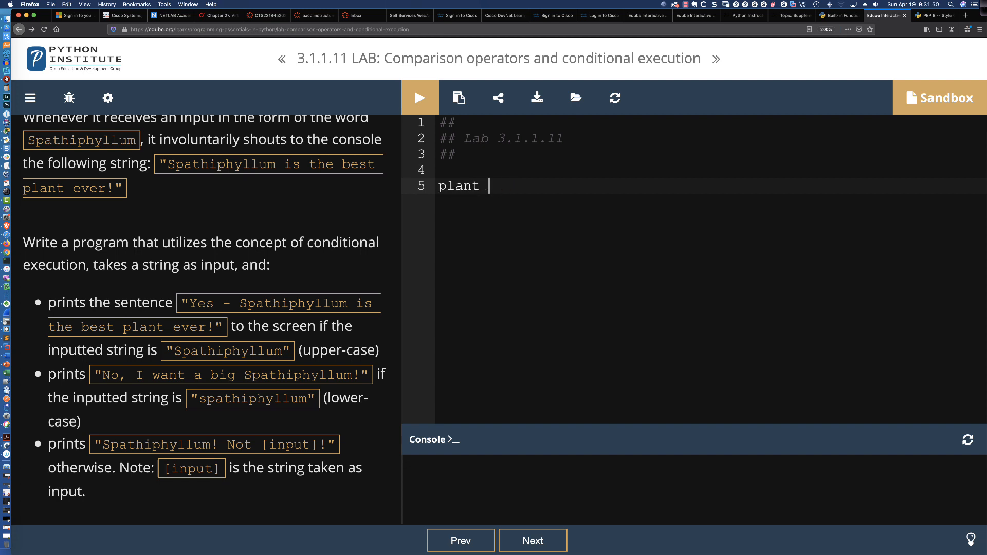
pyautogui.write('= input()')
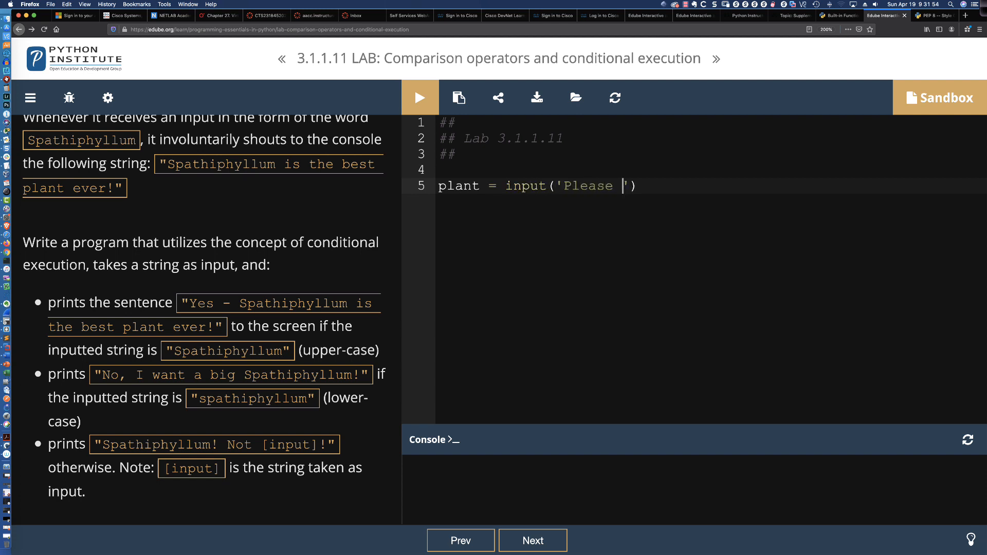
pyautogui.write('enter the best')
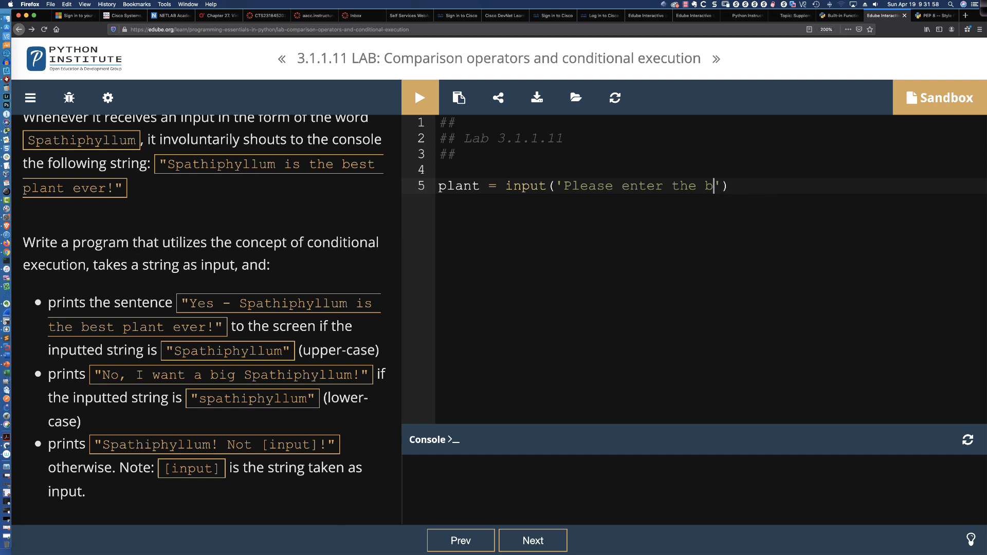
pyautogui.write('name of the best')
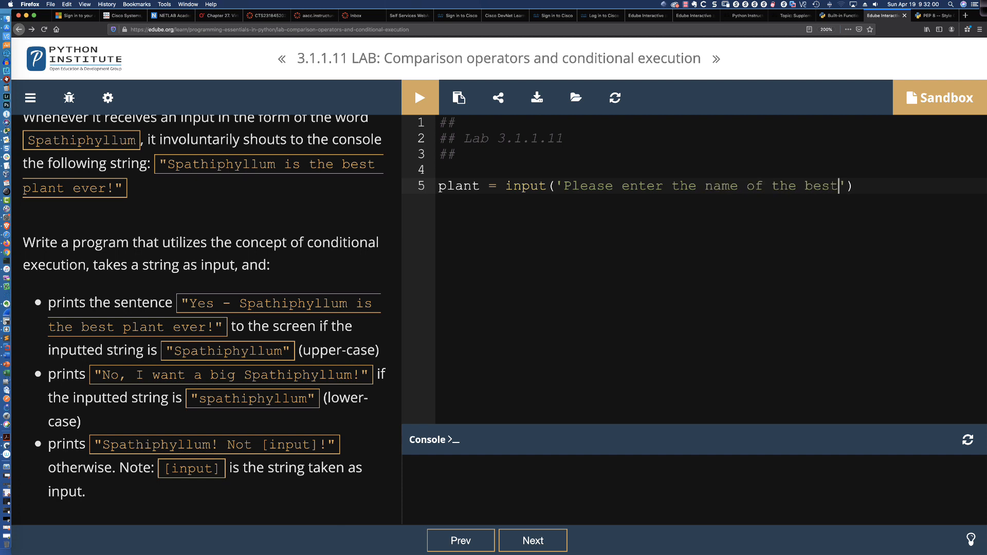
pyautogui.write('plant eve')
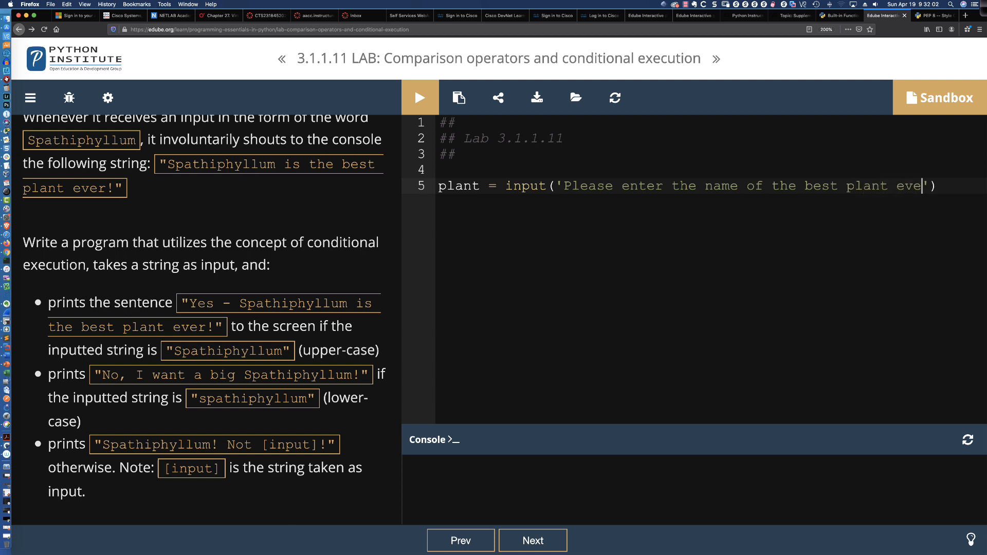
pyautogui.write(":')")
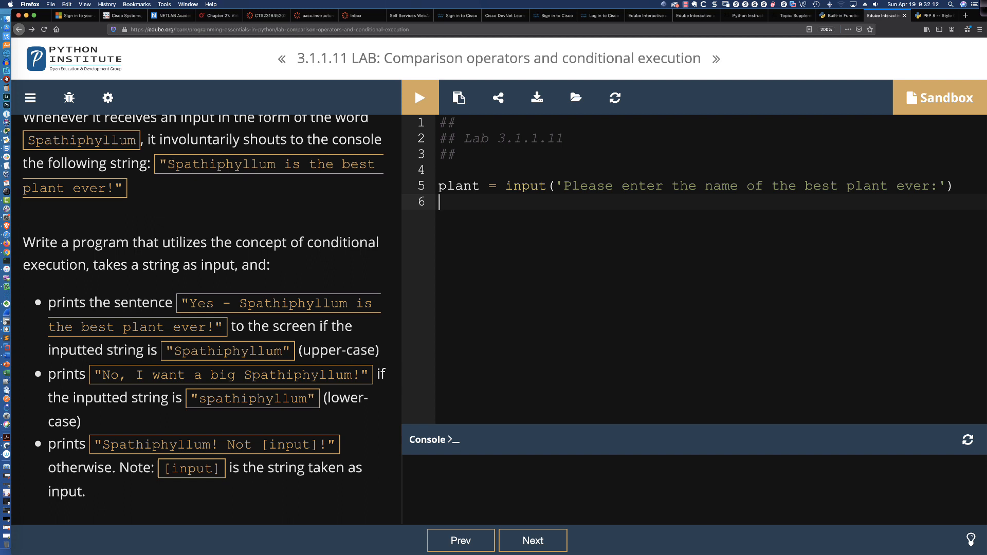
pyautogui.write('print(pl)')
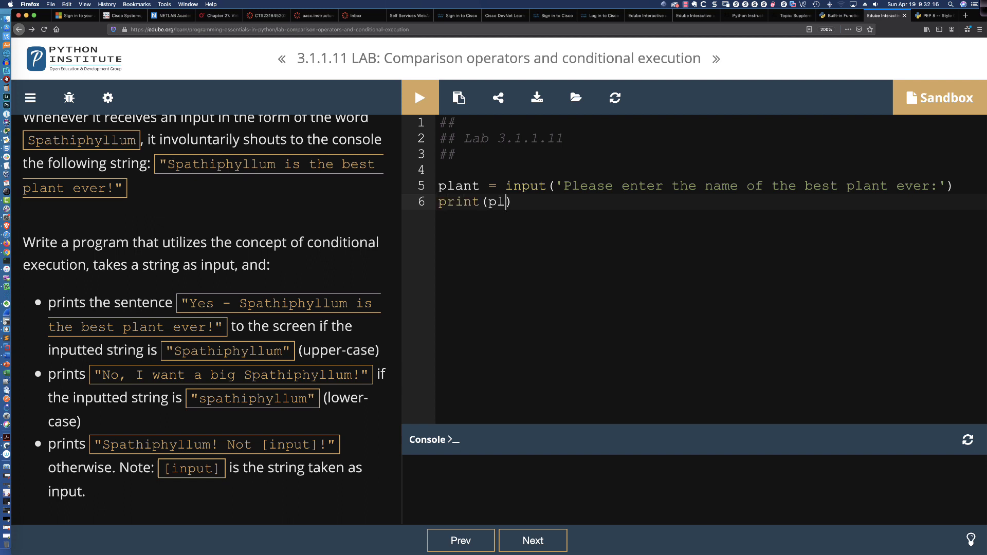
pyautogui.write('ant')
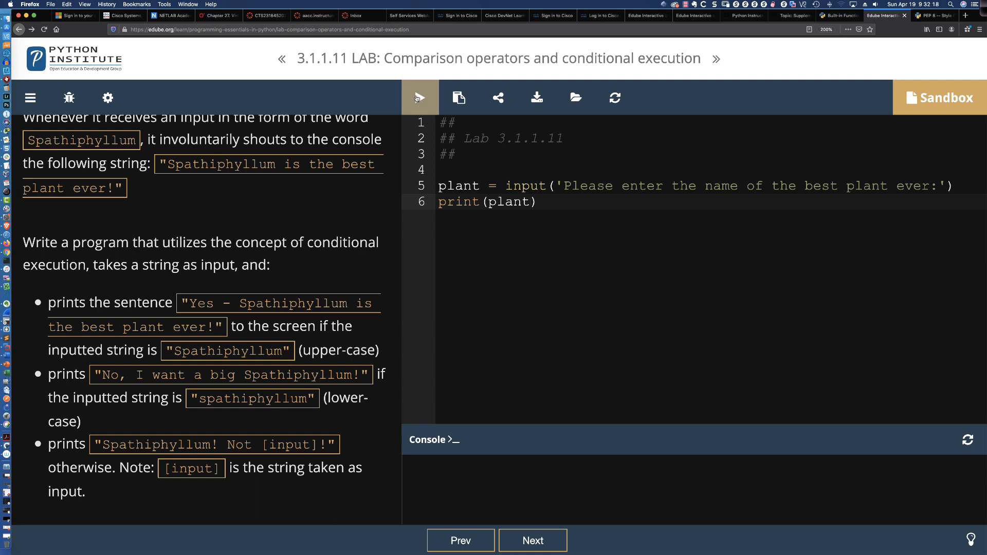
# Run the lab script and answer the prompt with rose
pyautogui.click(420, 97)
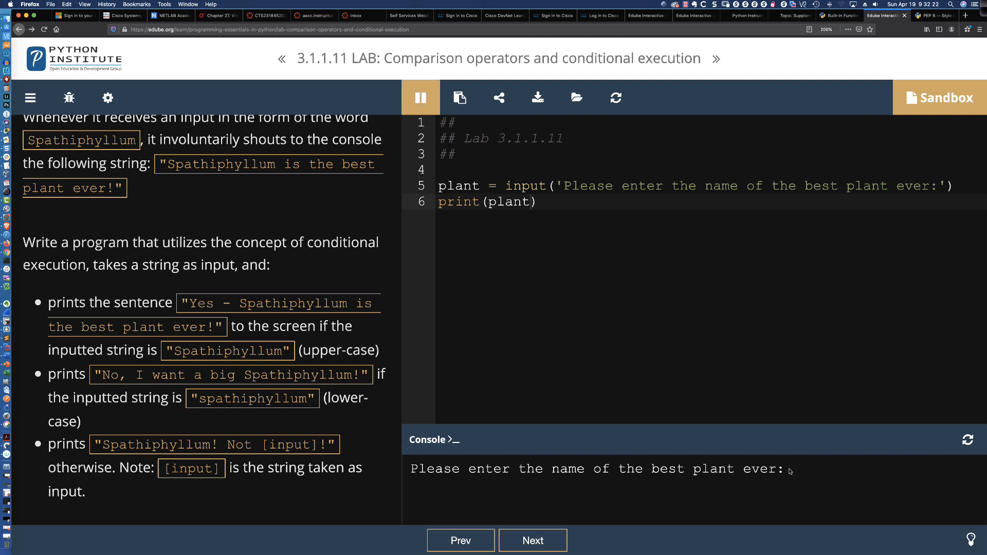
pyautogui.write('rose')
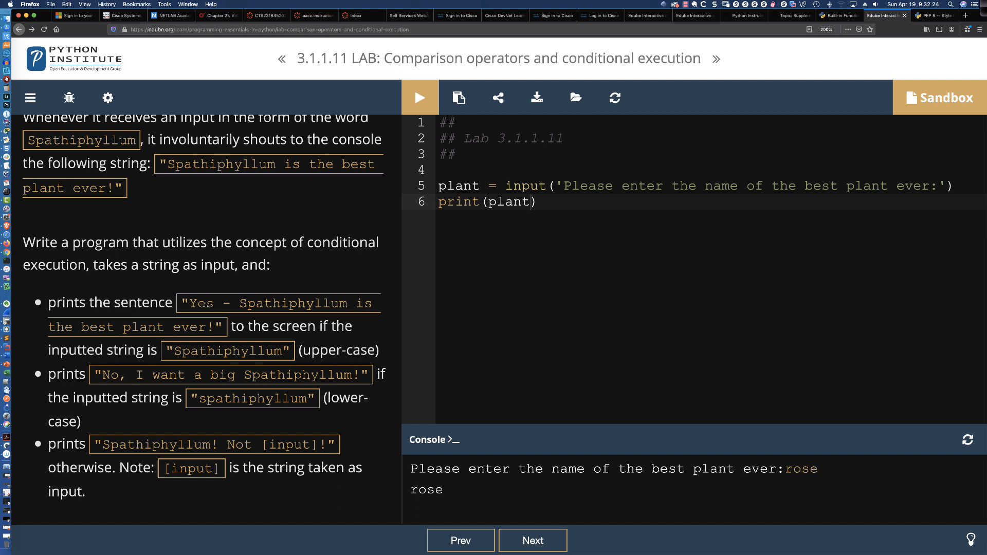
pyautogui.moveTo(614, 357)
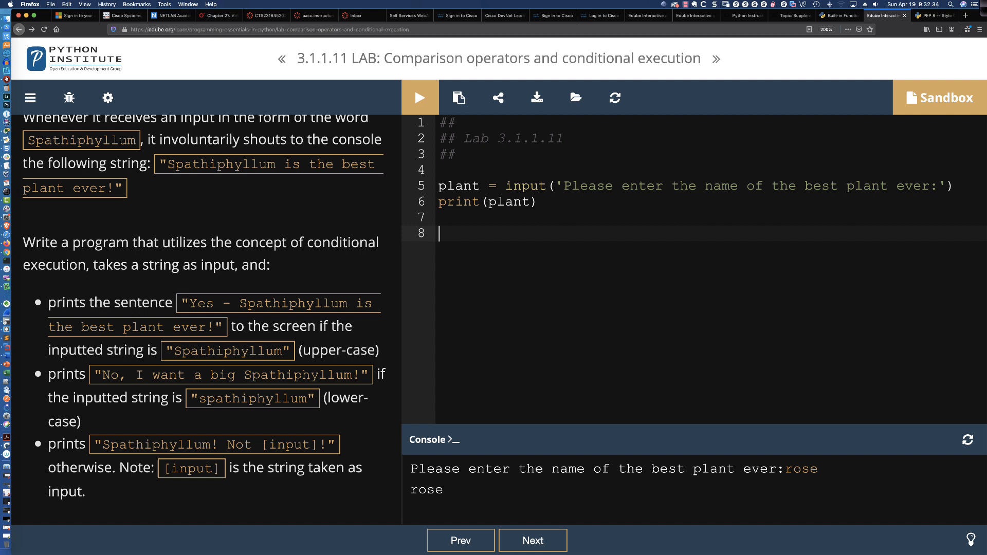
# Write the condition if plant == 'Spathiphyllum': on line 8 and start its body
pyautogui.write('if')
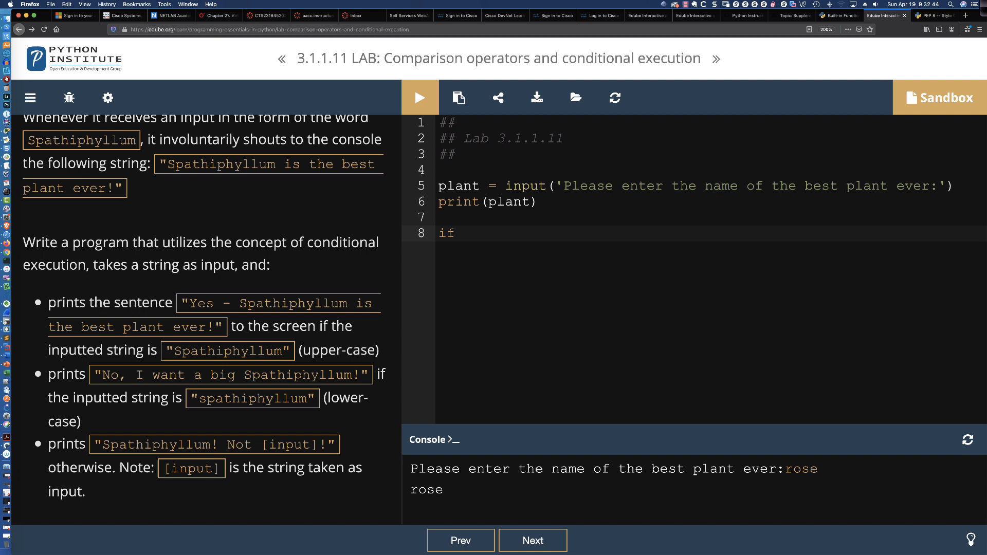
pyautogui.write('plant')
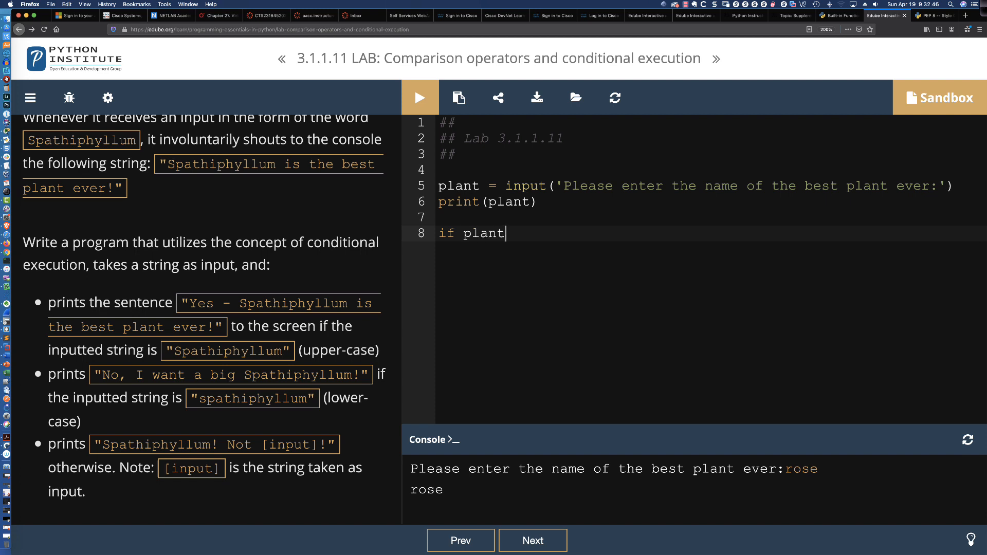
pyautogui.write('==')
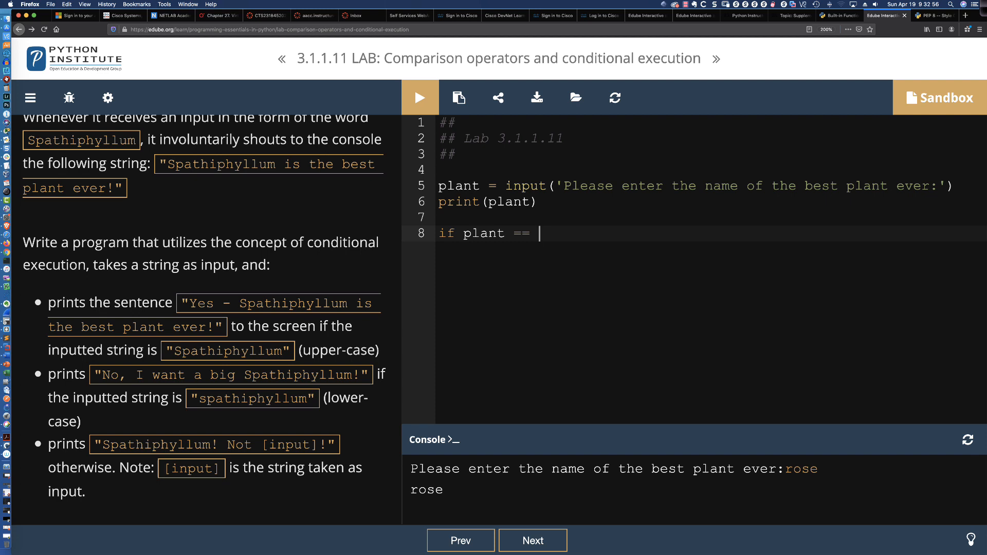
pyautogui.write("'")
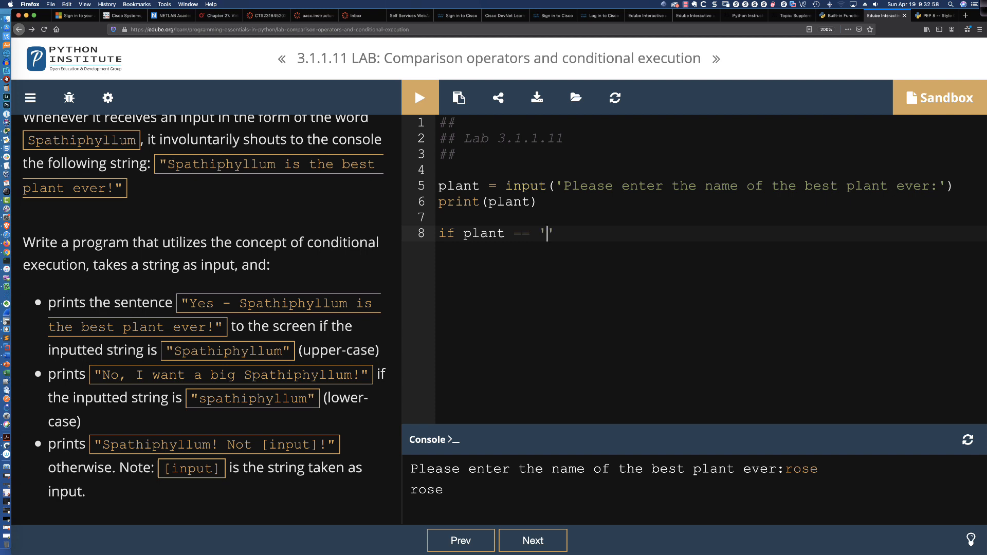
pyautogui.write("Spath'")
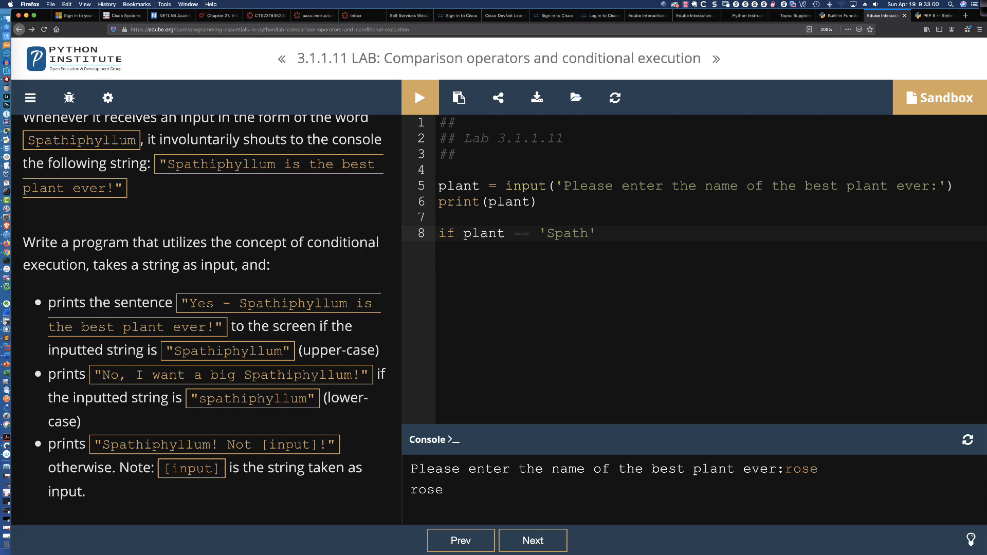
pyautogui.write('i')
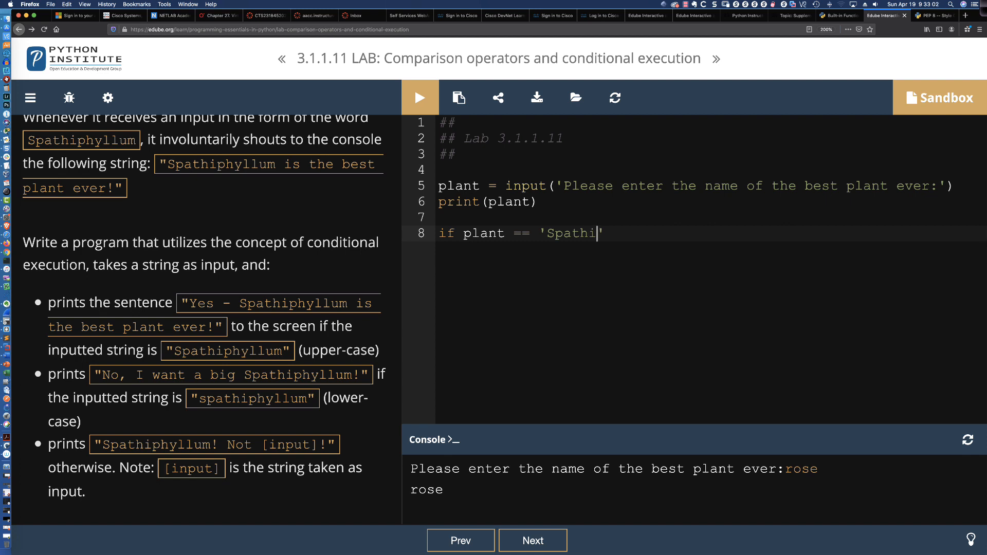
pyautogui.write('phyllum')
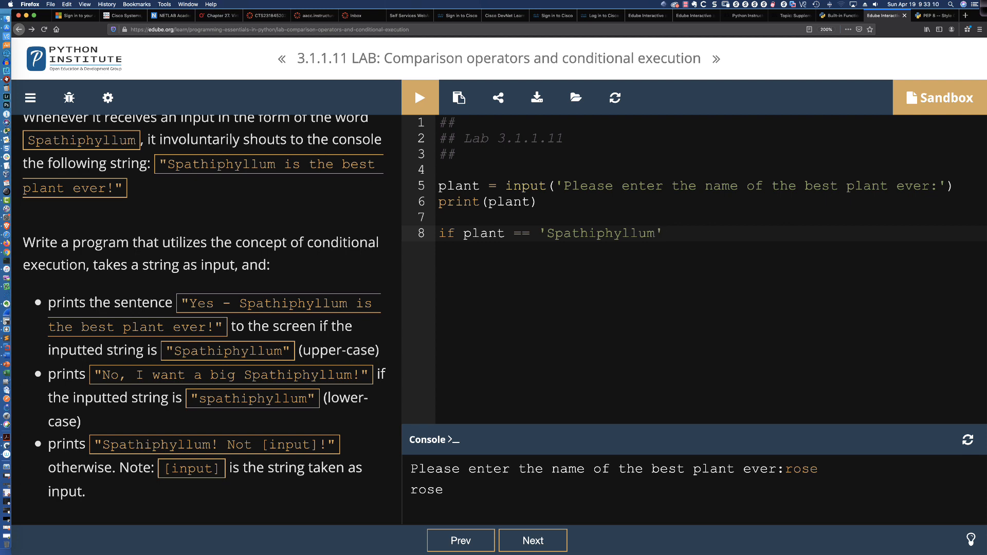
pyautogui.click(468, 233)
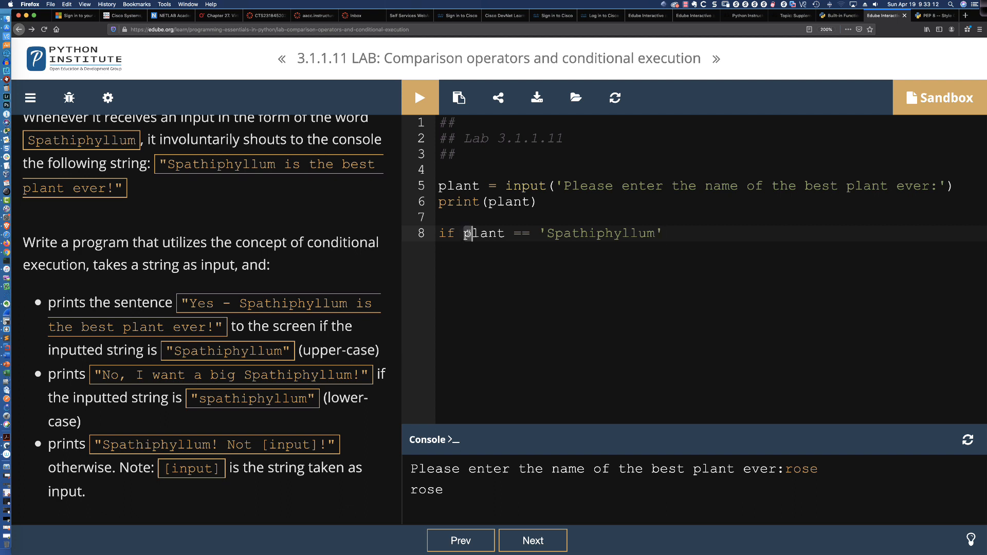
pyautogui.doubleClick(484, 233)
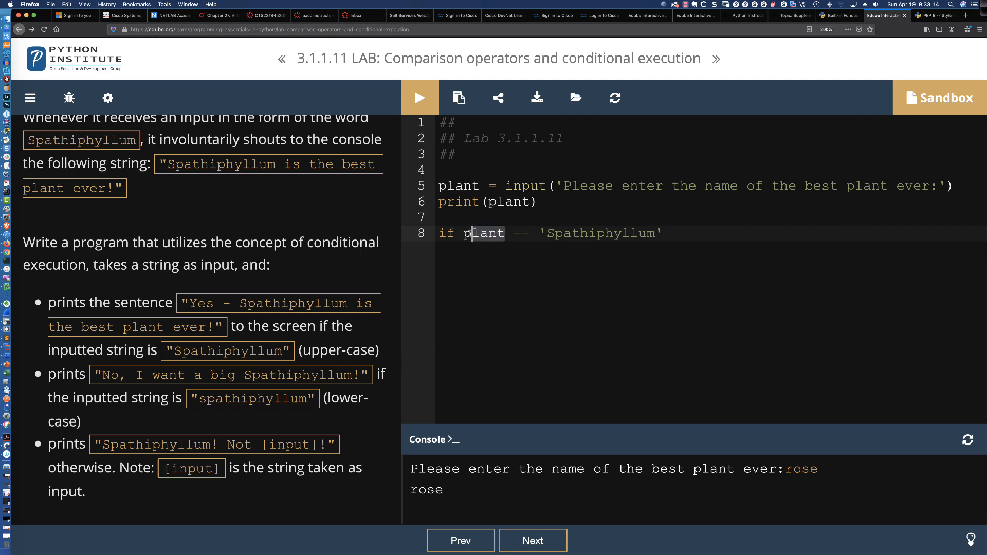
pyautogui.doubleClick(484, 234)
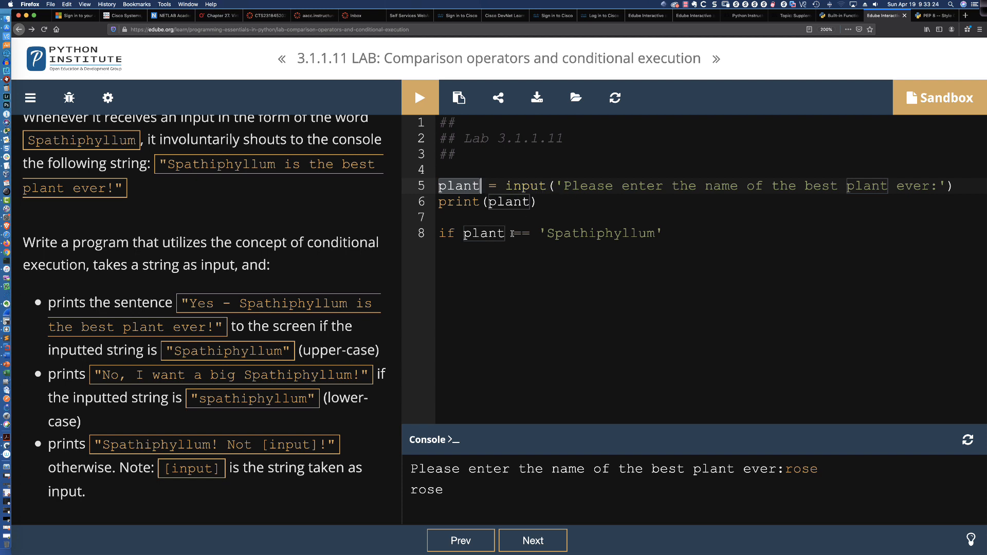
pyautogui.write(':')
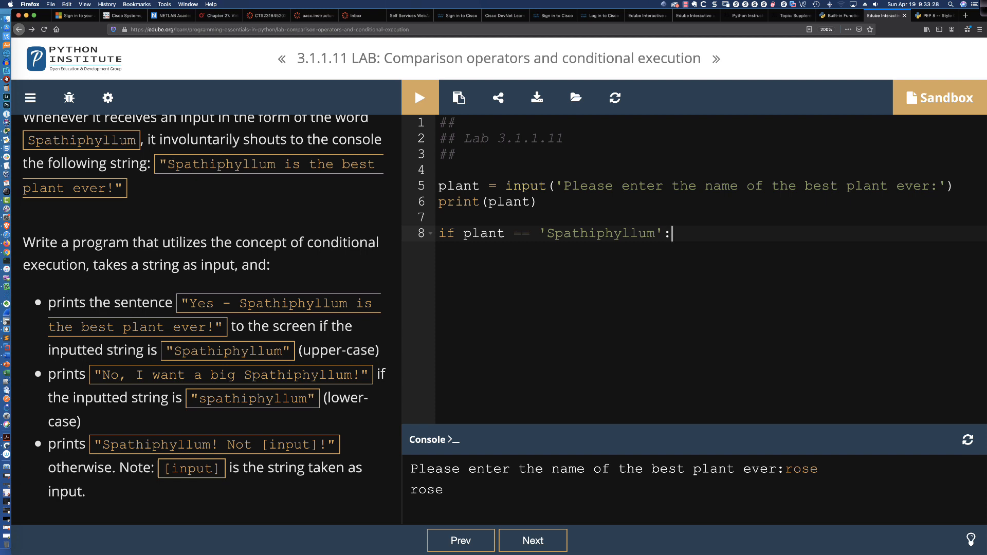
pyautogui.press('Enter')
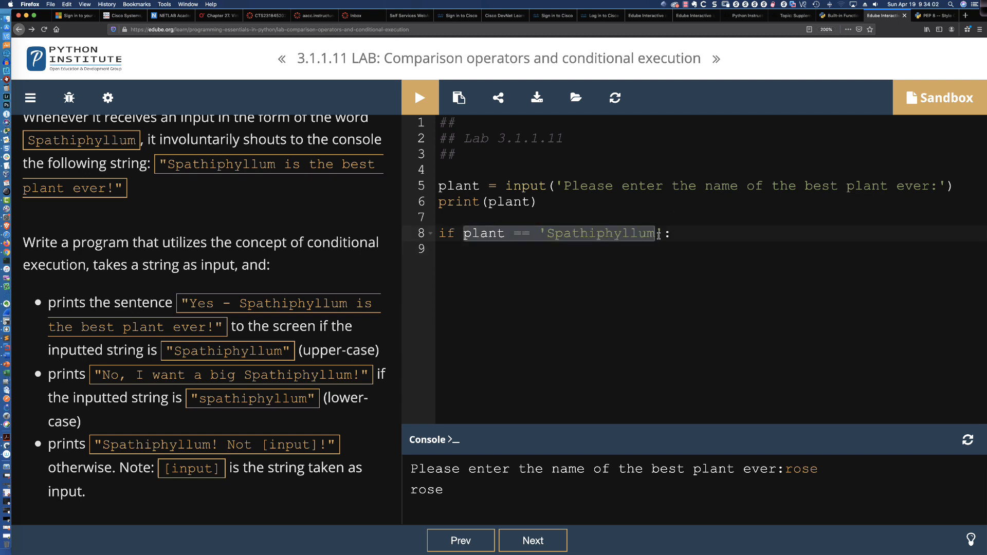
# Type the body print('"Yes - Spathiphyllum is the best plant ever!"')
pyautogui.write("'")
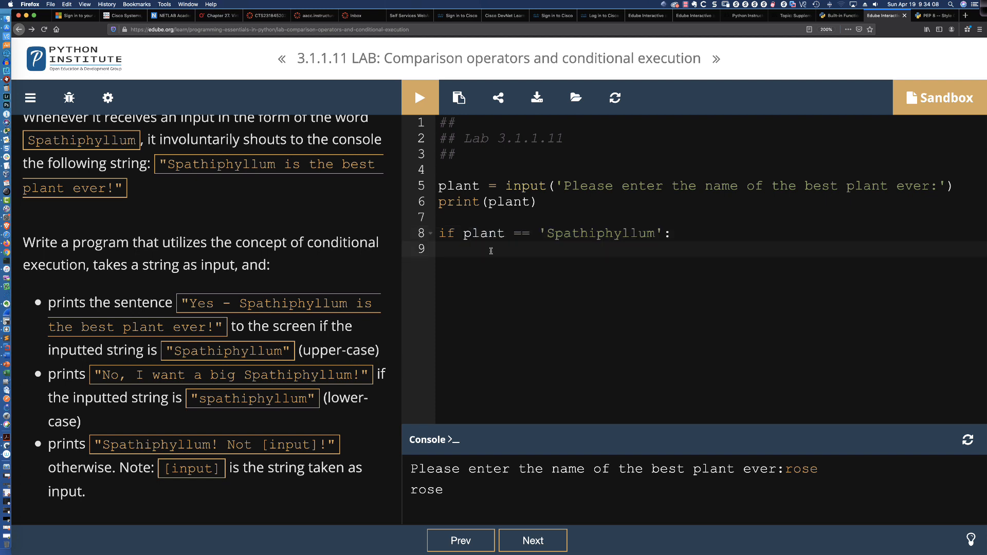
pyautogui.write('k')
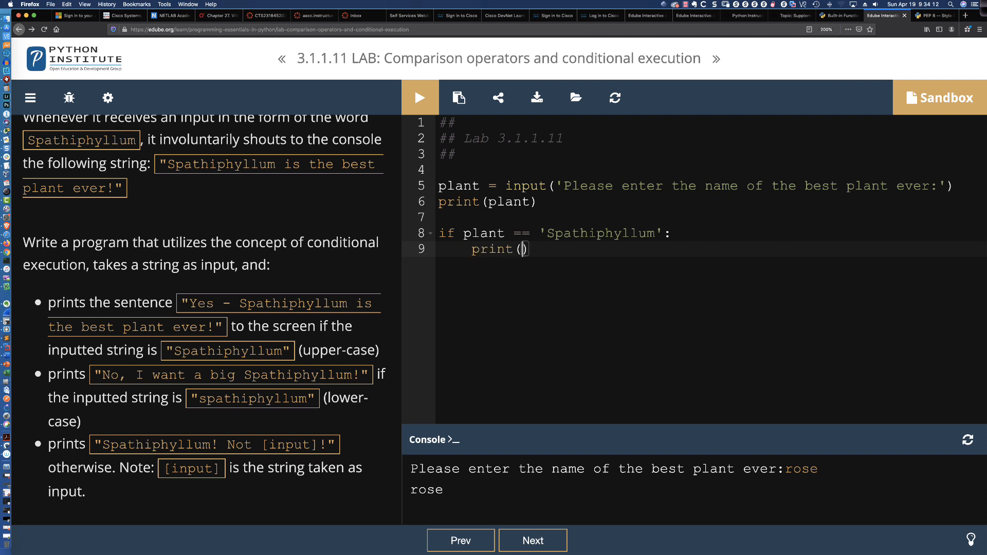
pyautogui.write("'Yes'")
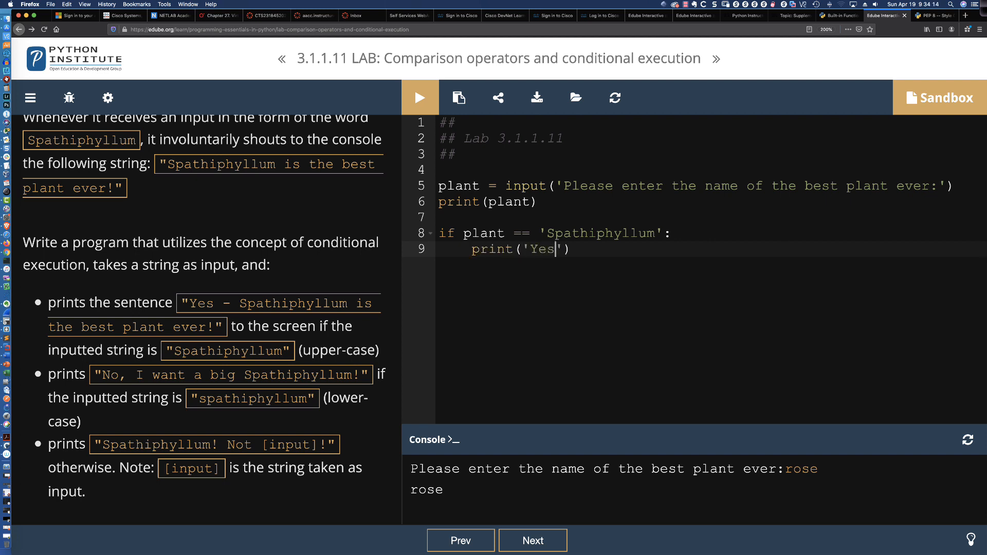
pyautogui.write('- spath')
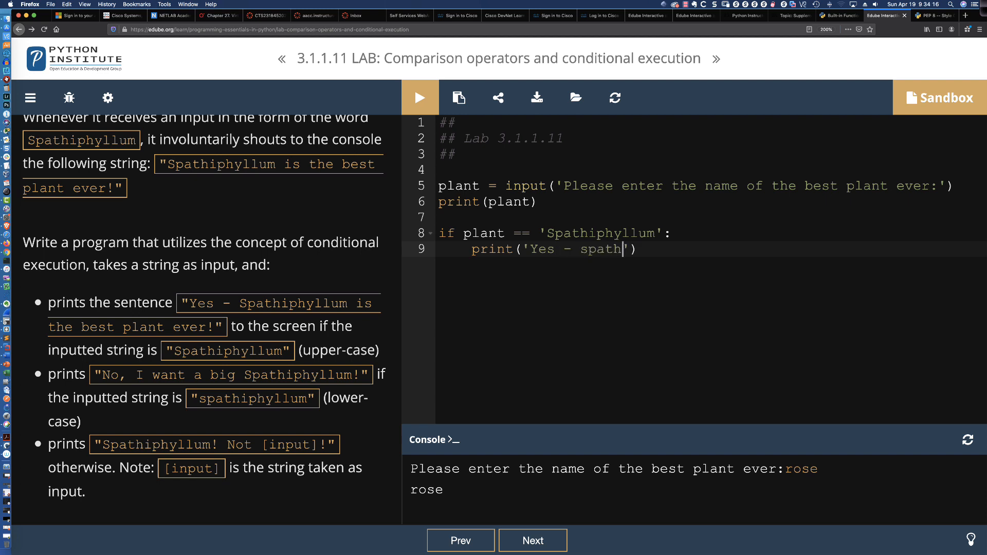
pyautogui.write('iphyll')
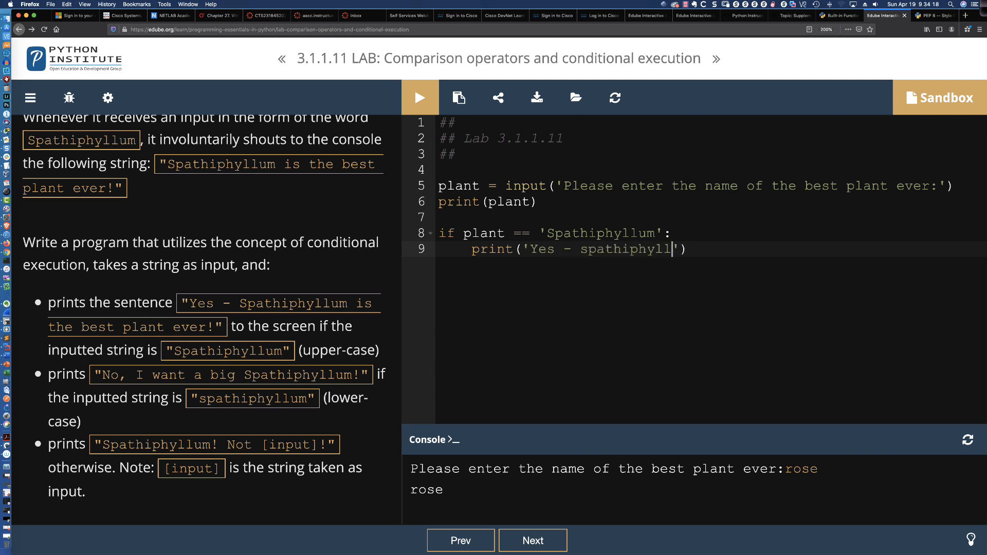
pyautogui.write('um')
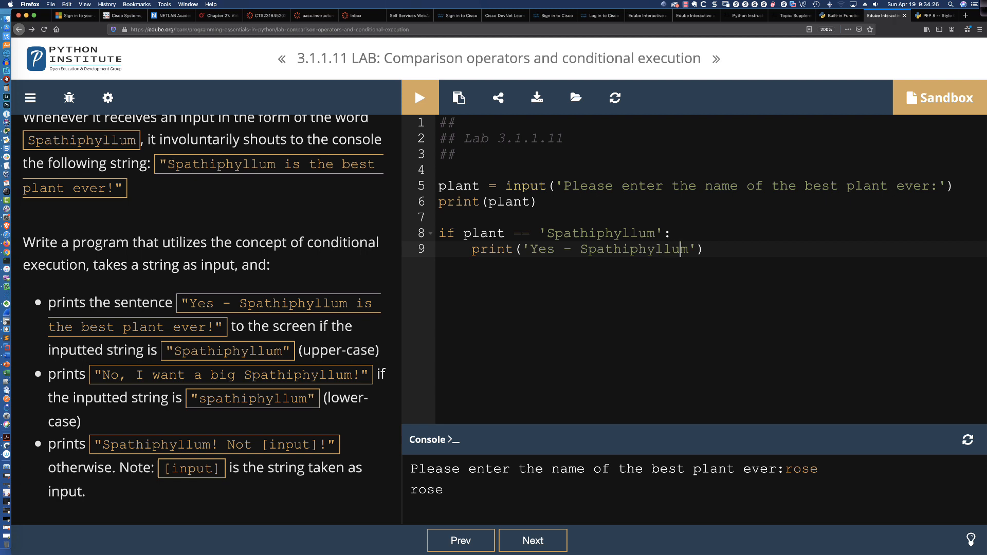
pyautogui.write('is the be')
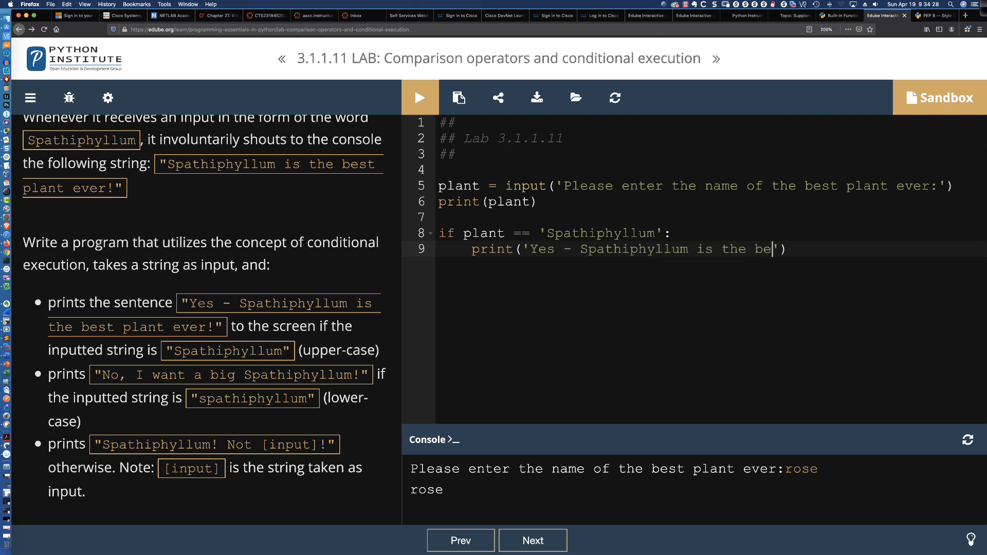
pyautogui.write('st plant ever')
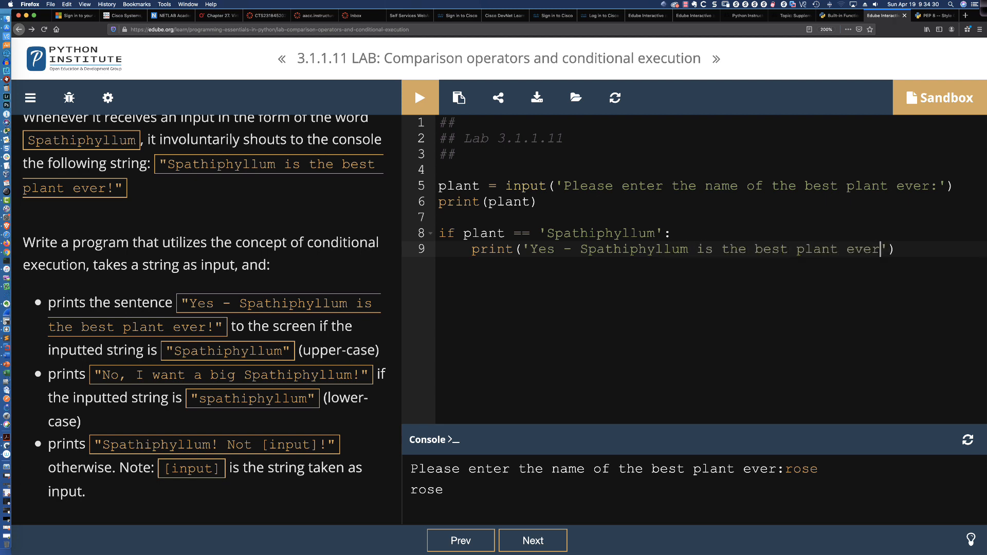
pyautogui.write("!'")
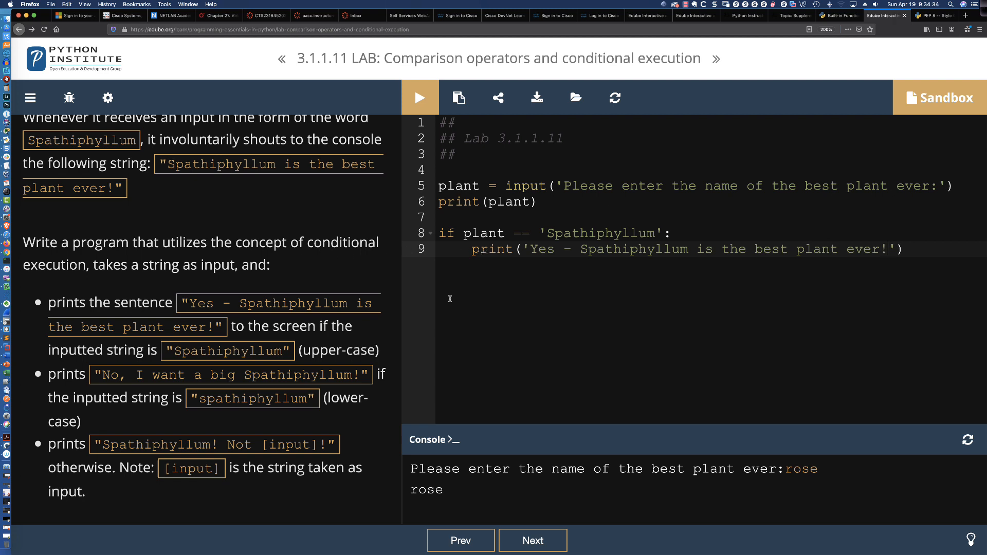
pyautogui.write('"')
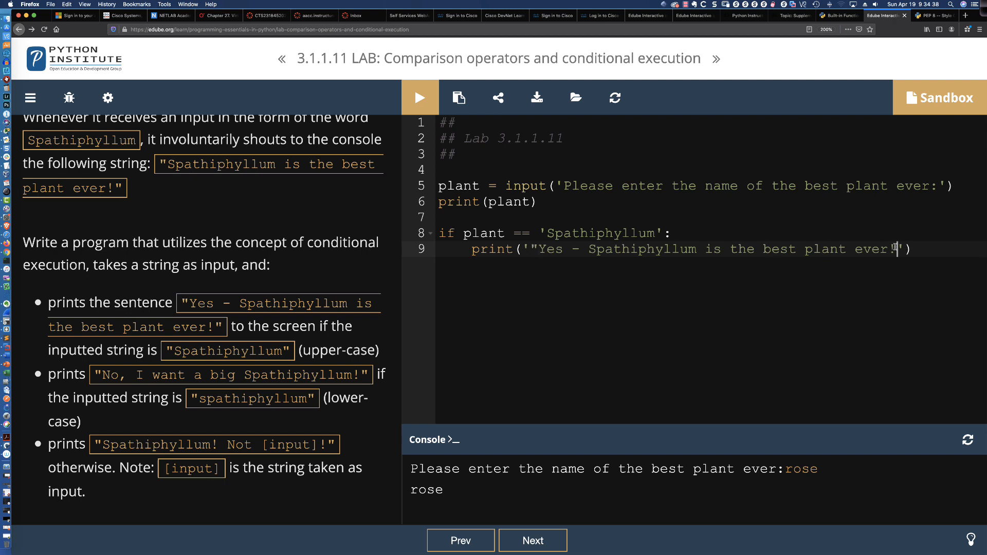
pyautogui.write('!')
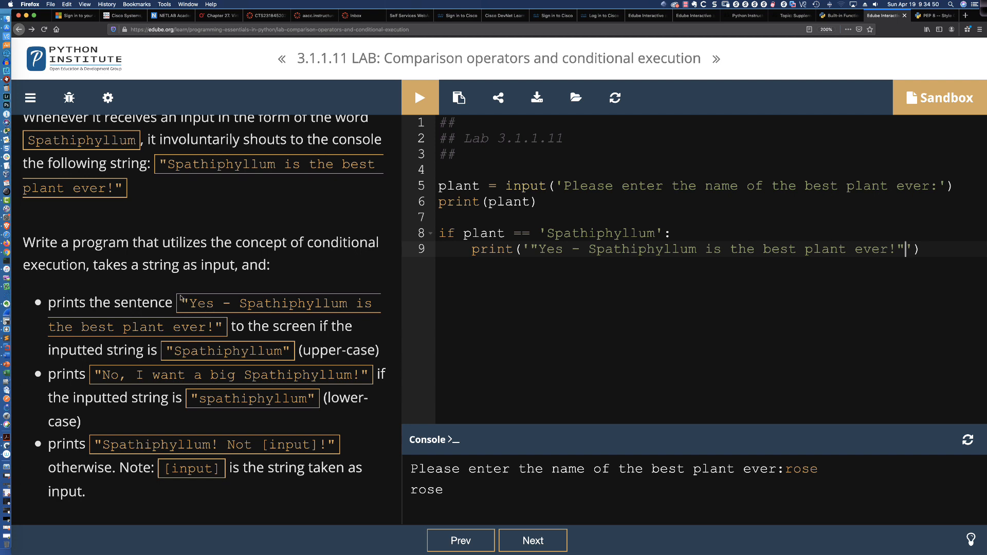
pyautogui.moveTo(182, 310)
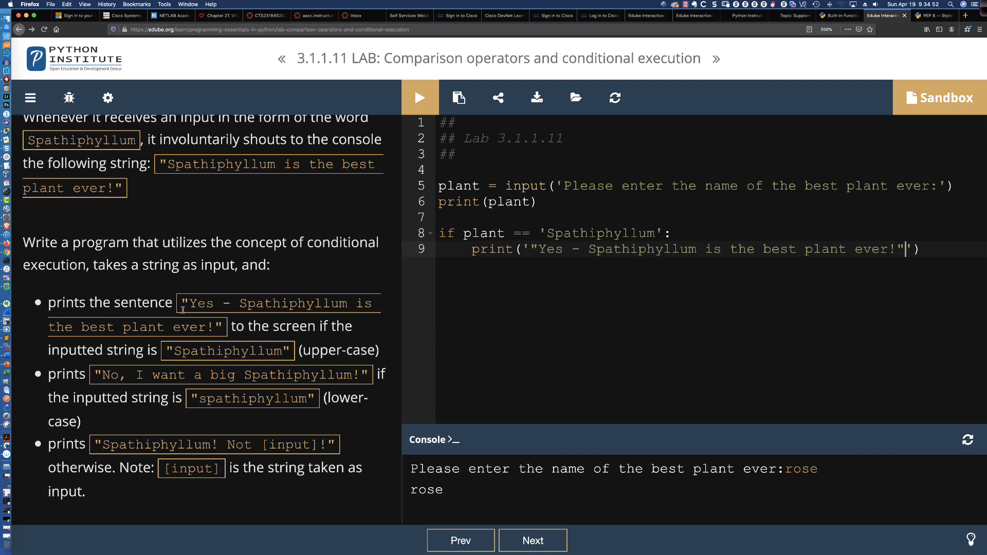
pyautogui.moveTo(667, 321)
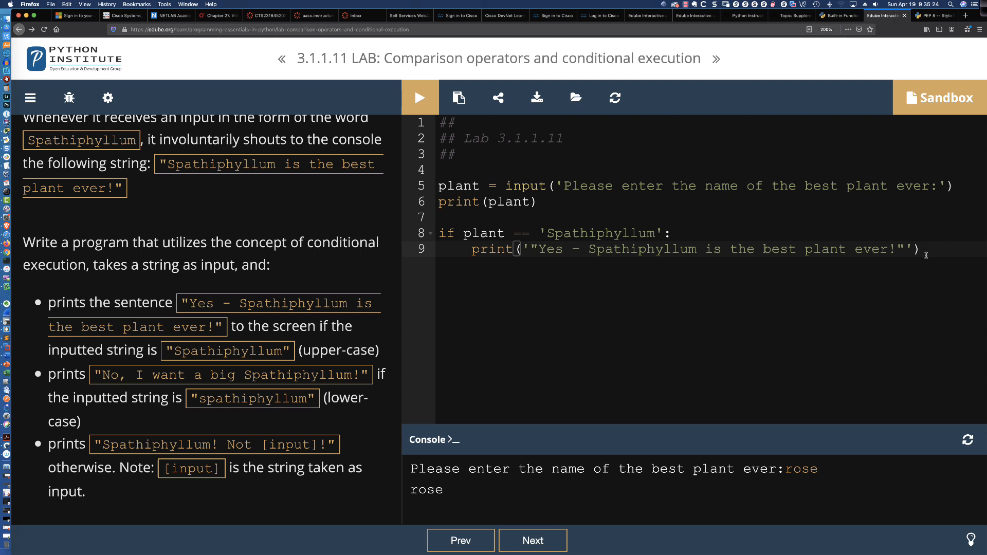
# Insert a new line 10 after the Spathiphyllum print statement
pyautogui.press('Enter')
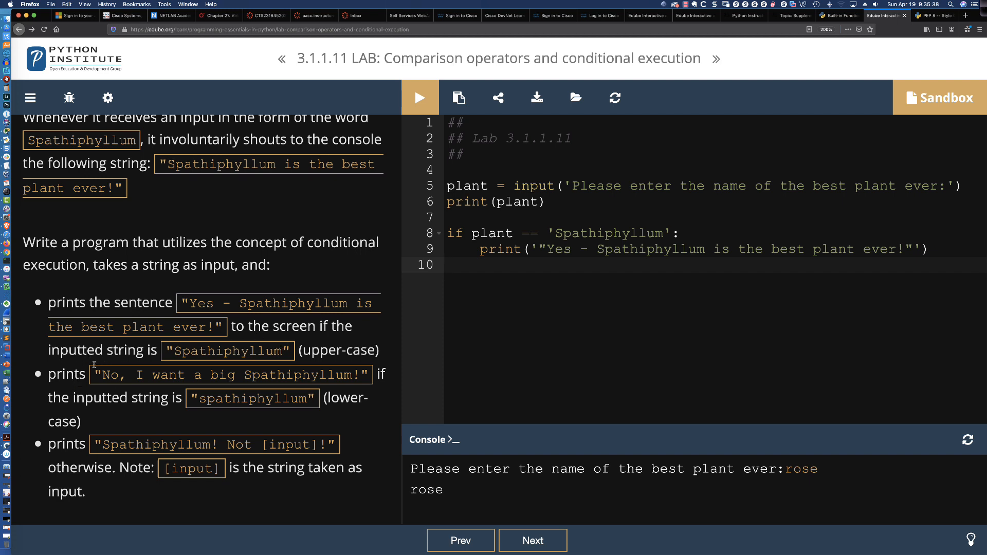
pyautogui.moveTo(264, 382)
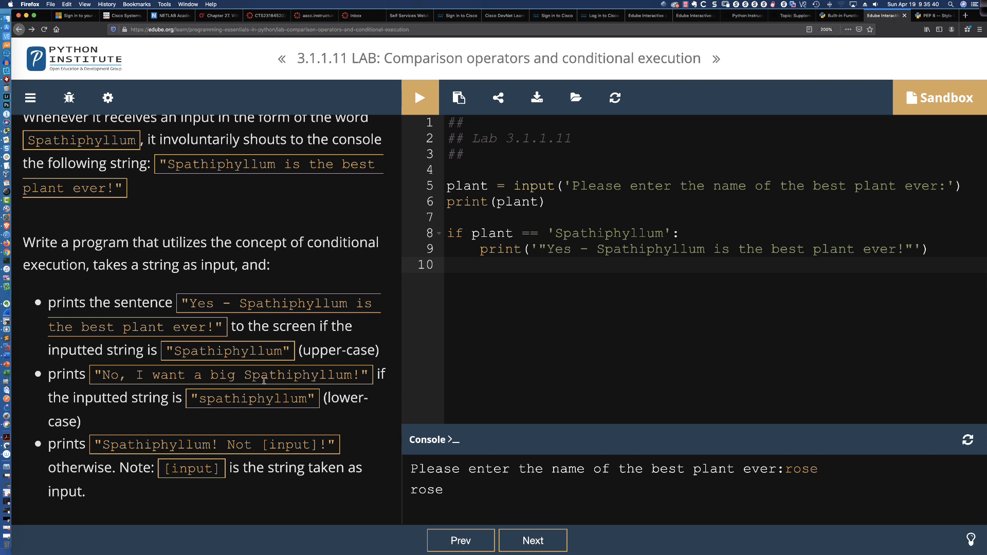
pyautogui.moveTo(36, 408)
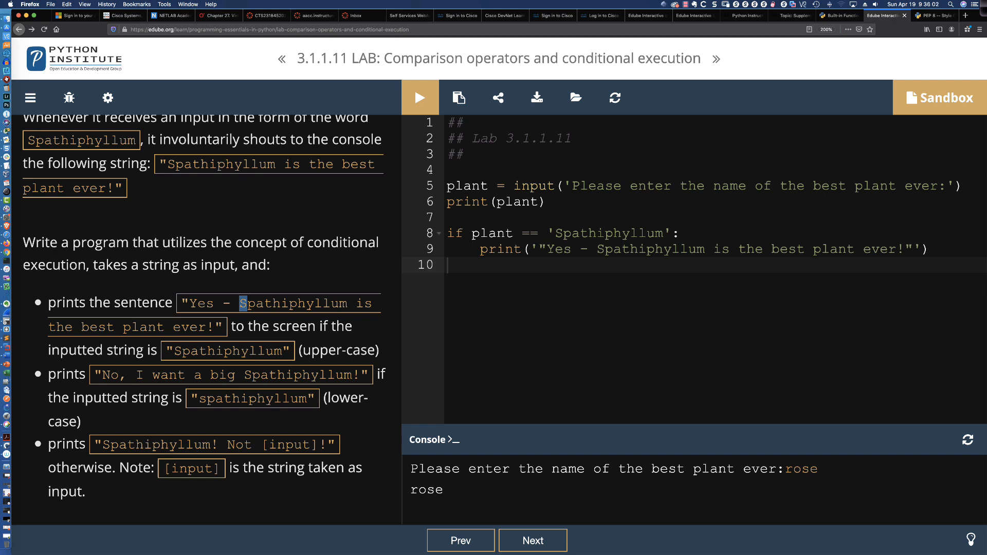
# On line 10, write the elif condition checking for lowercase 'spathiphyllum'
pyautogui.click(448, 266)
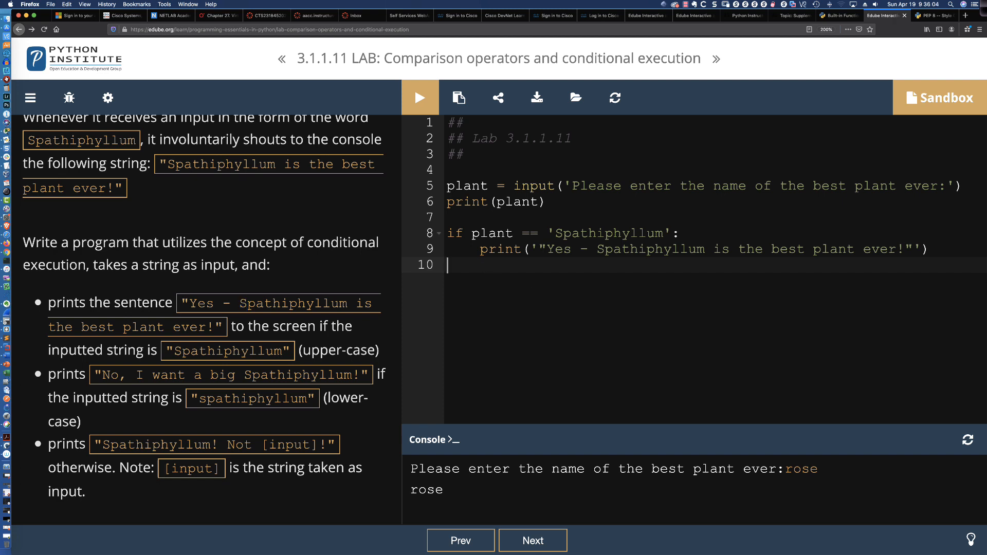
pyautogui.write('elif')
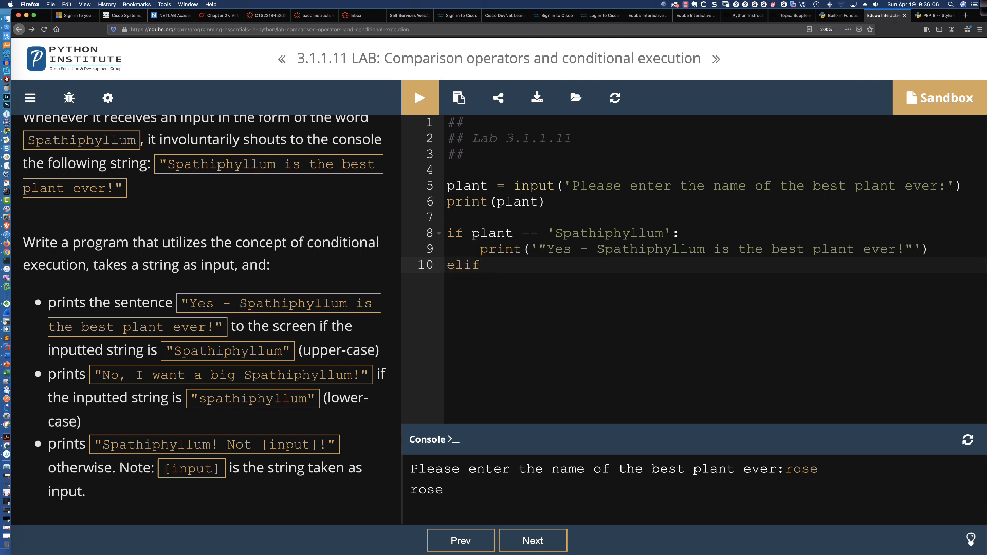
pyautogui.write('flo')
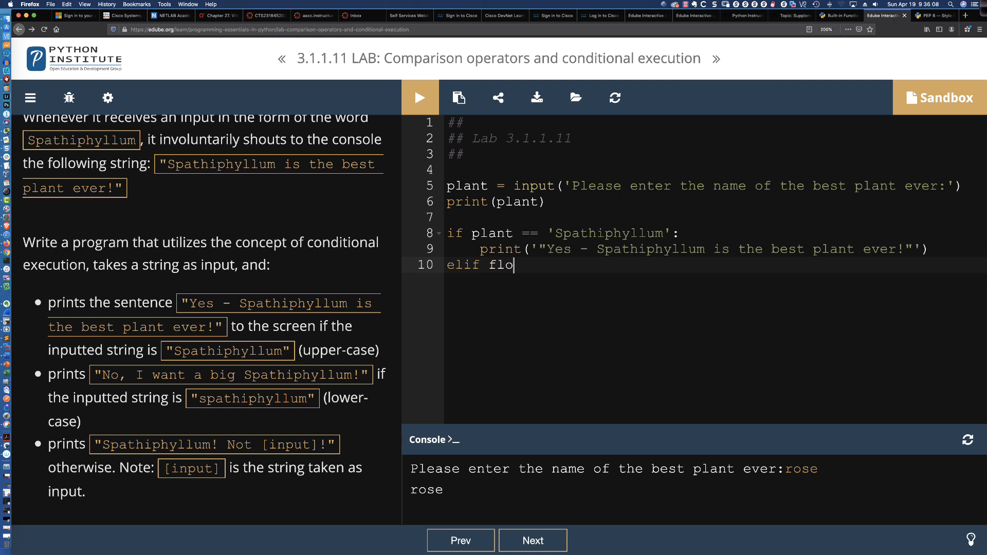
pyautogui.write("wer == '")
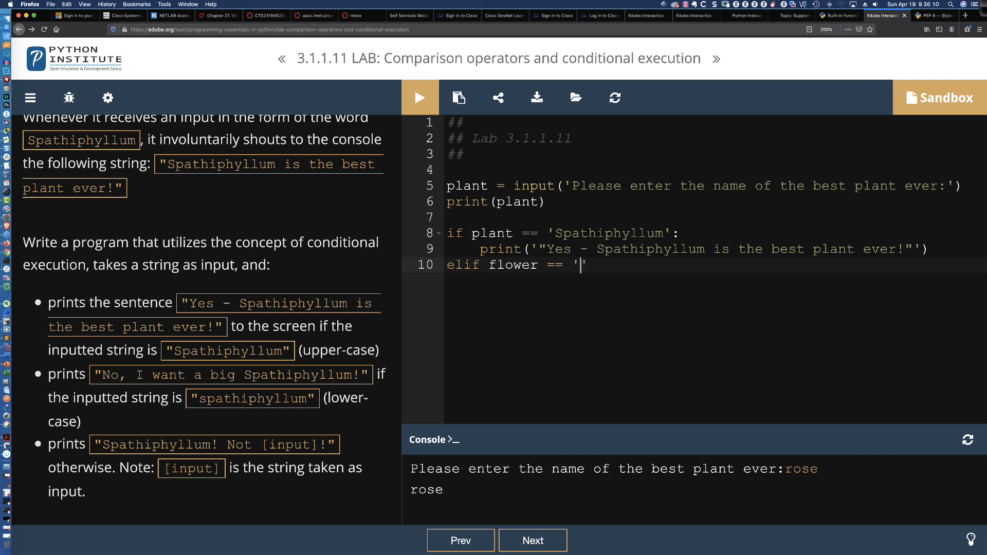
pyautogui.write('spathi')
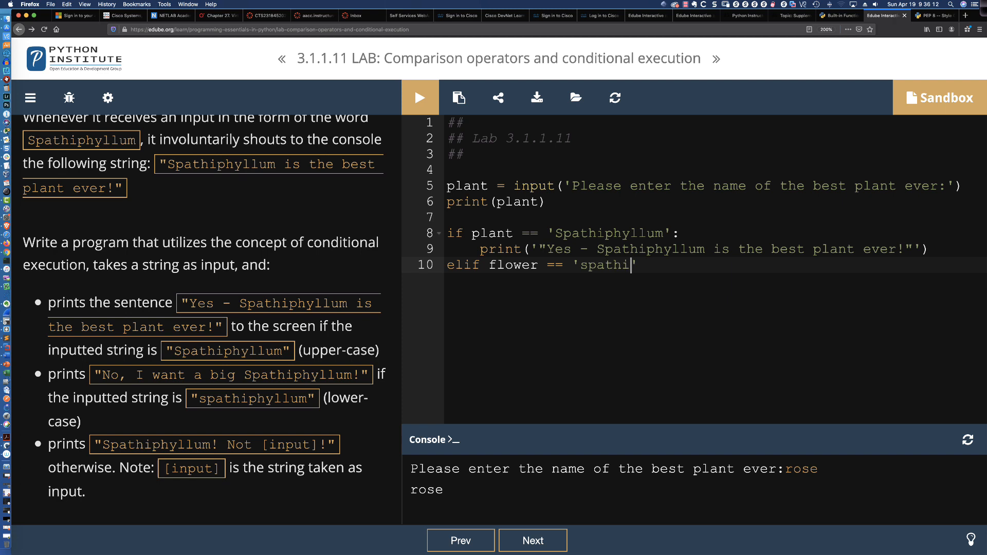
pyautogui.write('phyllum')
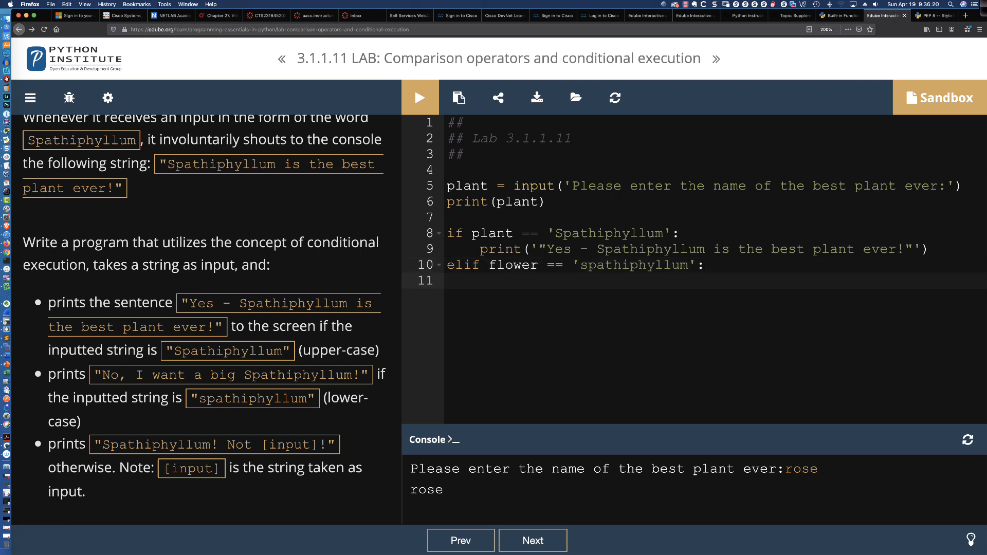
# Make the elif body print "No, I want a big Spathiphyllum!"
pyautogui.write('print')
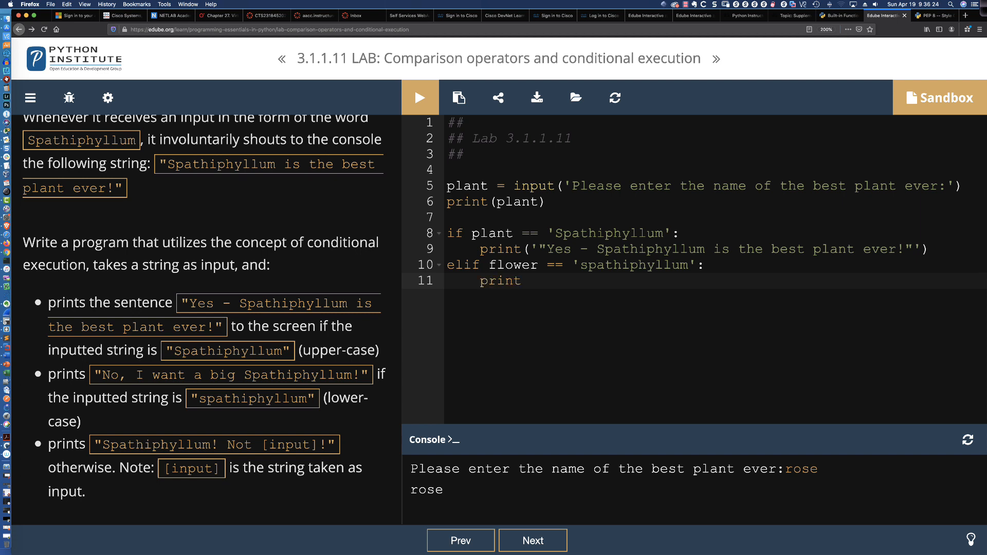
pyautogui.write('()')
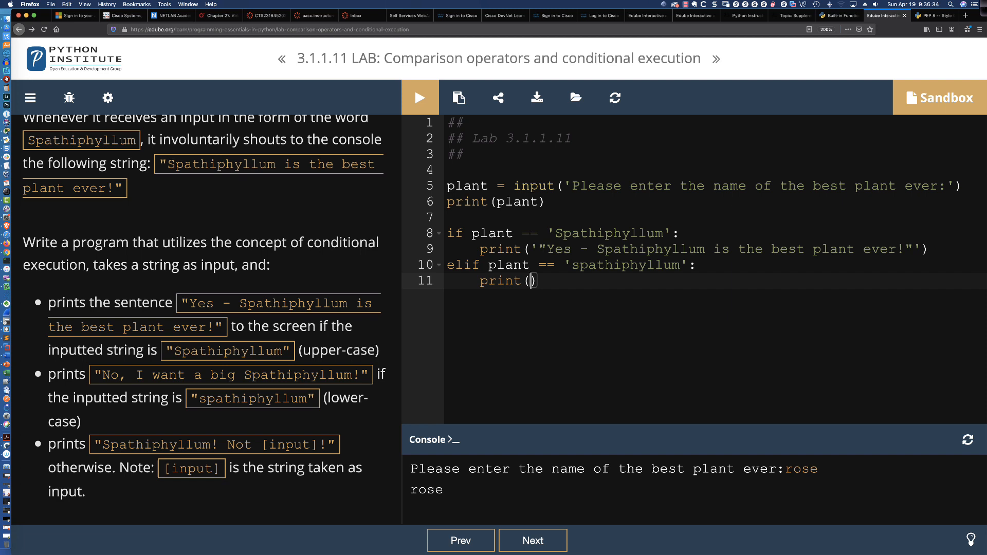
pyautogui.write('No')
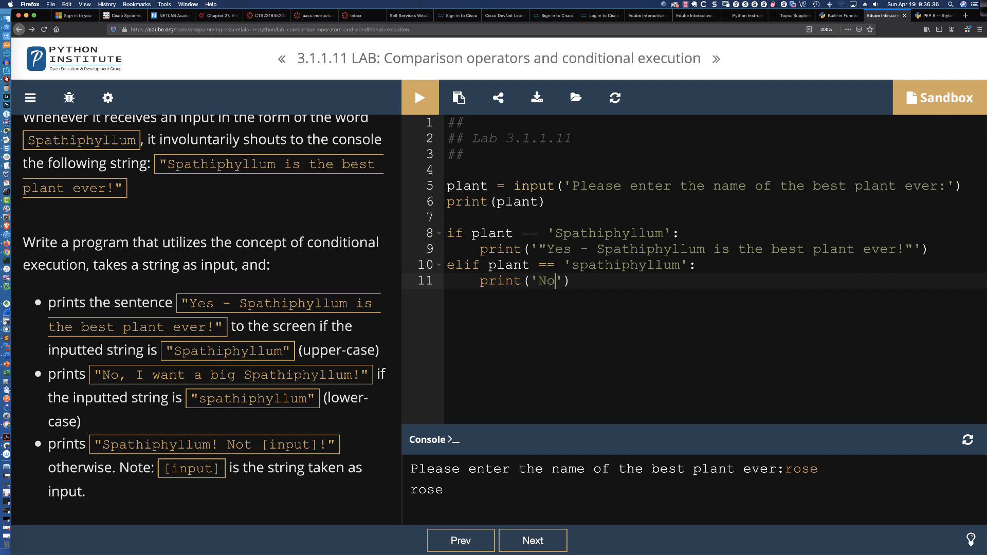
pyautogui.write(', I want a bi')
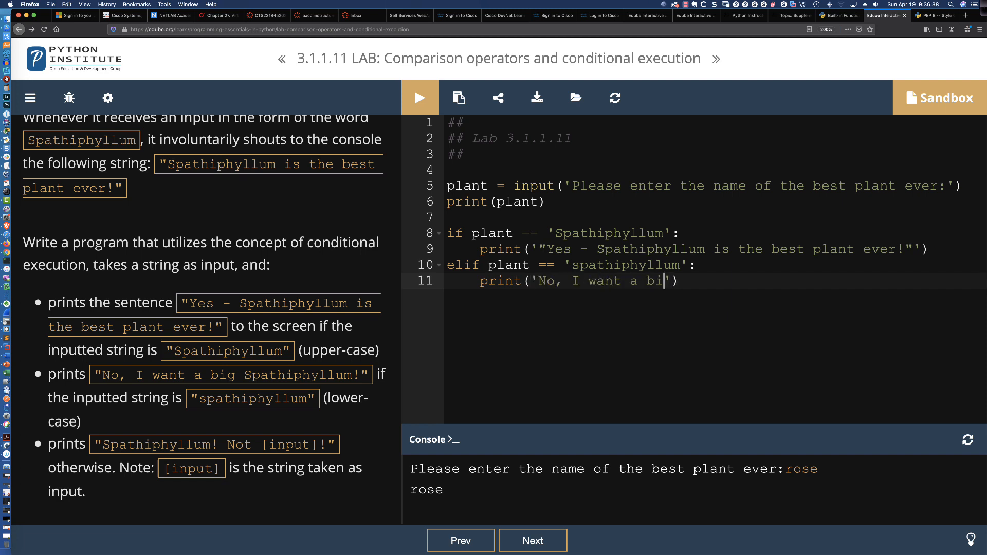
pyautogui.write('g Spa')
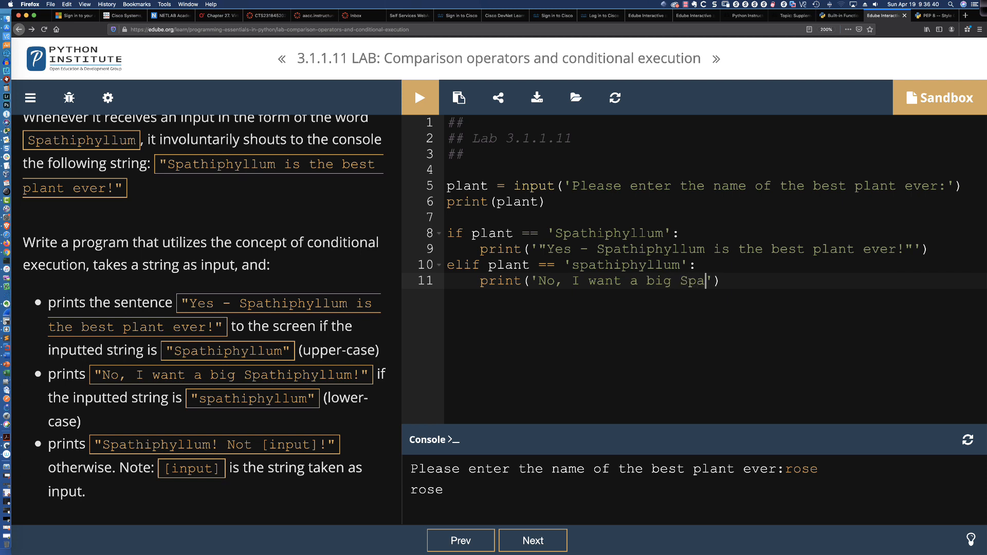
pyautogui.write('thiphyllum')
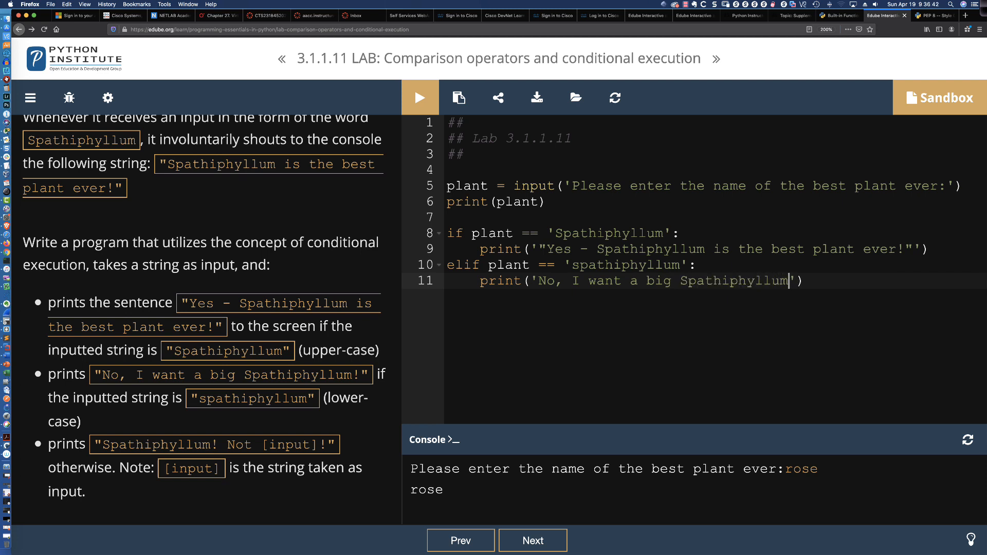
pyautogui.write('!')
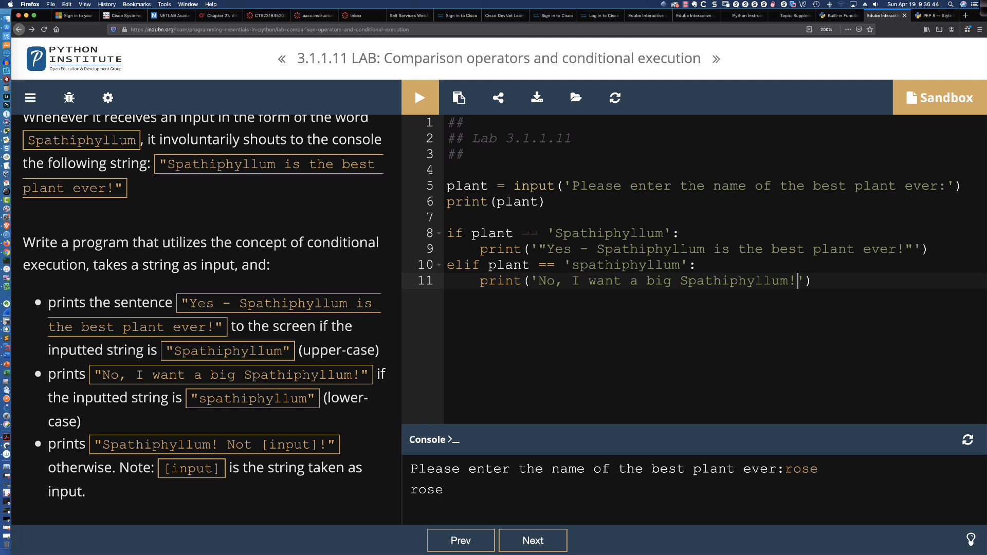
pyautogui.write('"')
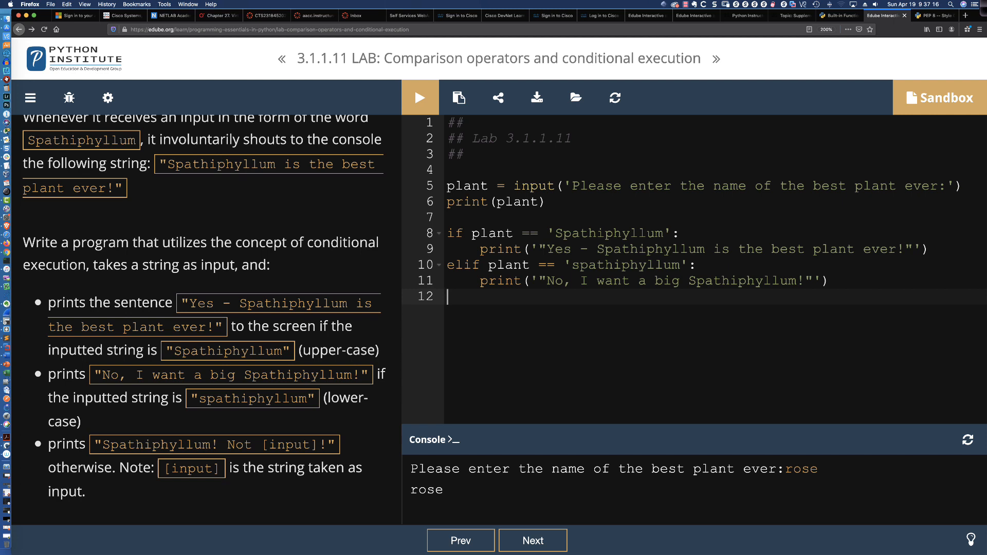
# Add an else: branch printing "Spathiphyllum! Not [input]!" below the elif
pyautogui.write('else')
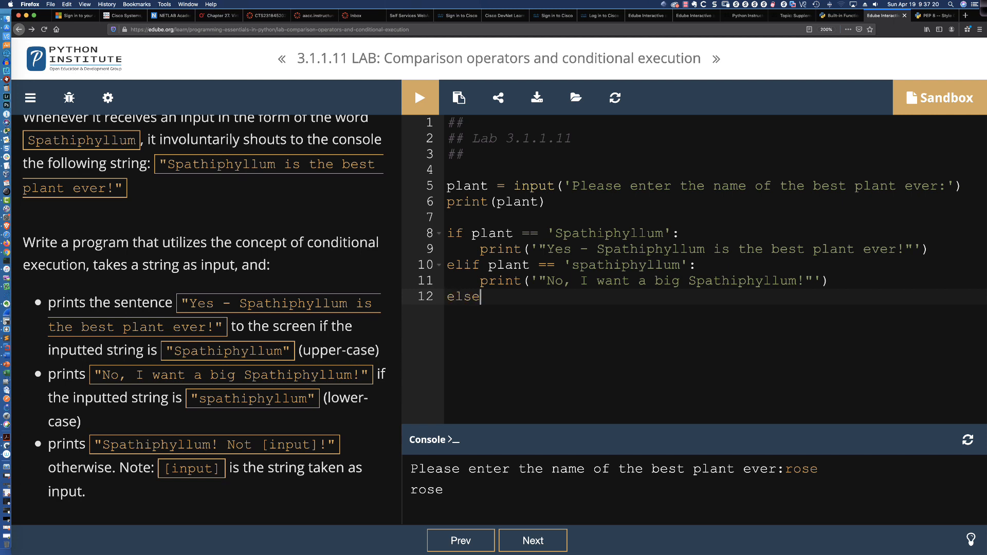
pyautogui.write(':')
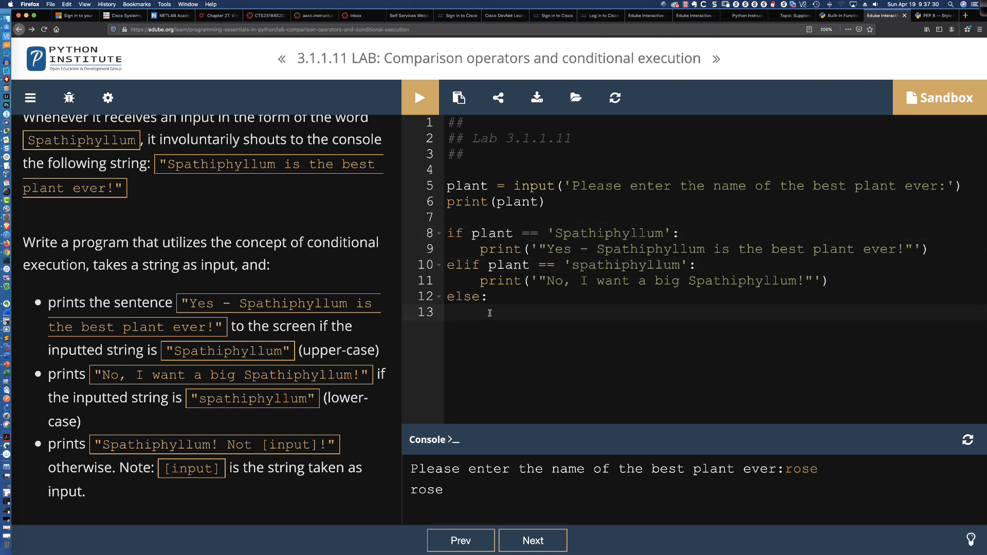
pyautogui.write('print(')
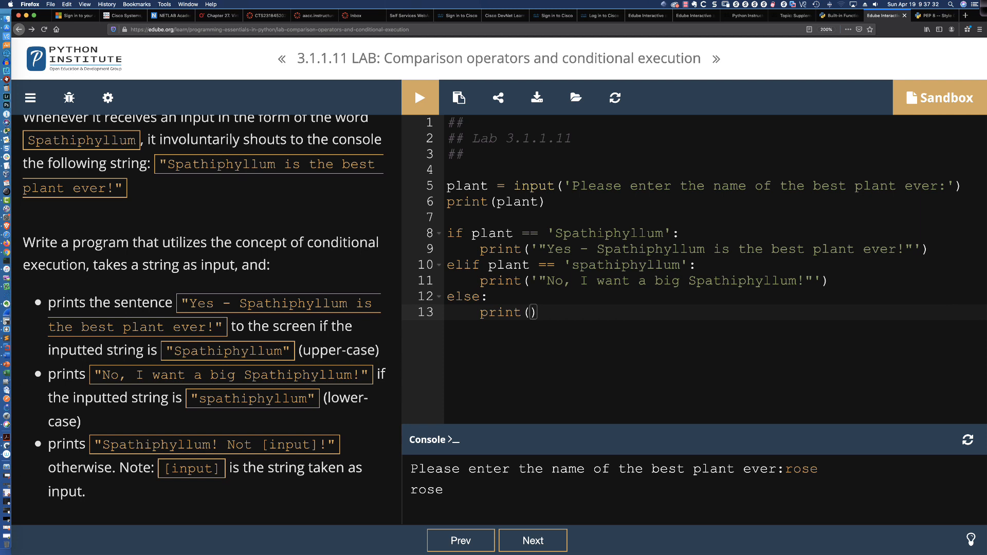
pyautogui.write('""')
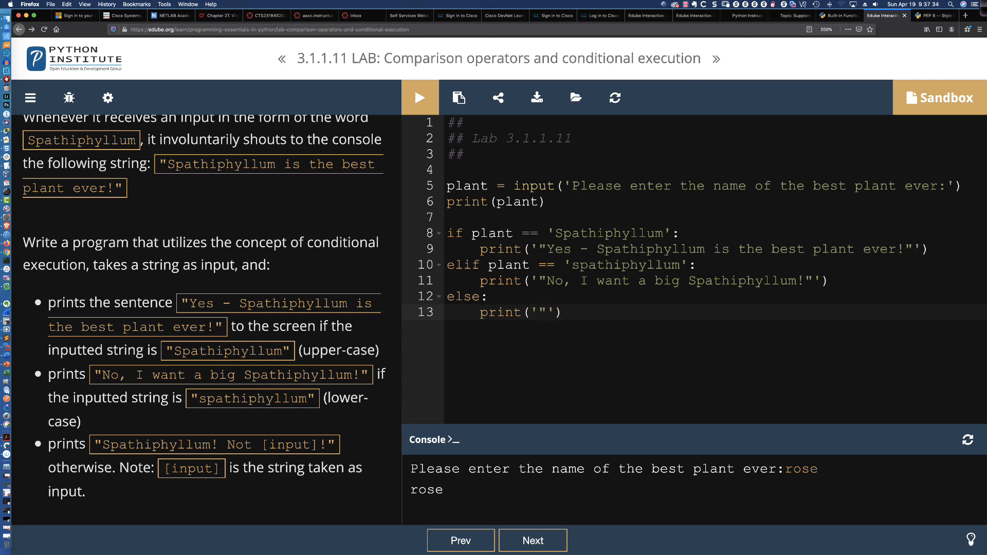
pyautogui.write('Spathi')
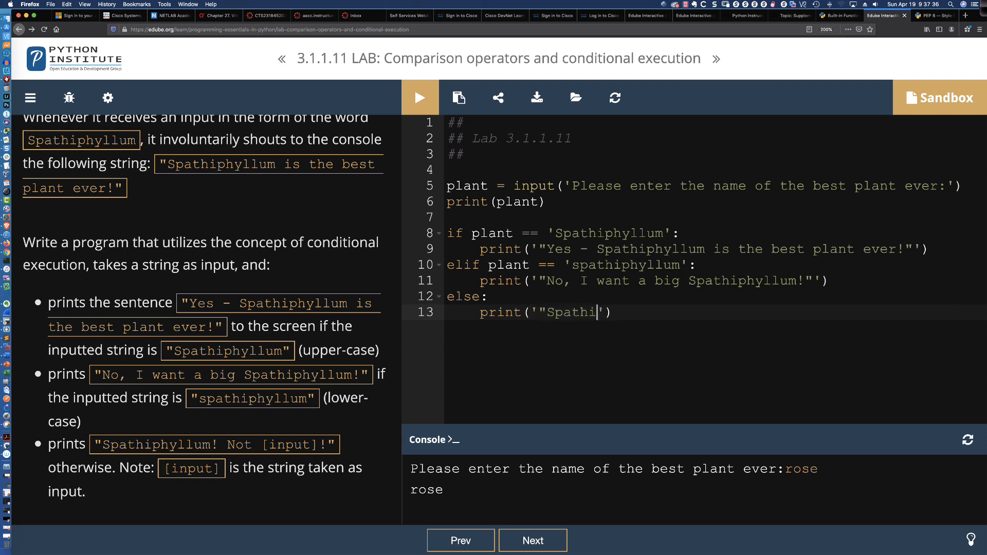
pyautogui.write('phyllum!')
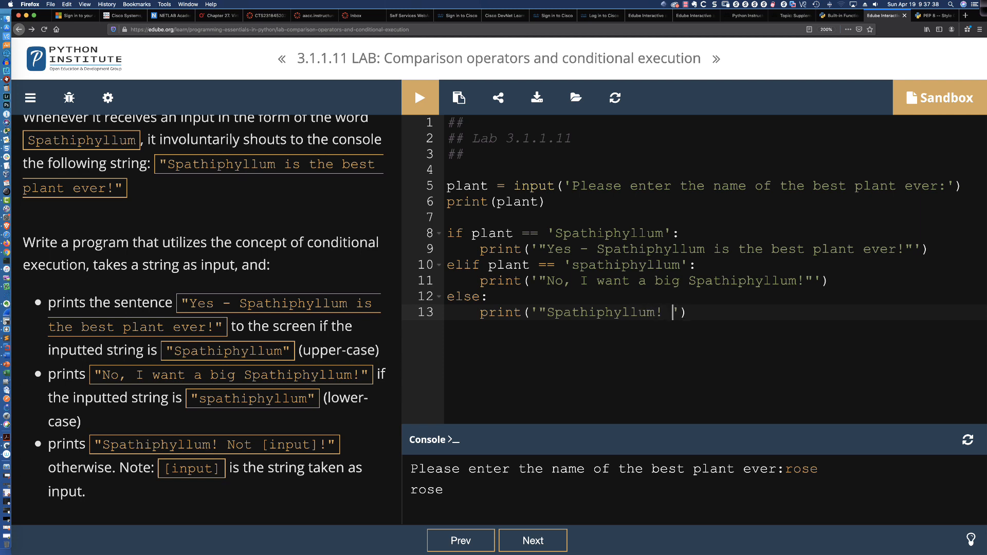
pyautogui.write('Not [')
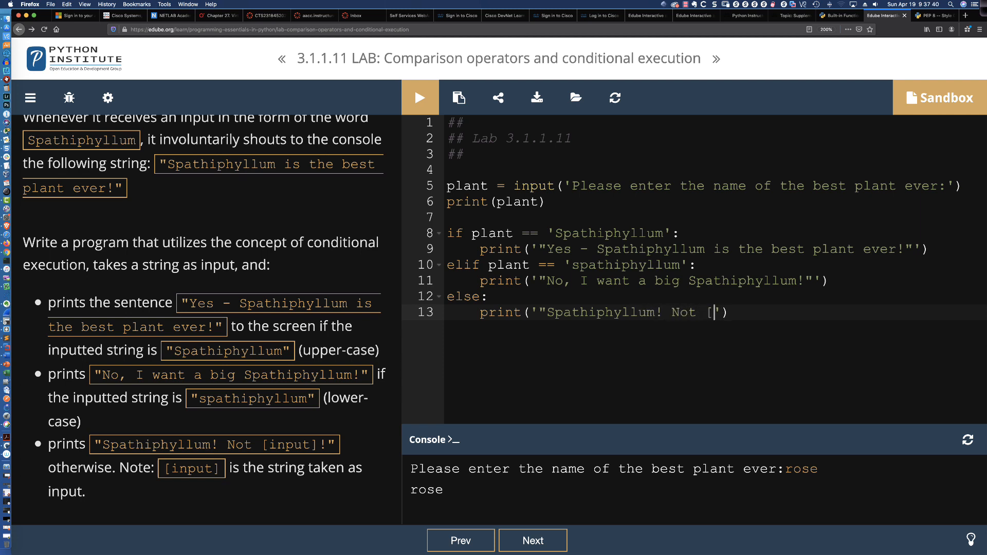
pyautogui.write('input]')
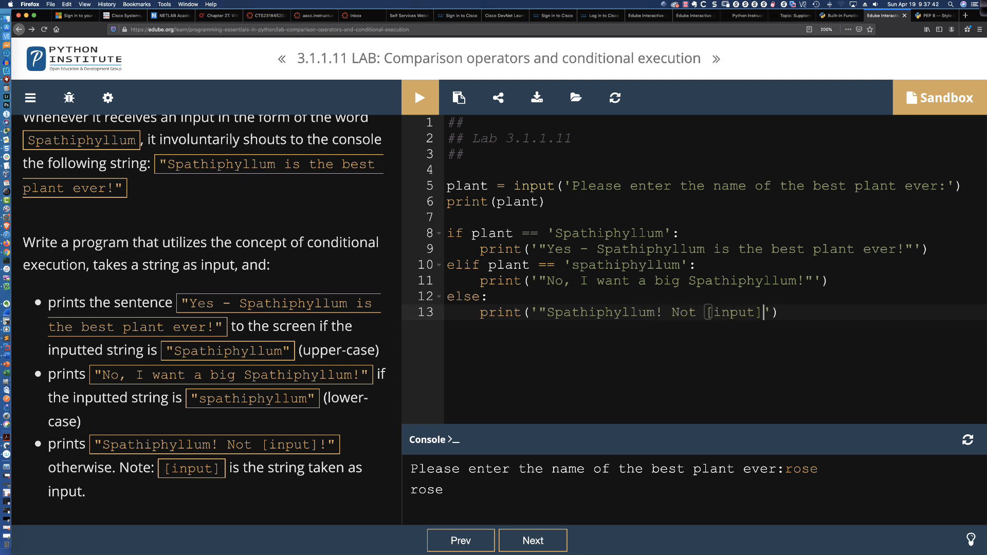
pyautogui.write('!')
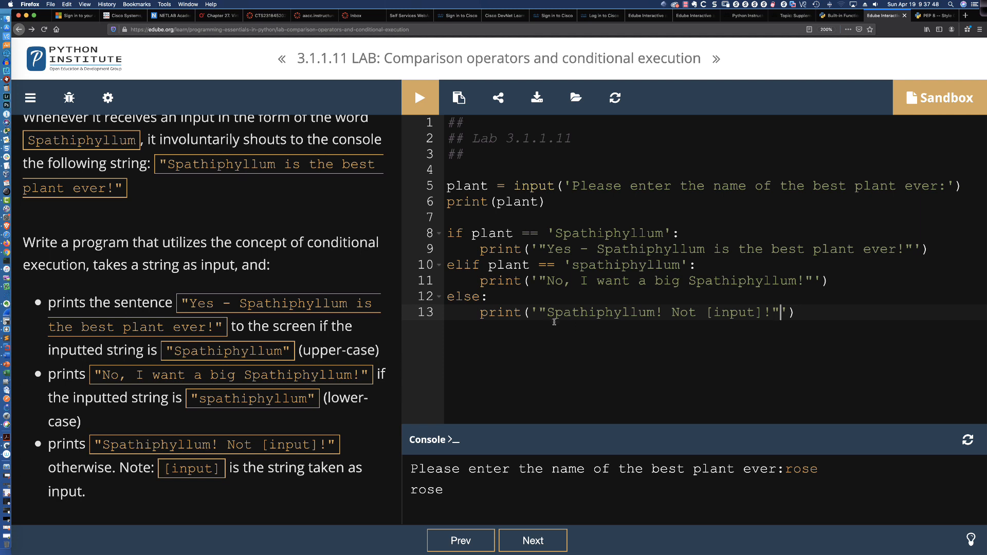
pyautogui.doubleClick(603, 312)
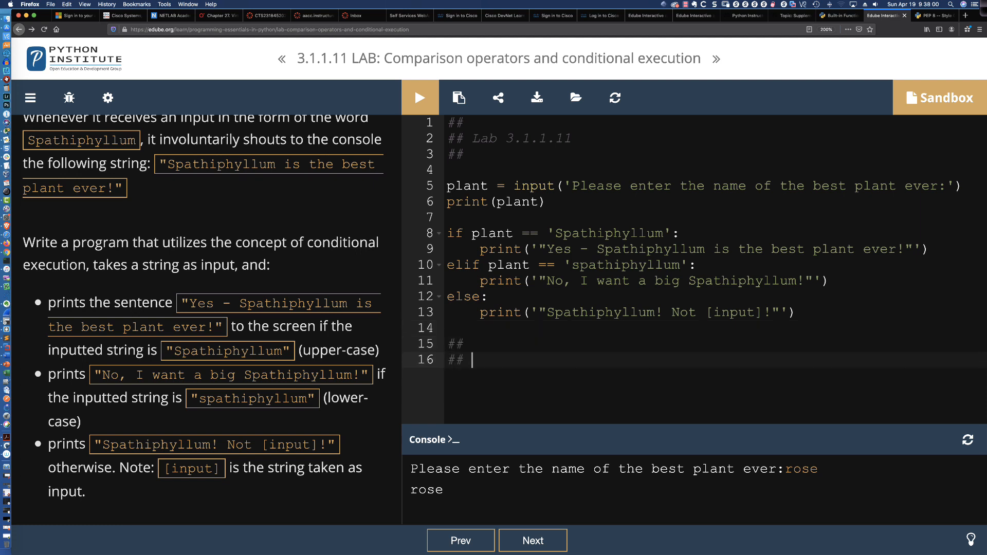
# Type 'End of file...' as the script's closing comment
pyautogui.write('End of file...')
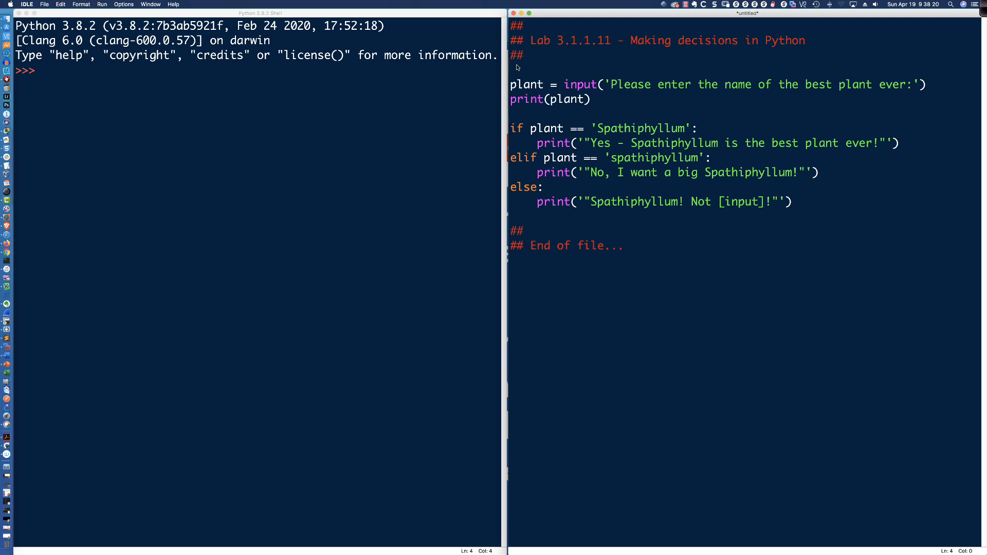
# Save as 3.1.1.11.py, run with Rose, add a prompt space, and rerun
pyautogui.press('Backspace')
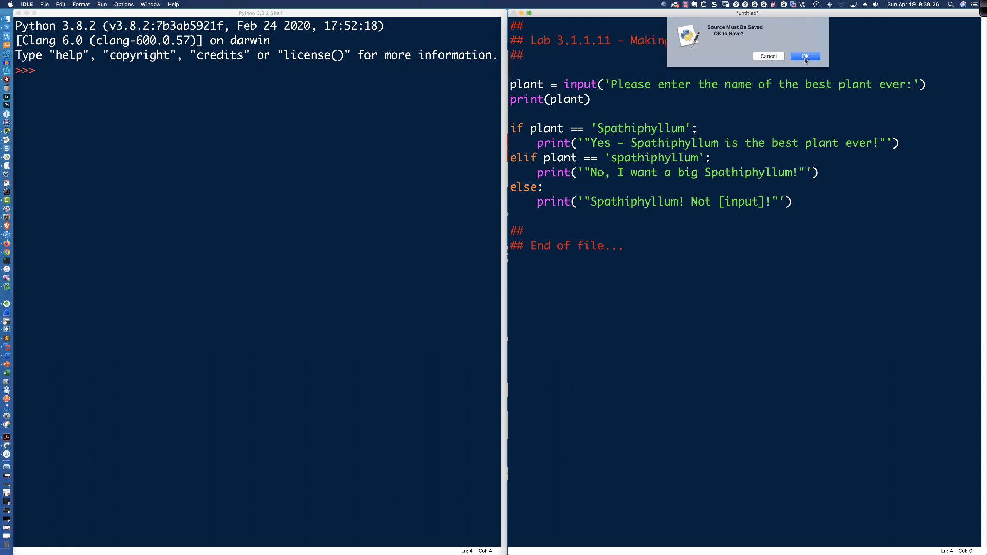
pyautogui.click(805, 56)
pyautogui.write('3.1.1')
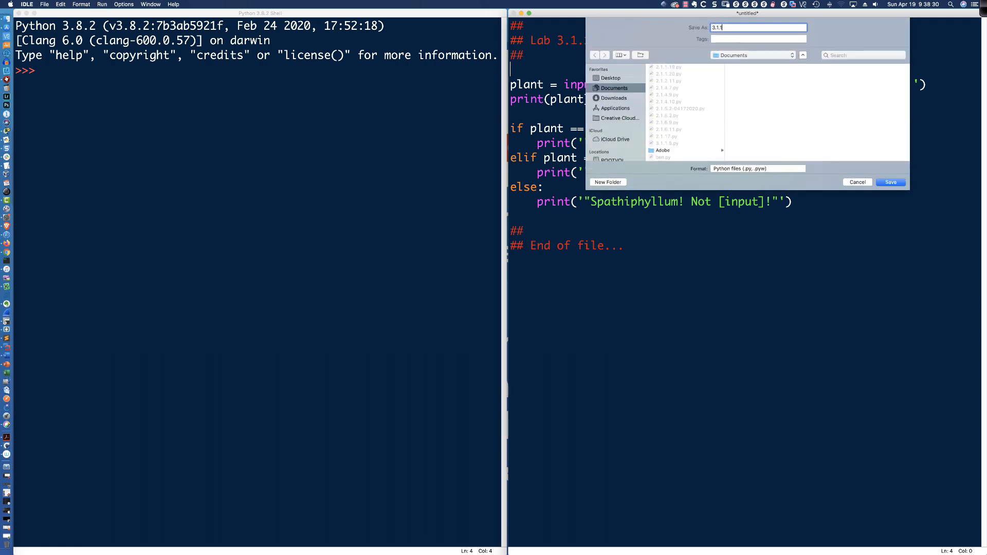
pyautogui.click(891, 182)
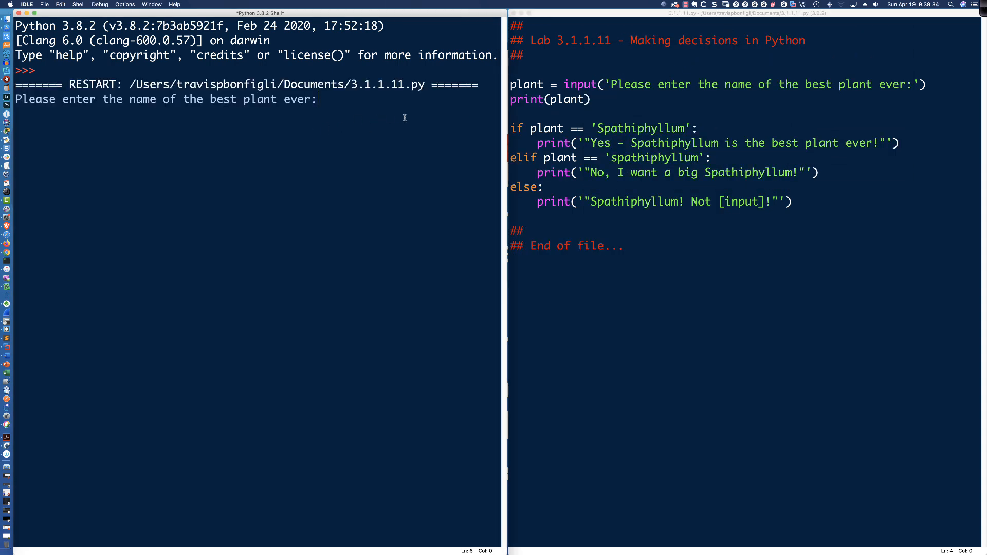
pyautogui.write('Rose')
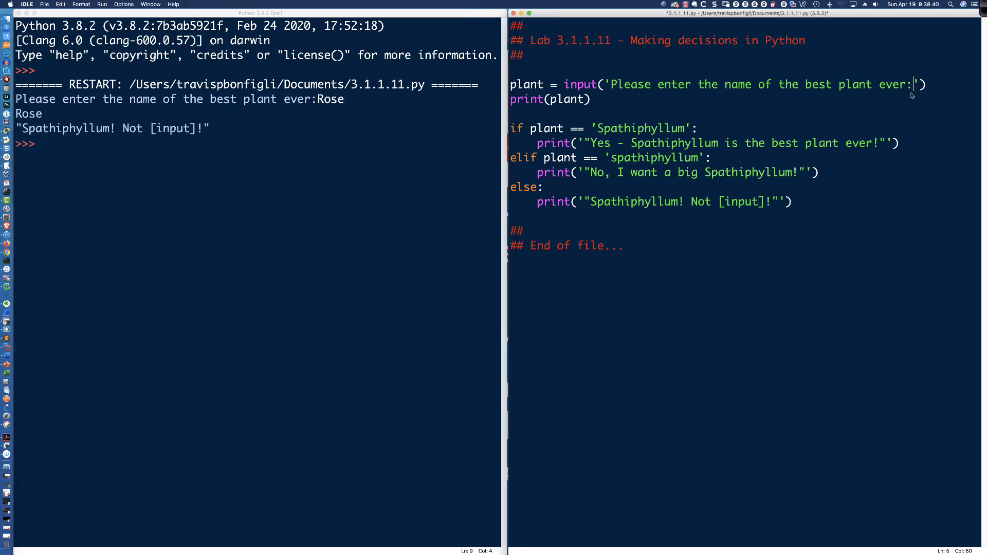
pyautogui.write('" "')
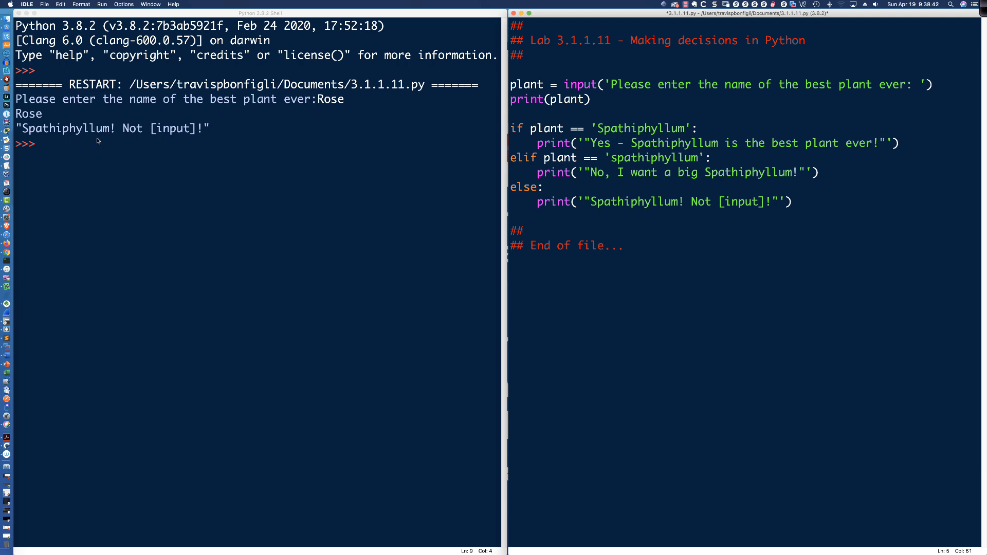
pyautogui.moveTo(40, 133)
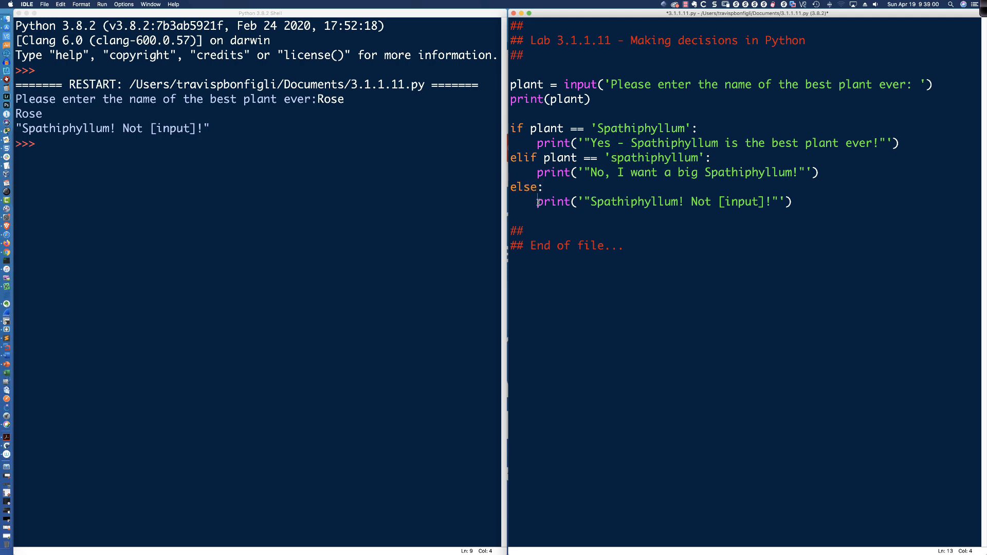
pyautogui.moveTo(535, 205)
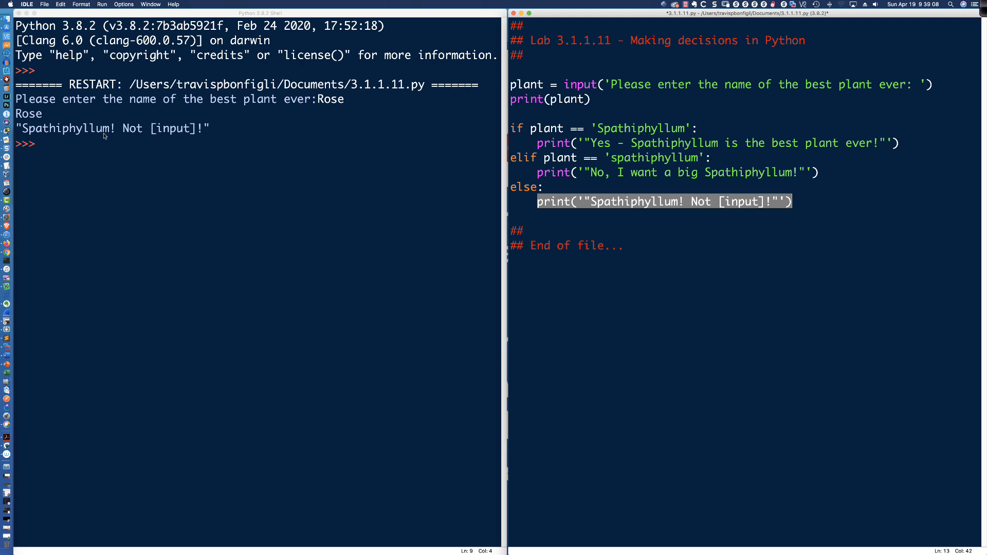
pyautogui.click(569, 231)
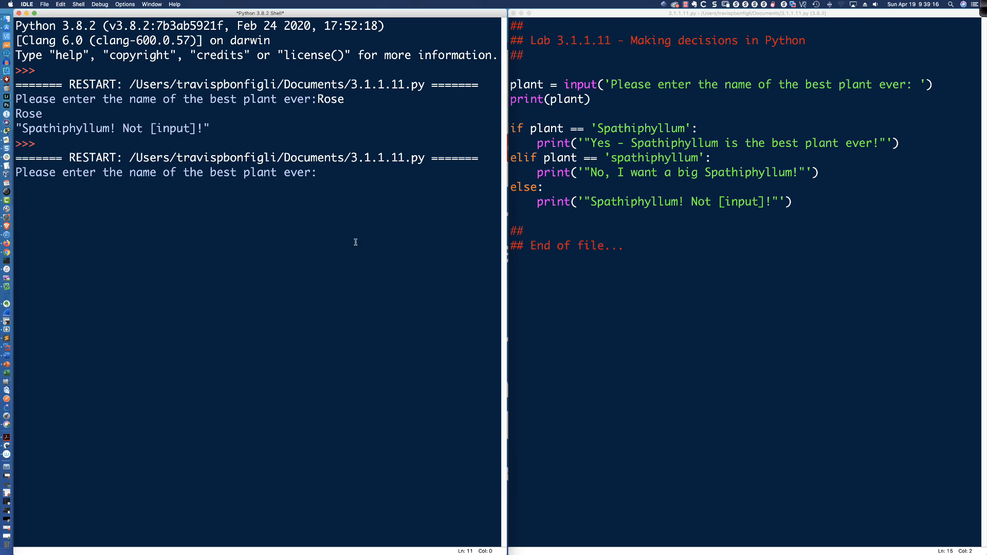
# Enter Spathiphyllum on one run and spathiphyllum on the next, checking both messages
pyautogui.write('Spathi')
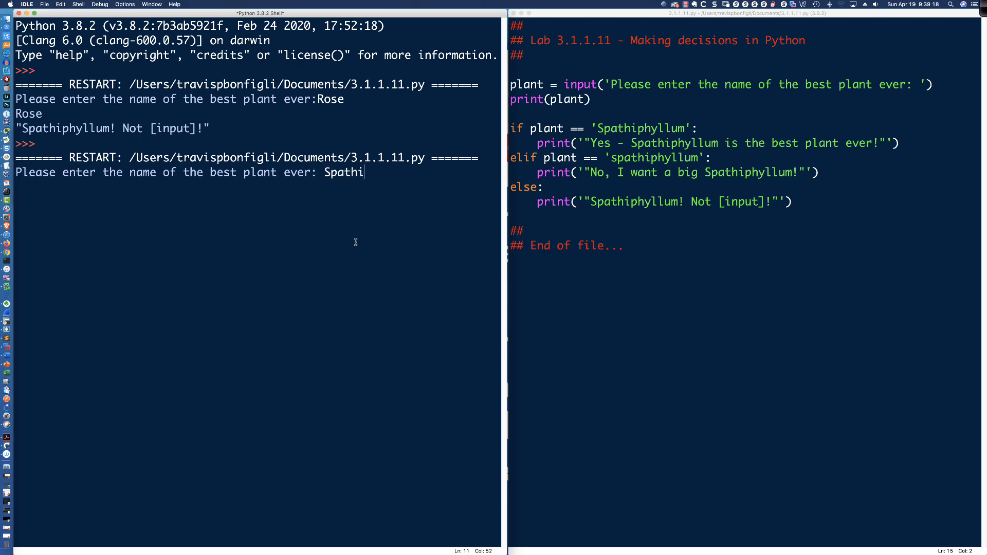
pyautogui.write('phyllum')
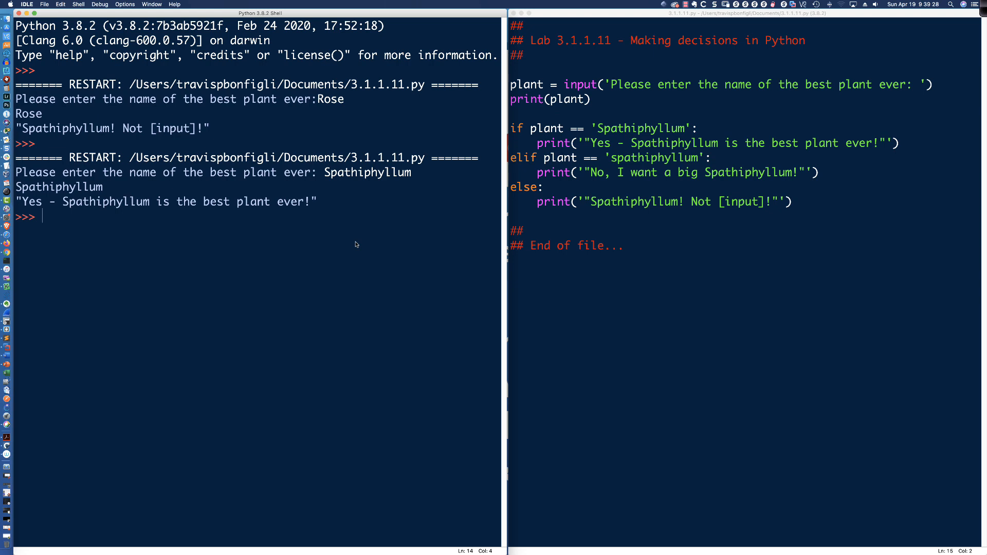
pyautogui.moveTo(793, 264)
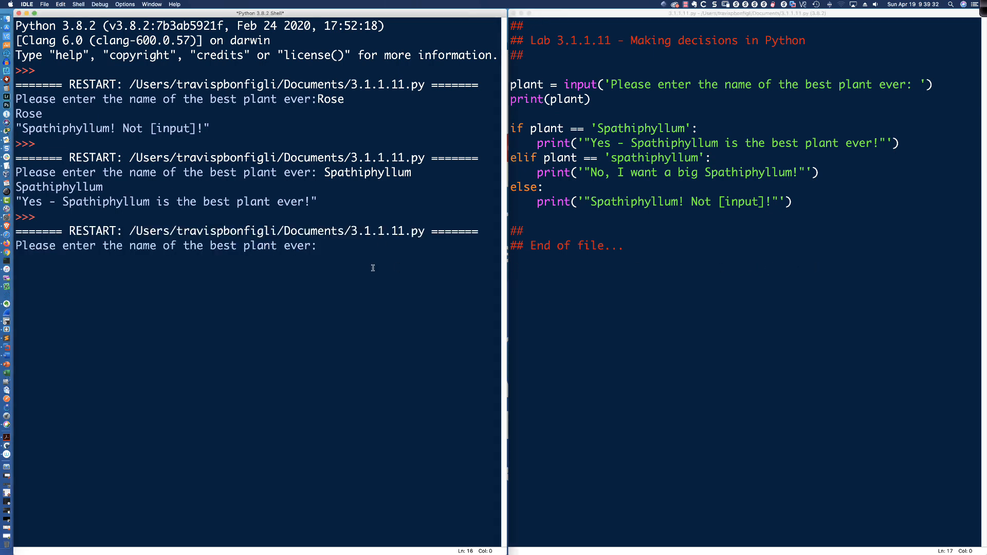
pyautogui.write('spath')
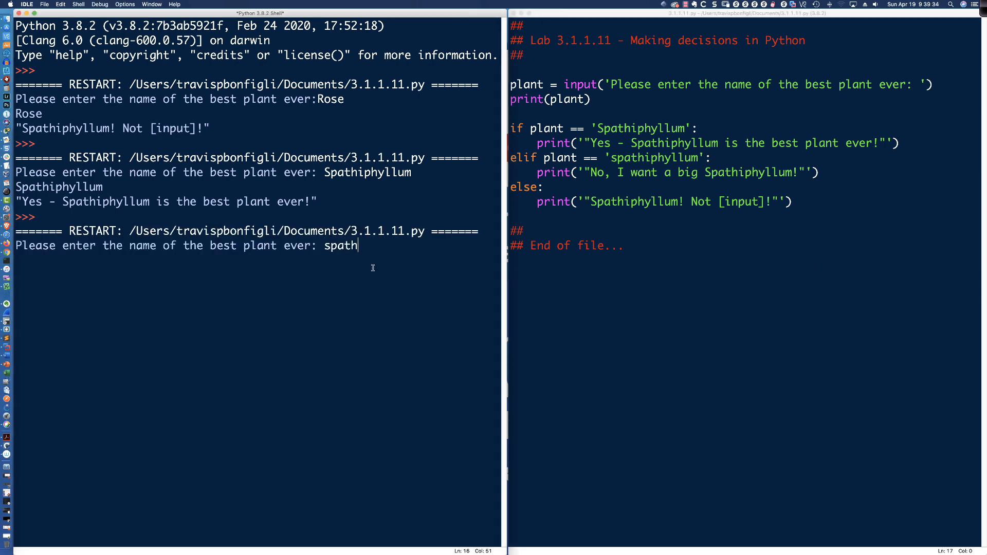
pyautogui.write('iphyllum')
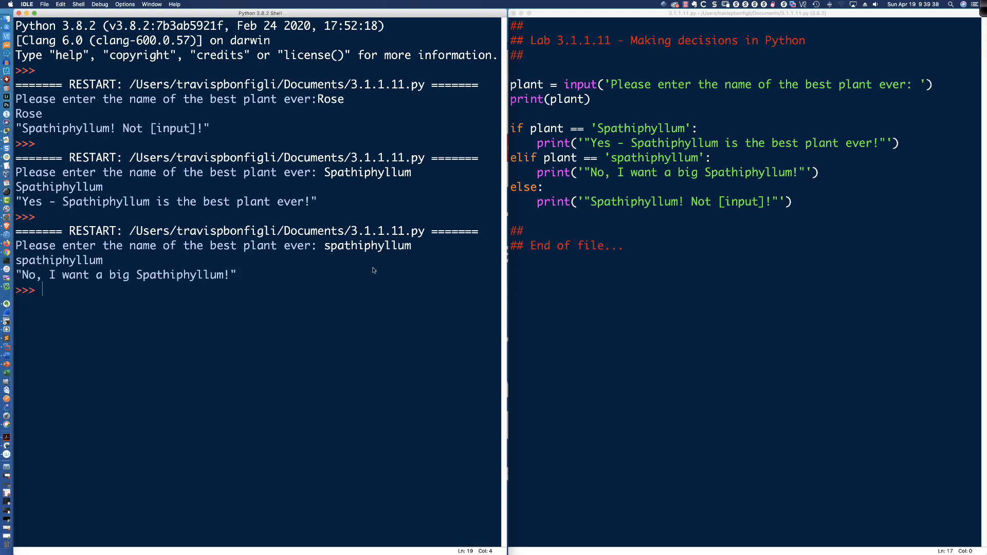
pyautogui.moveTo(156, 282)
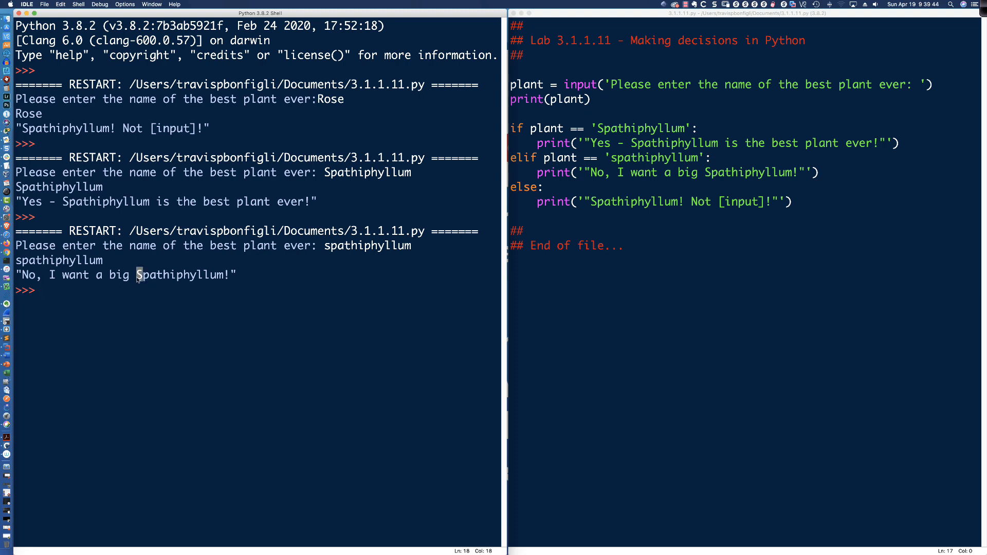
pyautogui.moveTo(585, 274)
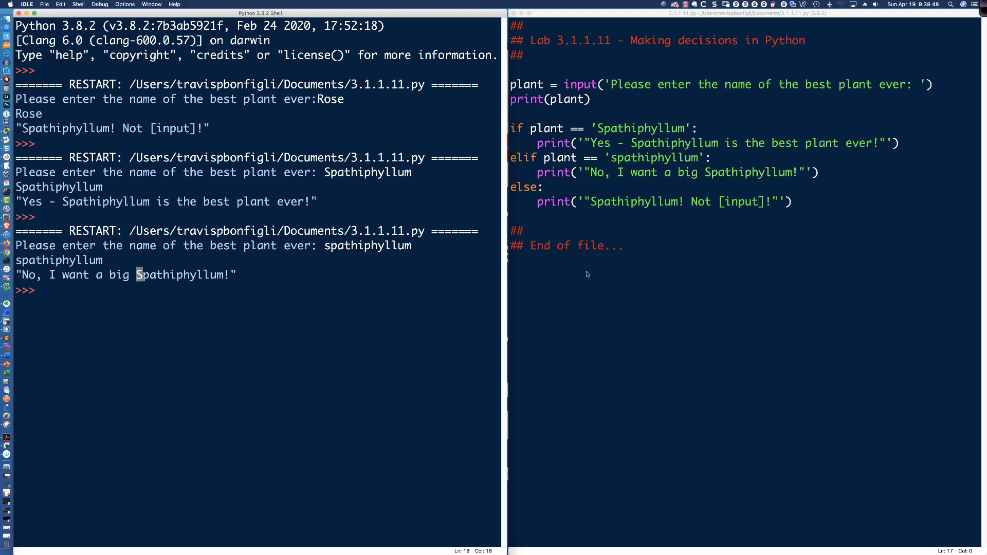
pyautogui.moveTo(532, 147)
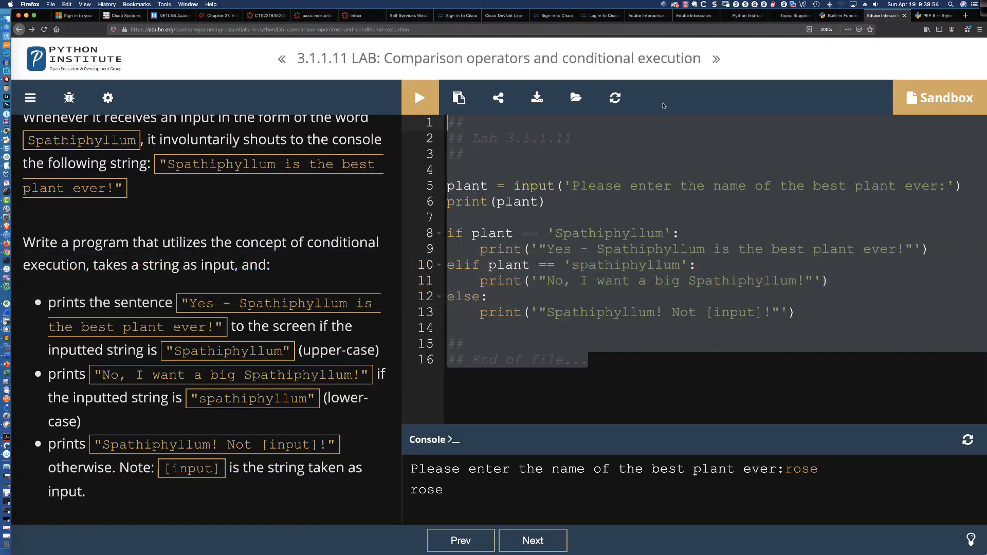
# Switch to the PEP 8 page and scroll through Indentation to 'Tabs or Spaces?'
pyautogui.click(838, 16)
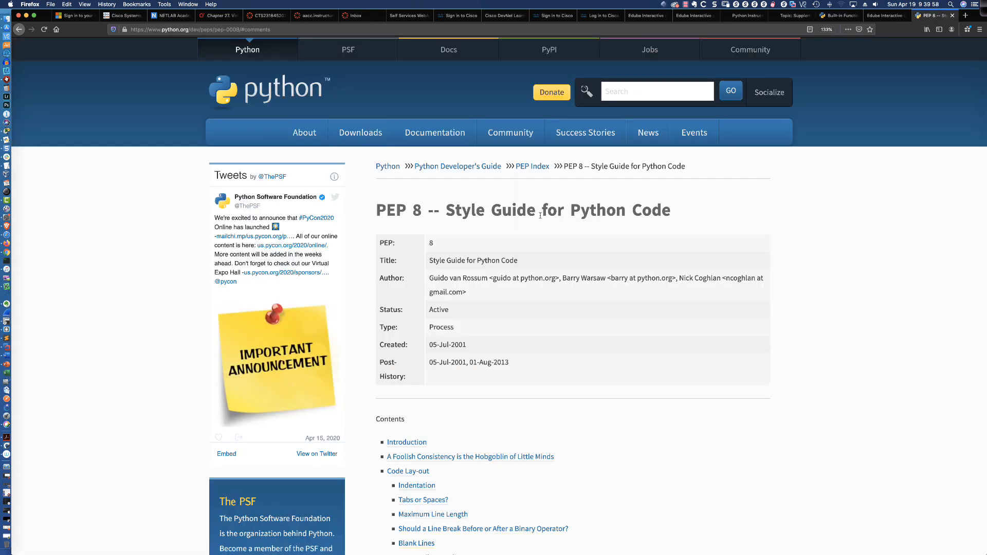
pyautogui.scroll(-3)
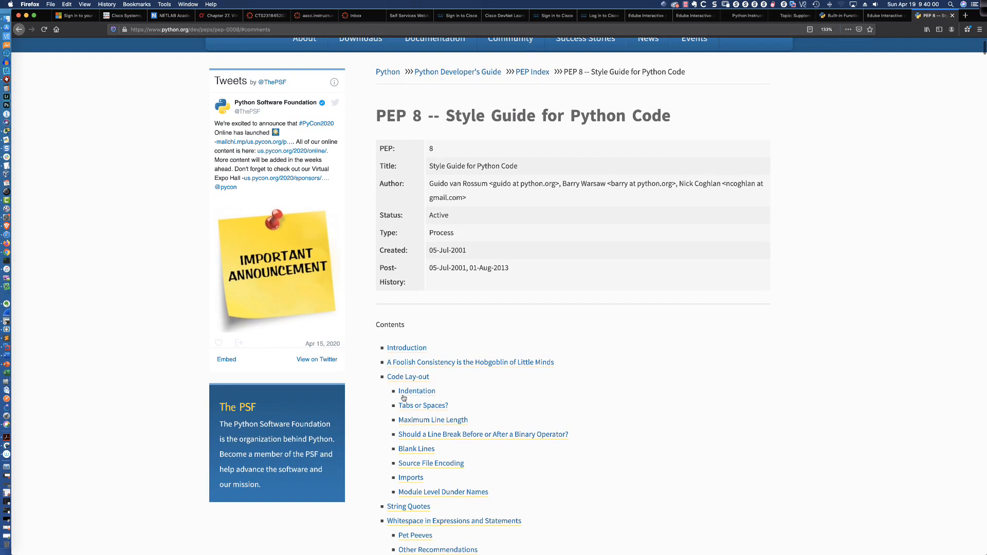
pyautogui.moveTo(418, 394)
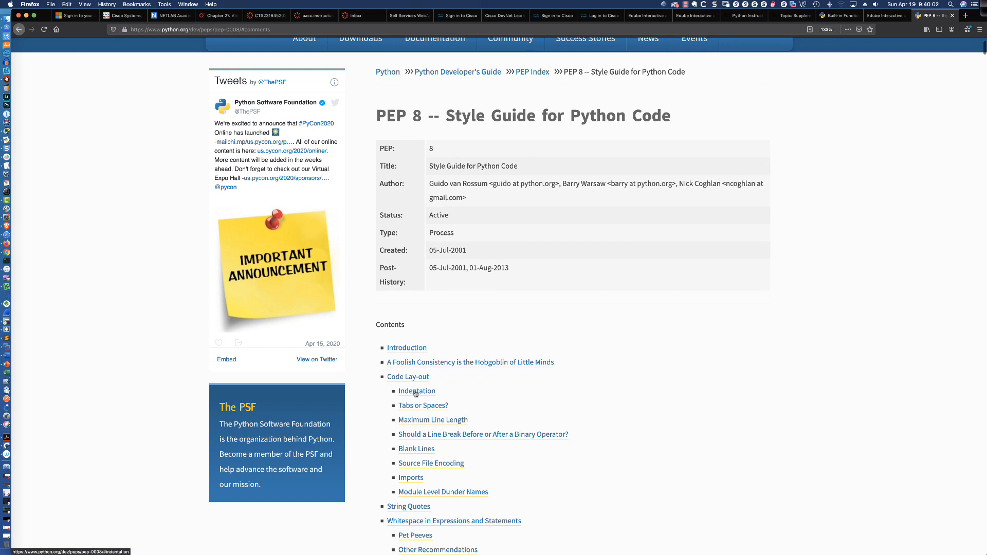
pyautogui.click(417, 391)
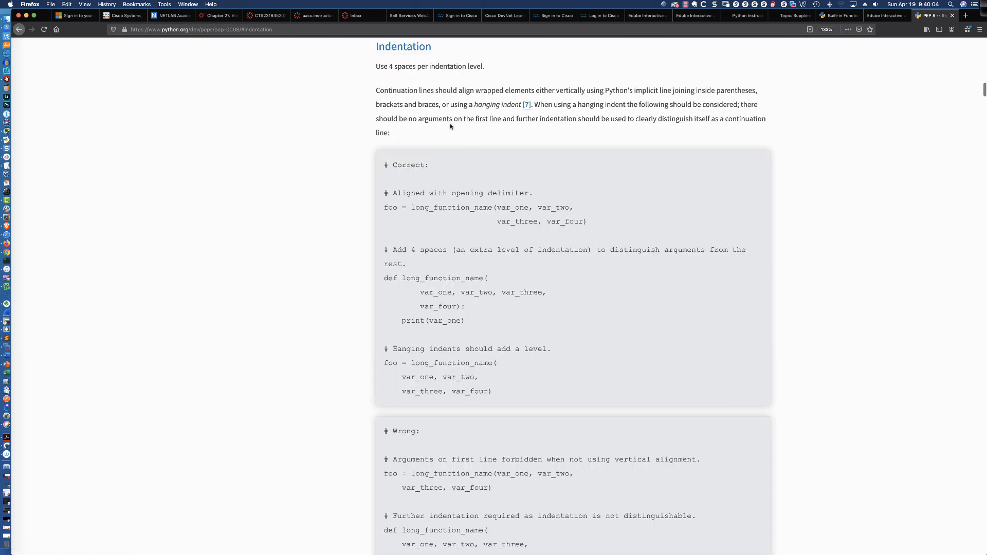
pyautogui.scroll(-3)
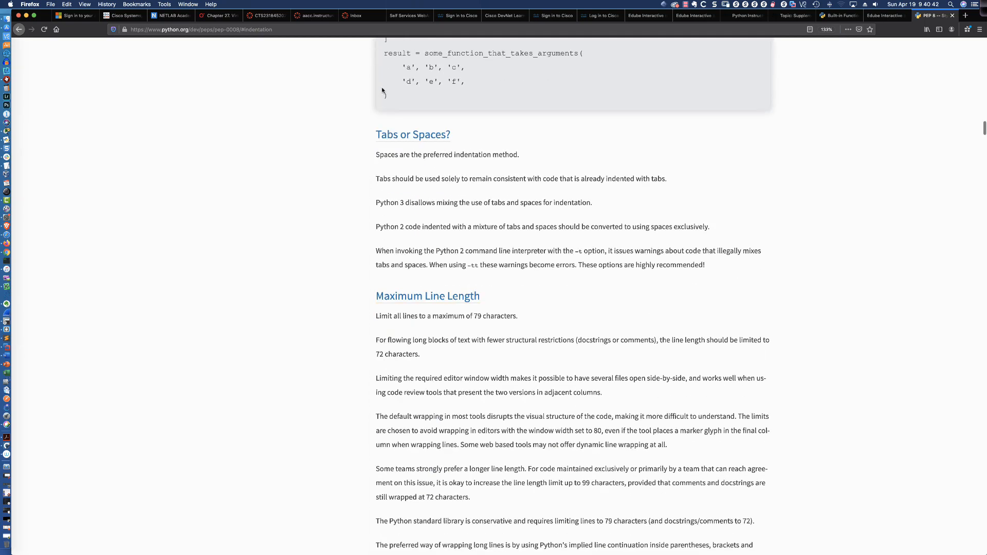
pyautogui.scroll(-3)
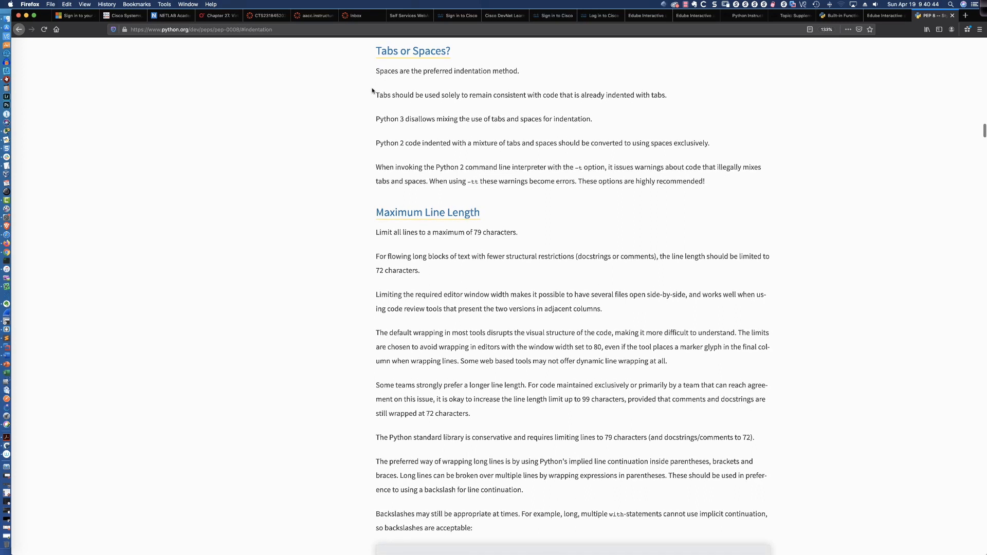
pyautogui.moveTo(374, 122)
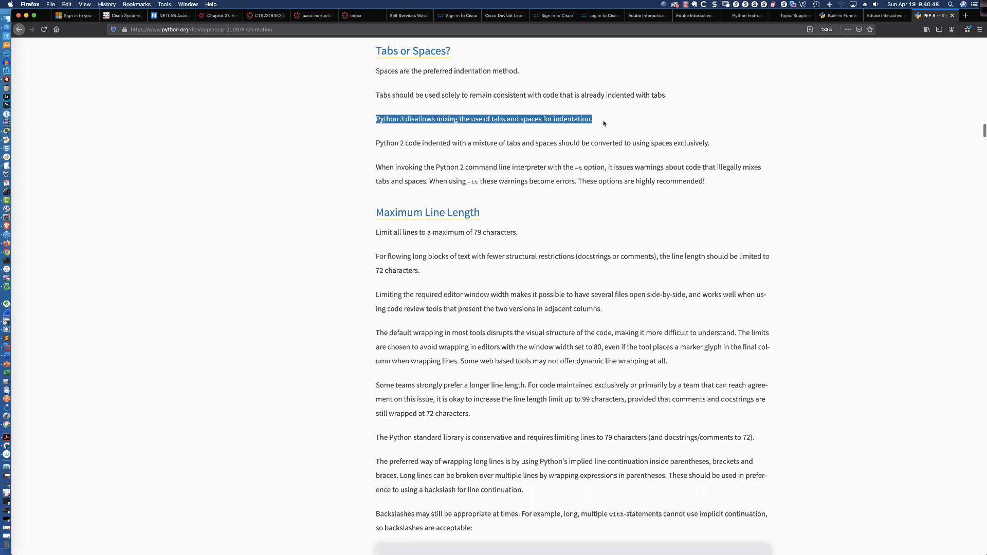
pyautogui.moveTo(519, 133)
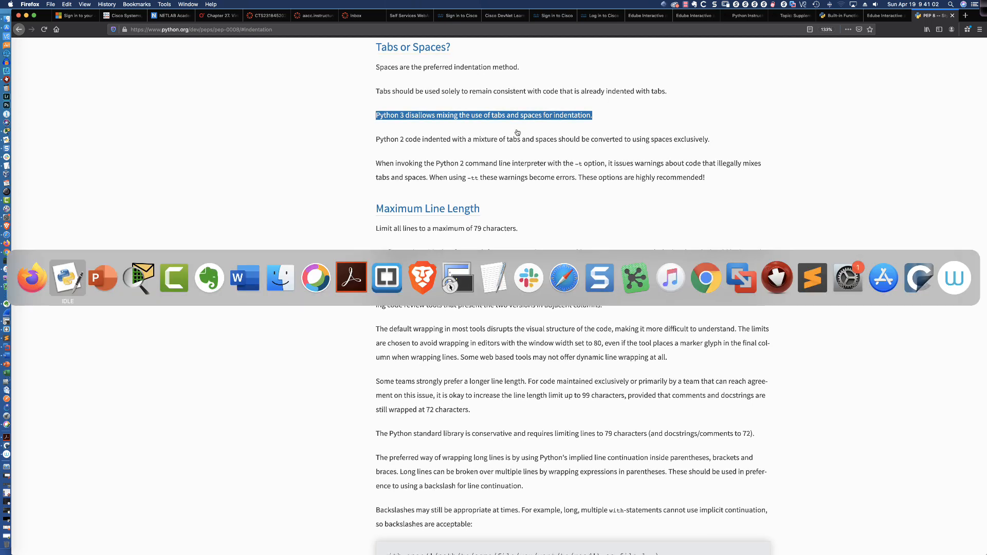
# Add print('No tabs allowed') under the else print and rerun the script with input Rose
pyautogui.click(68, 278)
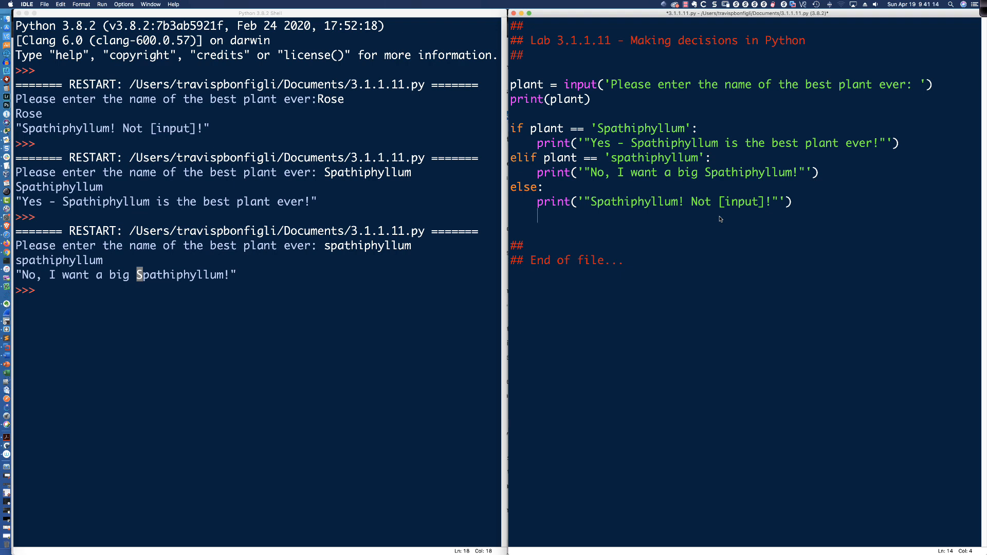
pyautogui.moveTo(632, 264)
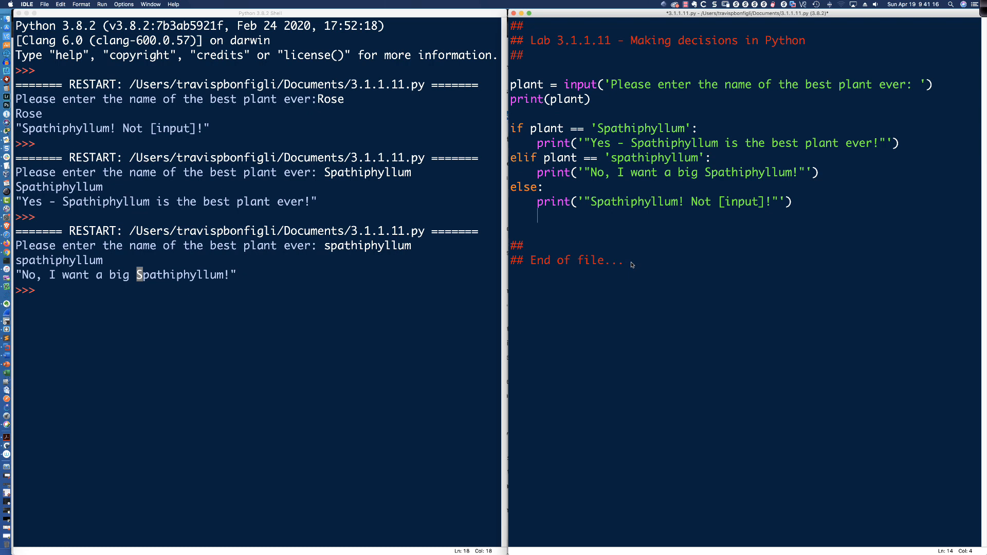
pyautogui.write("print('")
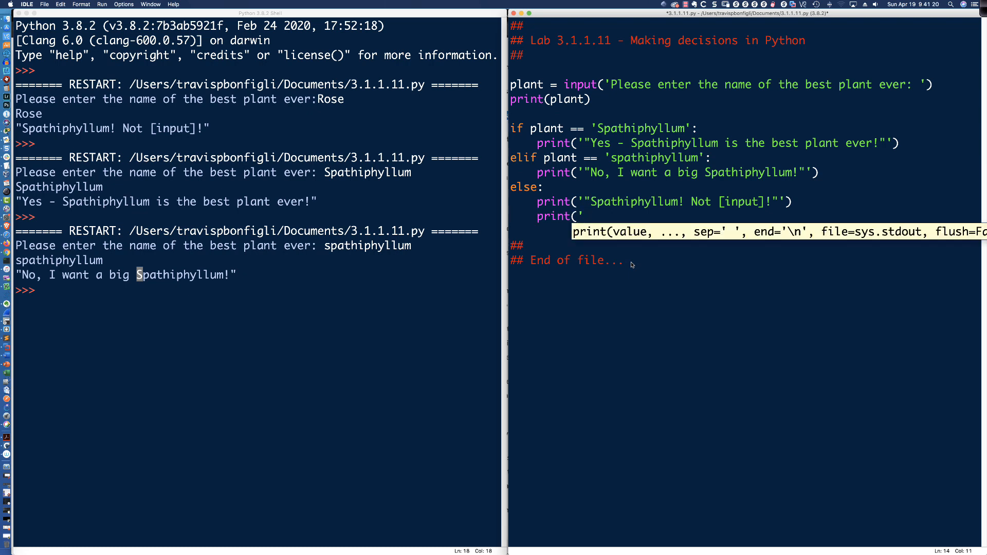
pyautogui.write('No tabs')
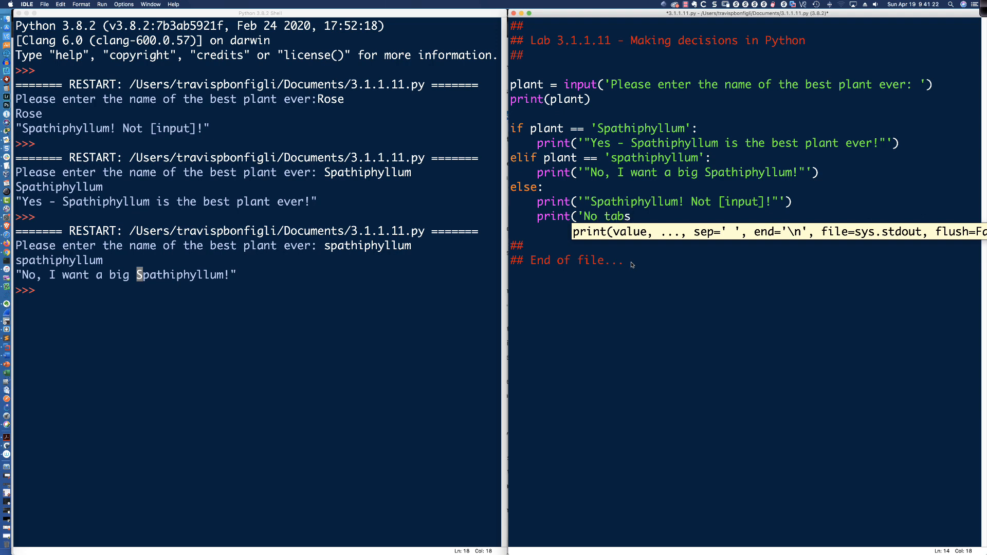
pyautogui.write("allowed'")
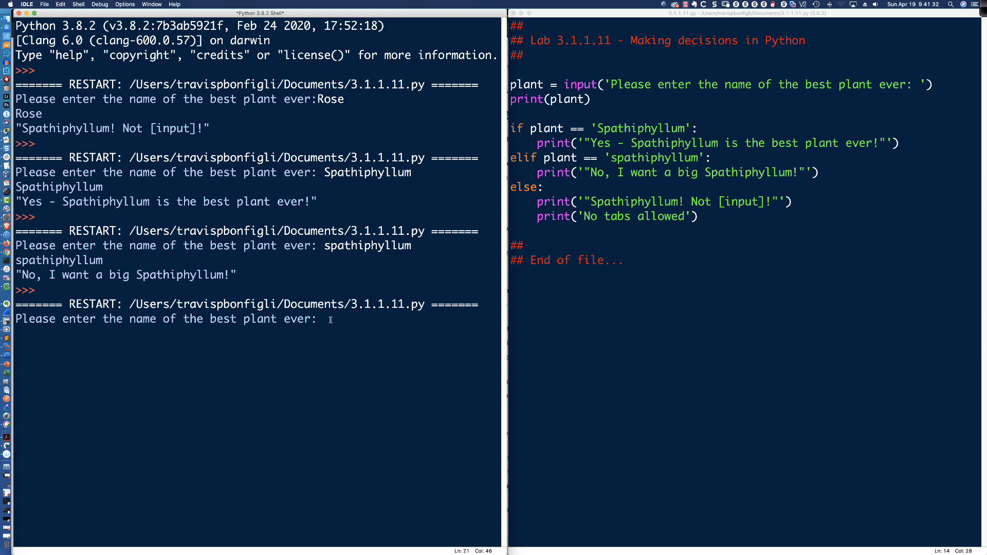
pyautogui.write('Rose')
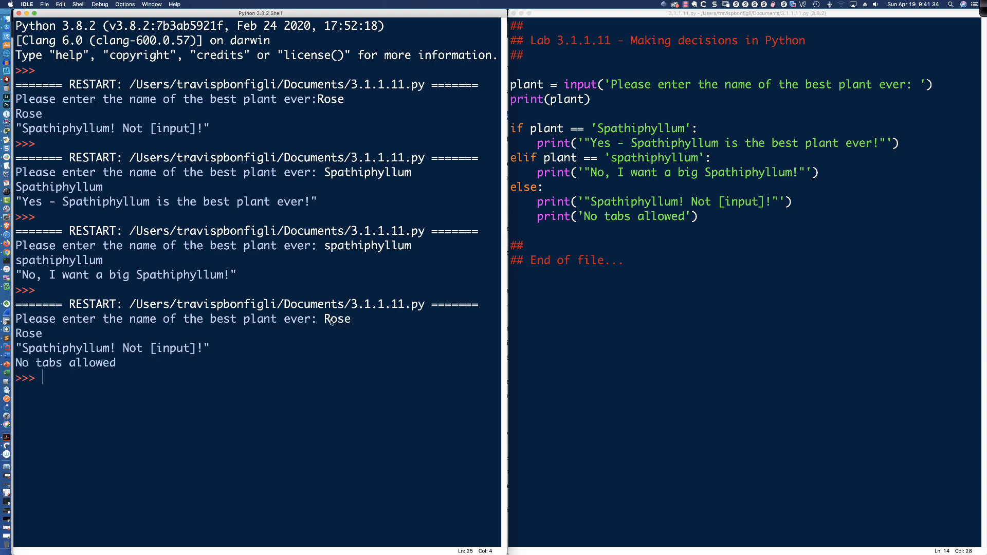
pyautogui.moveTo(541, 232)
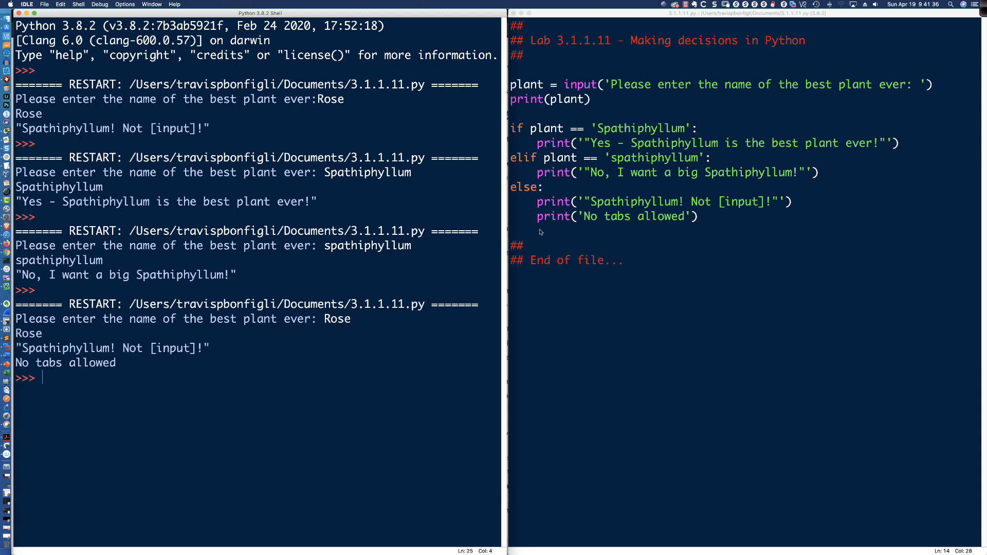
pyautogui.moveTo(529, 220)
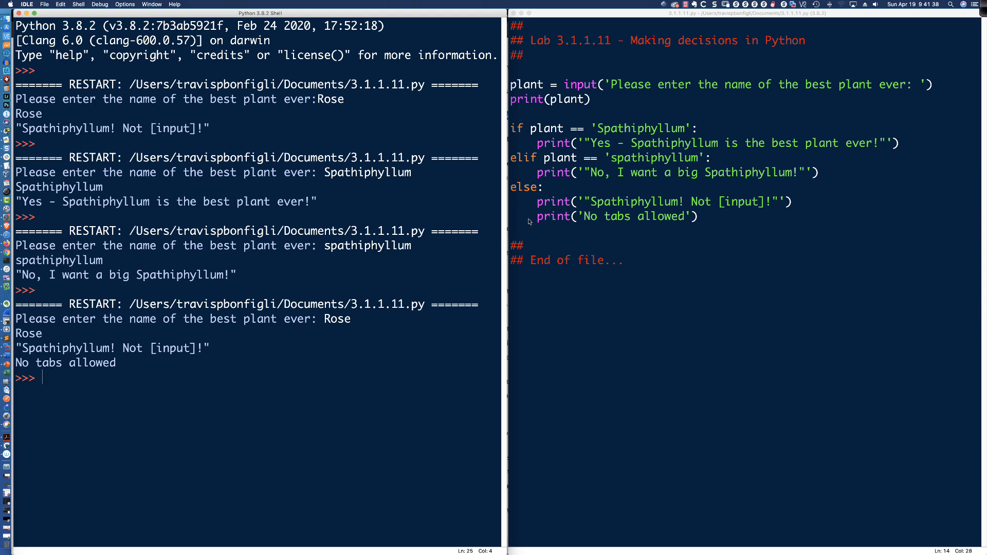
pyautogui.moveTo(541, 224)
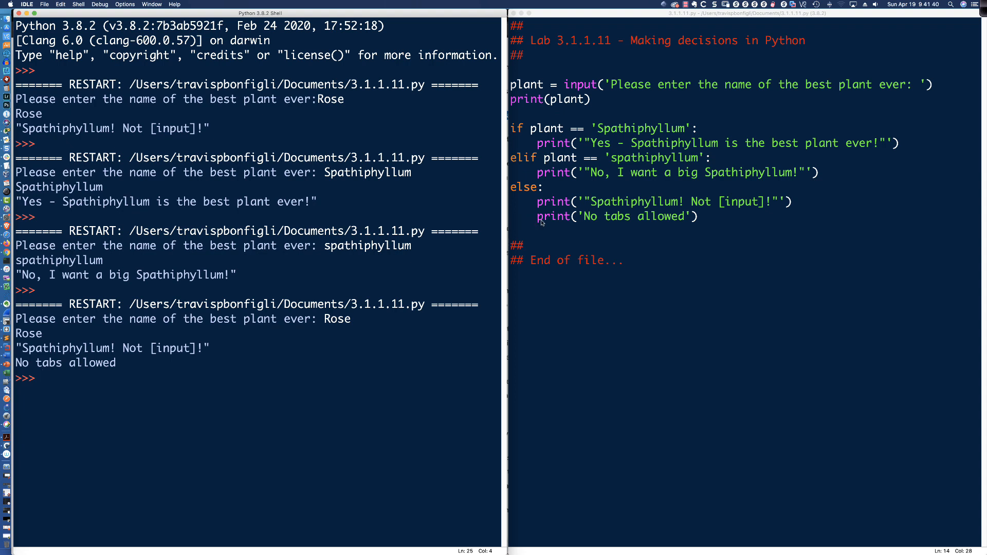
pyautogui.moveTo(634, 270)
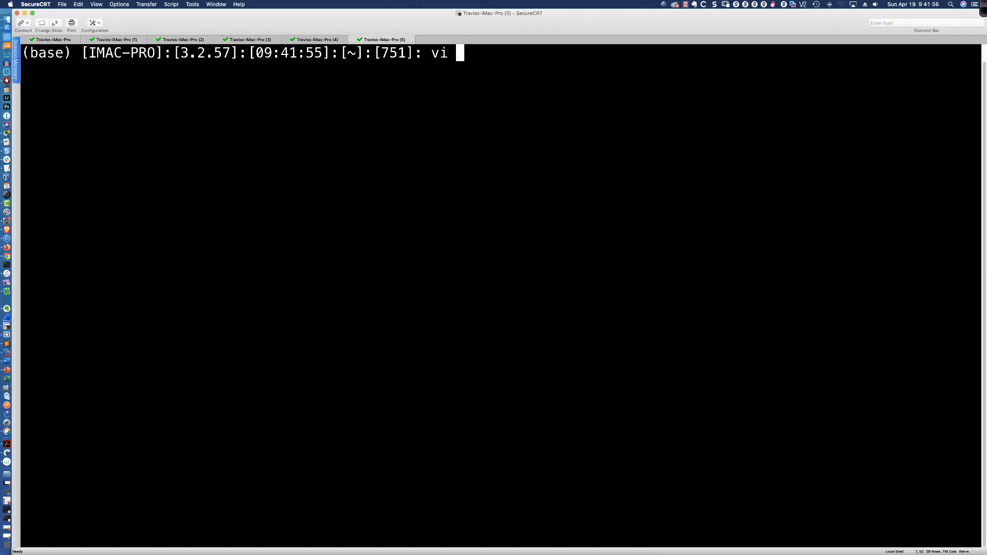
# Open plant.py in vi and add a tab-indented print('Not gonna work!') line
pyautogui.write('plant.py')
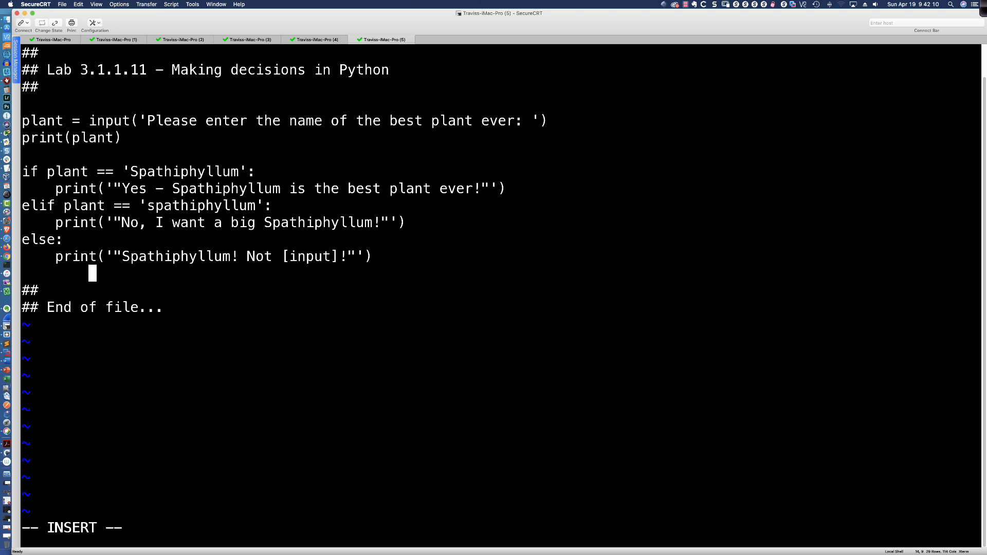
pyautogui.write('print(')
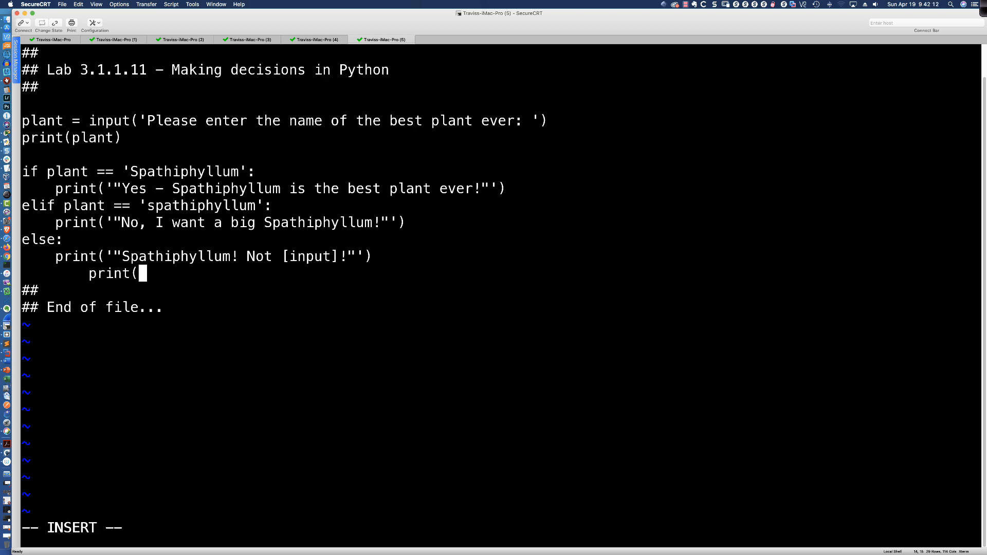
pyautogui.write("'Not gon")
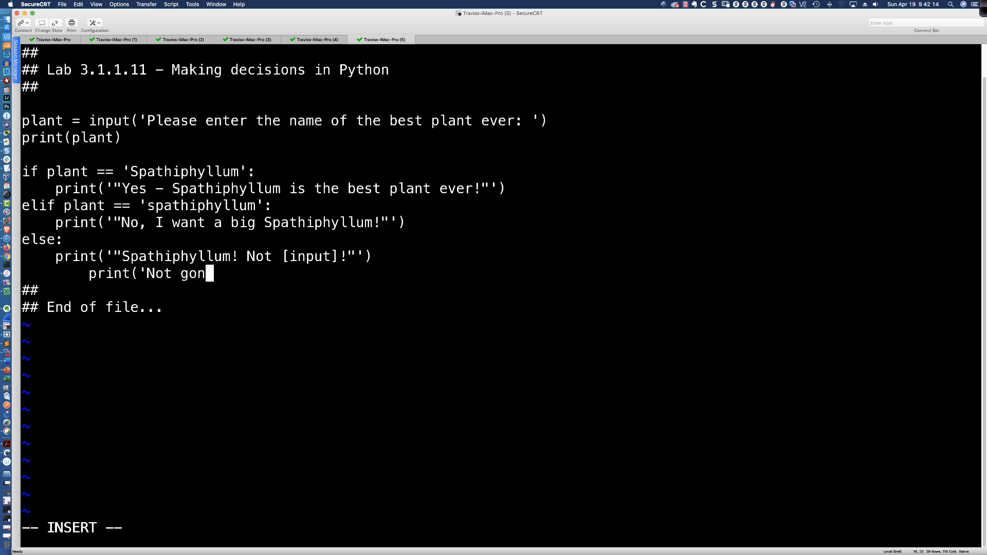
pyautogui.write("na work!')")
pyautogui.write('p')
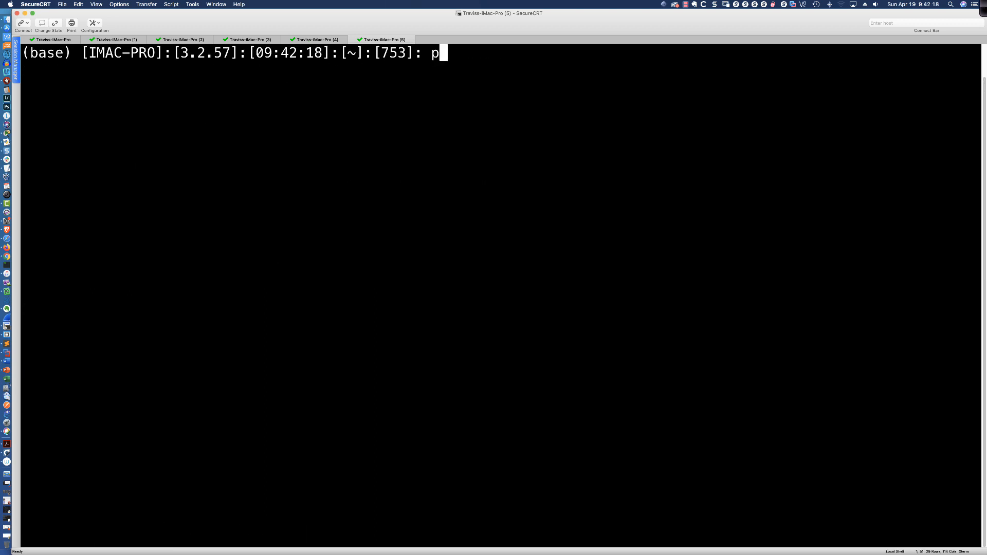
# Run python3 plant.py to trigger the TabError, then cat plant.py and select the output
pyautogui.write('ython3 plant.py')
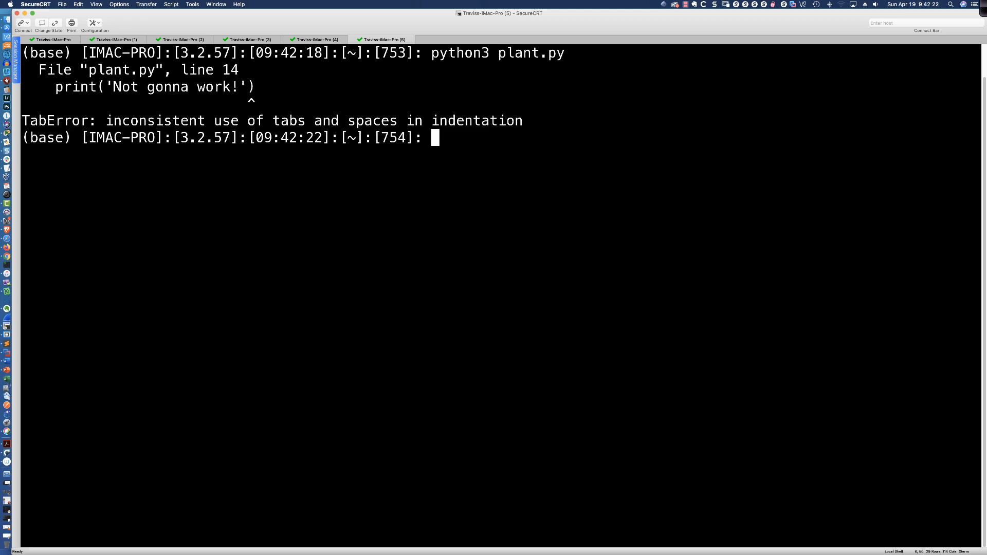
pyautogui.moveTo(152, 113)
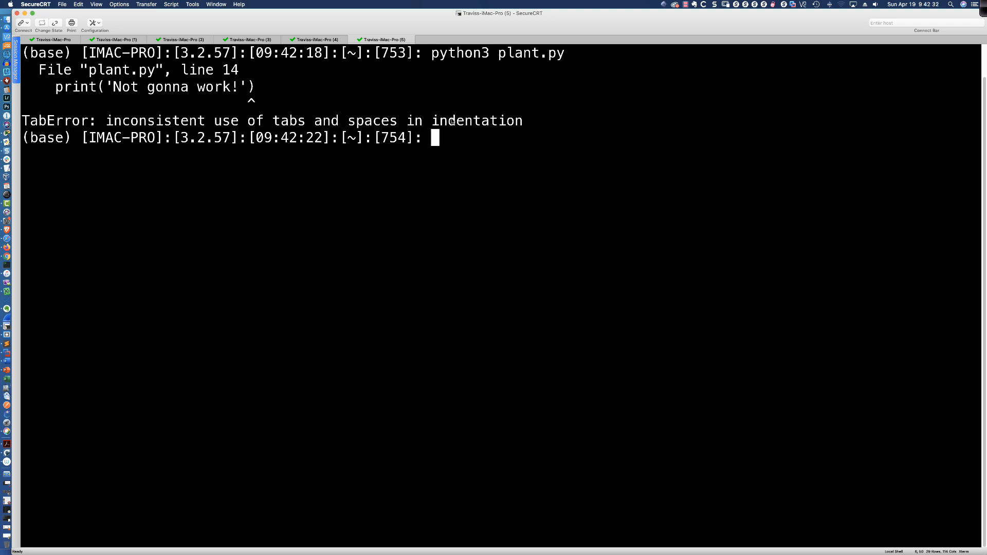
pyautogui.write('cat plant.py')
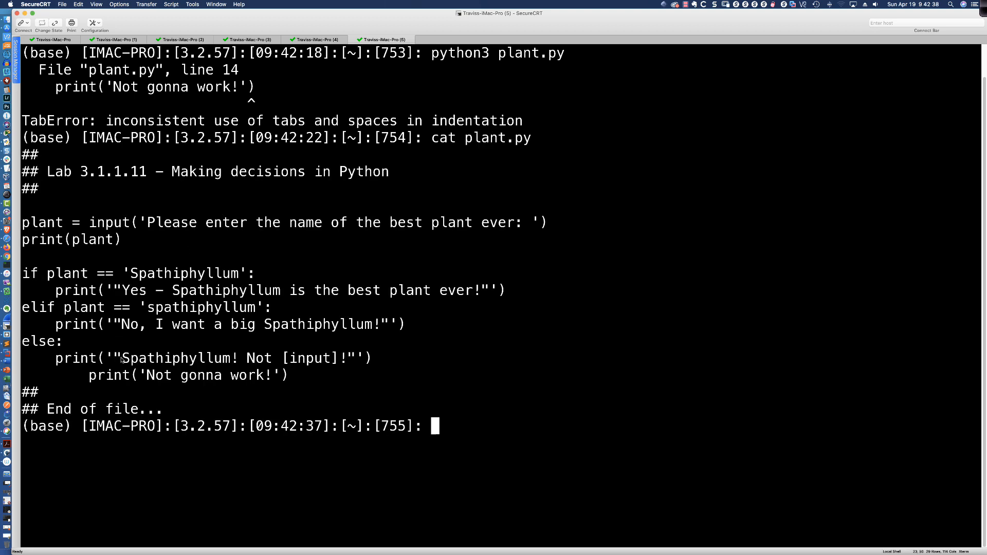
pyautogui.moveTo(22, 341); pyautogui.dragTo(289, 375)
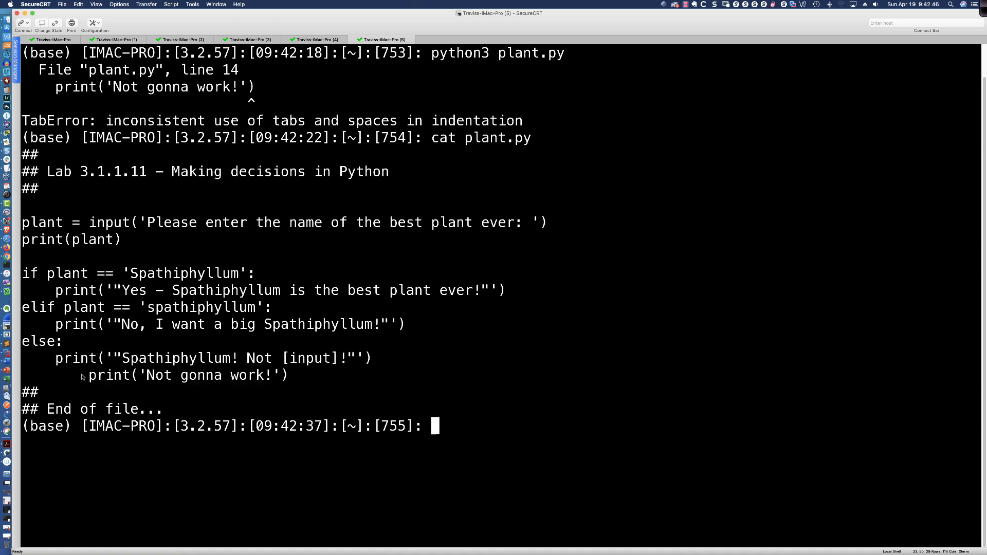
pyautogui.moveTo(515, 394)
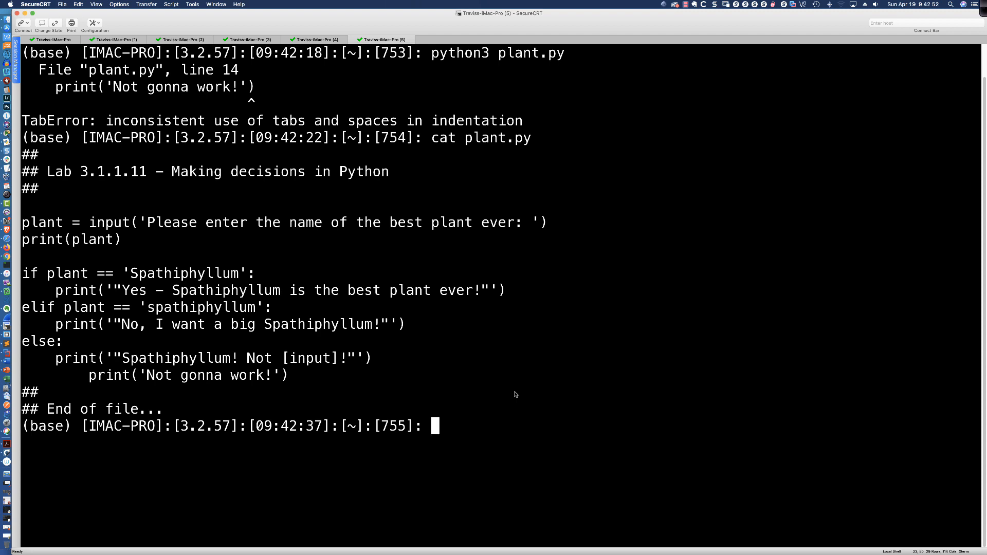
pyautogui.moveTo(516, 395)
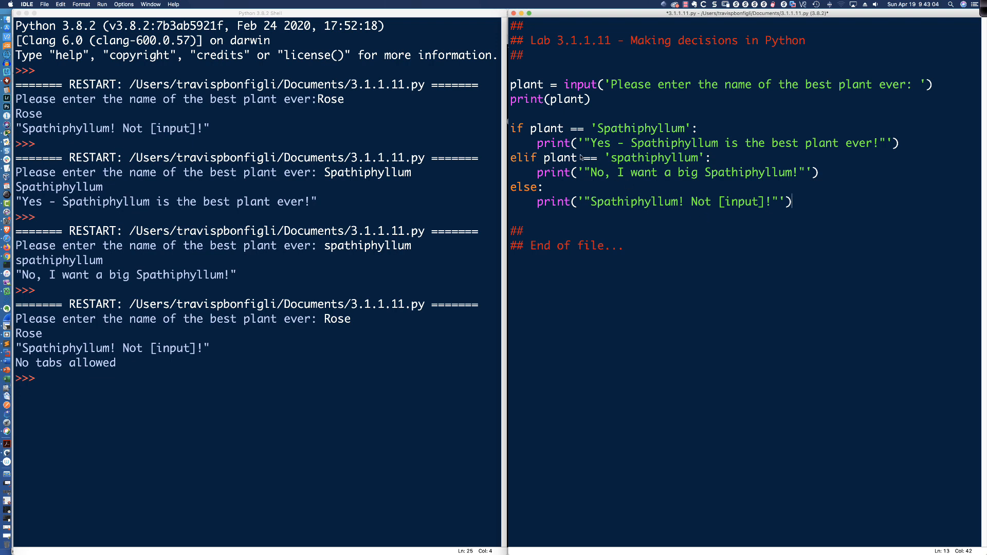
pyautogui.moveTo(699, 129)
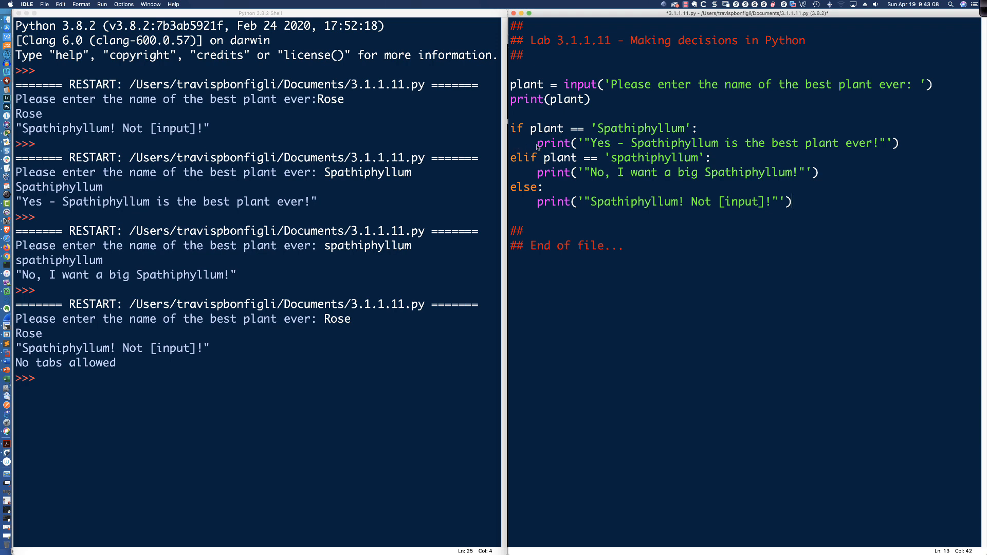
# Select the indented print under the if, then clear the selection after reviewing the branches
pyautogui.doubleClick(554, 143)
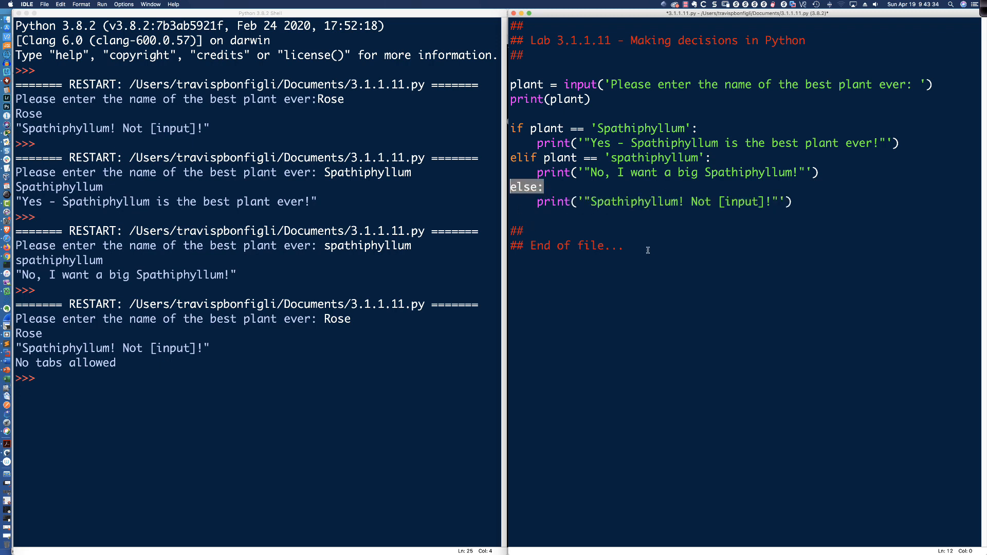
pyautogui.click(624, 246)
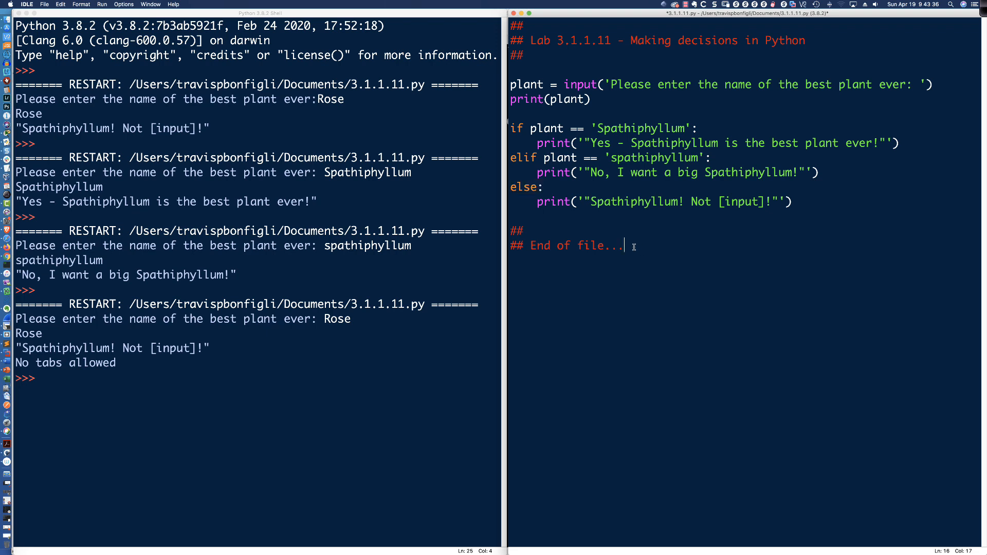